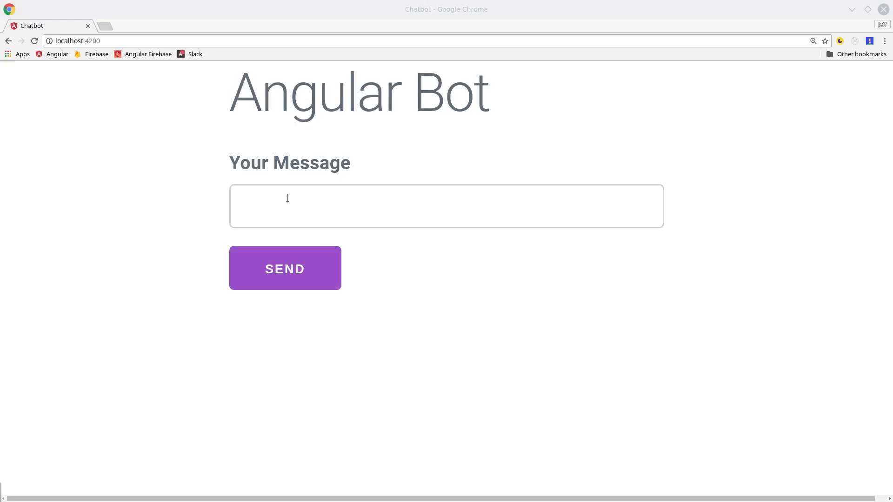
Send 'Hello' and 'Who are you?' to Angular Bot and get its replies
type("Hello")
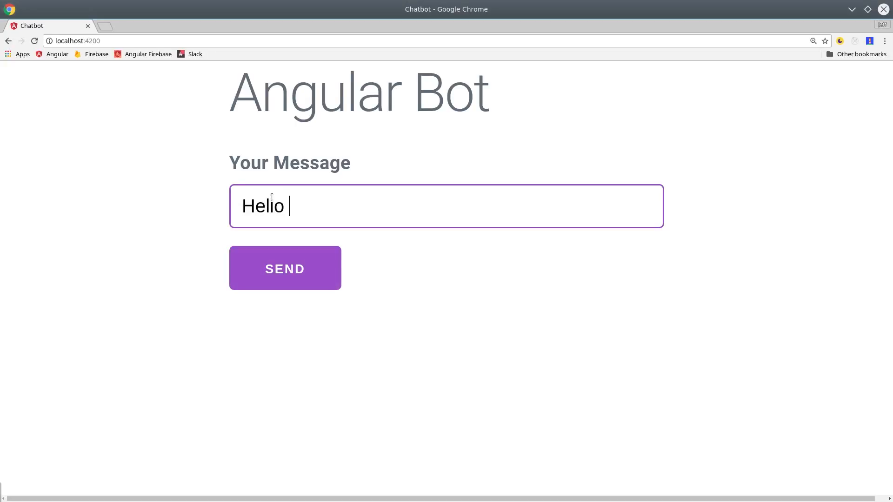
left_click(285, 268)
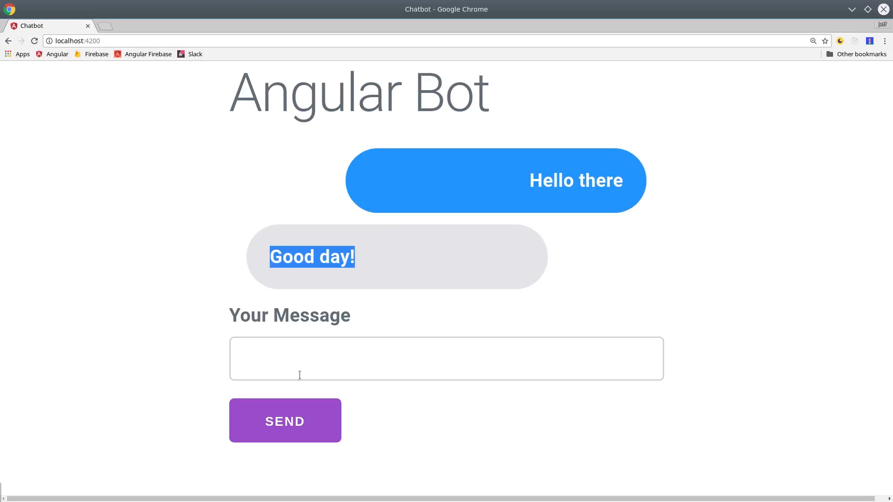
type("How are y")
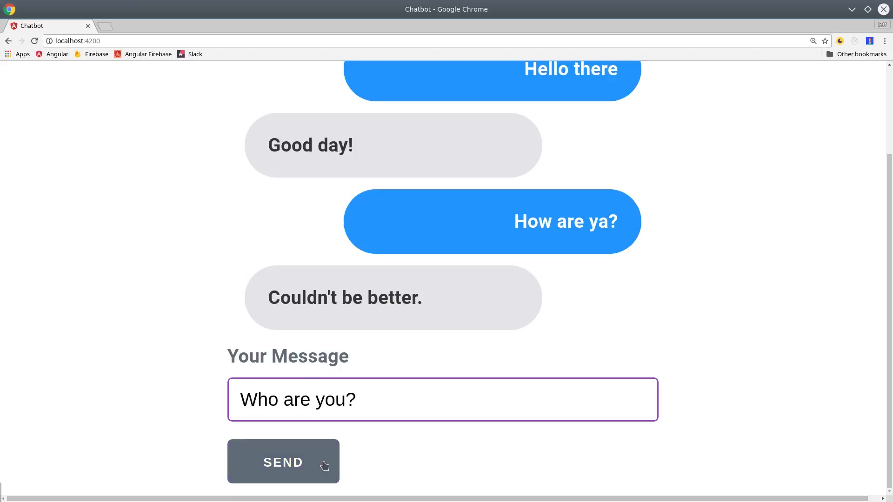
left_click(283, 462)
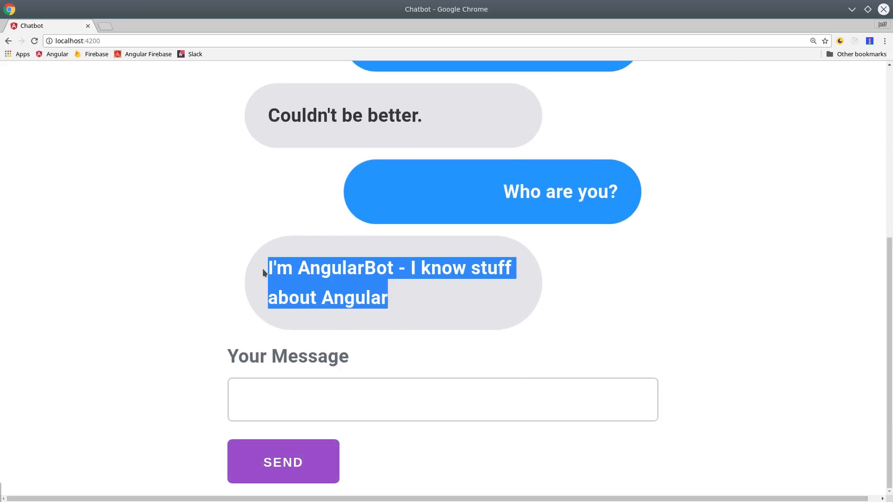
Compose the next message 'What is a component mr bot' in the message field
left_click(442, 399)
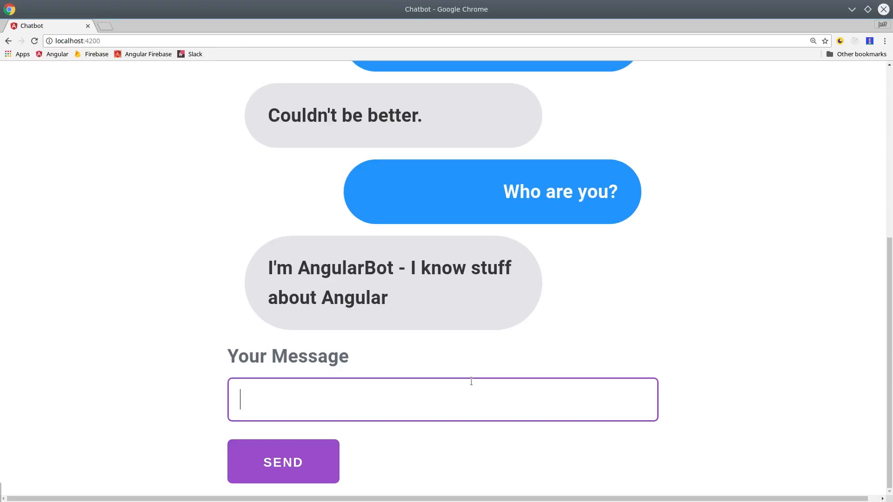
mouse_move(300, 381)
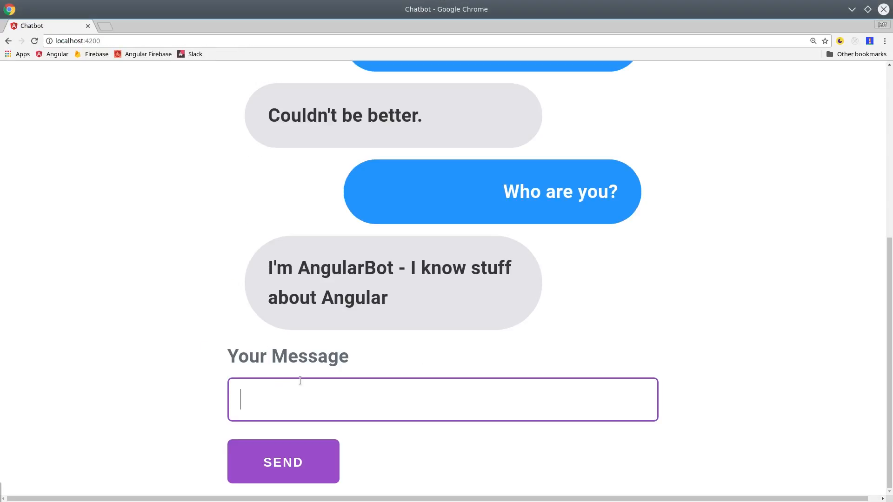
type("What is a compo")
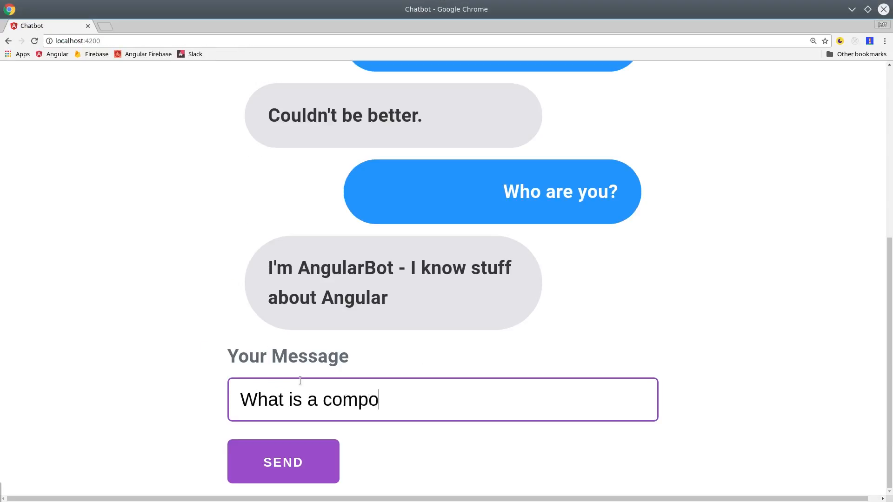
type("nent mr bot")
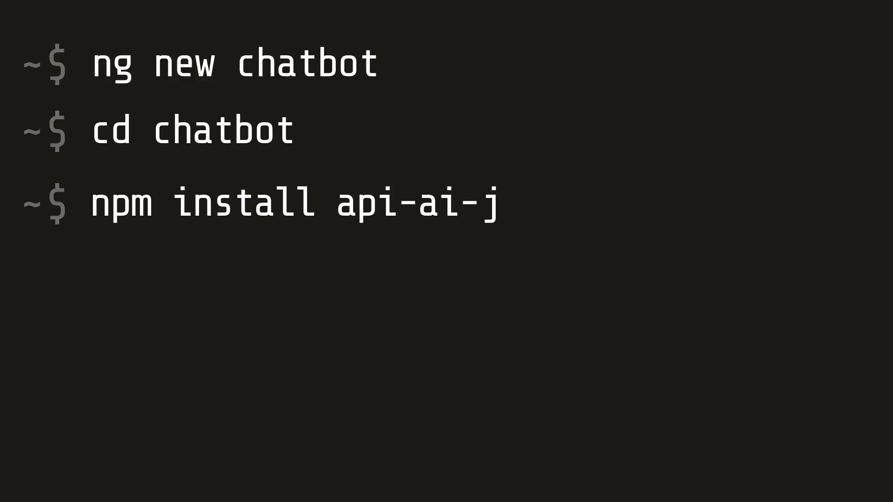
Install api-ai-javascript as a dev dependency in the new chatbot project
type("avascript -D")
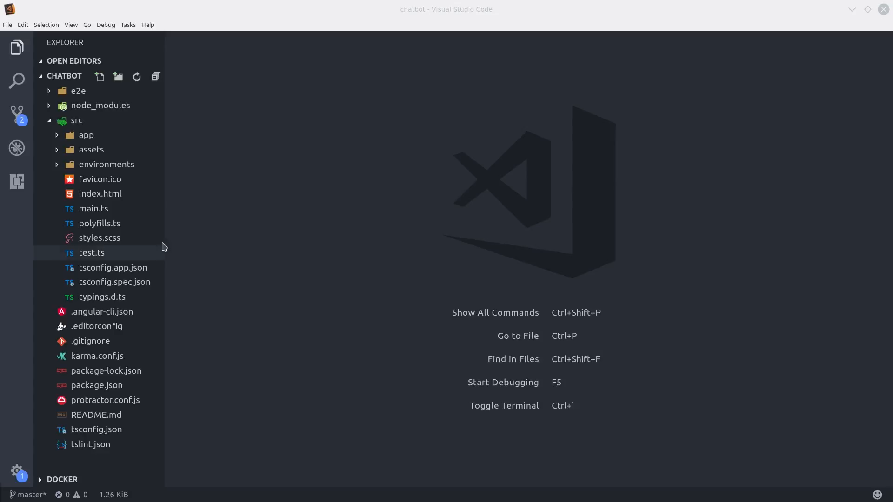
View .angular-cli.json and edit the "prefix": "app" entry
double_click(102, 312)
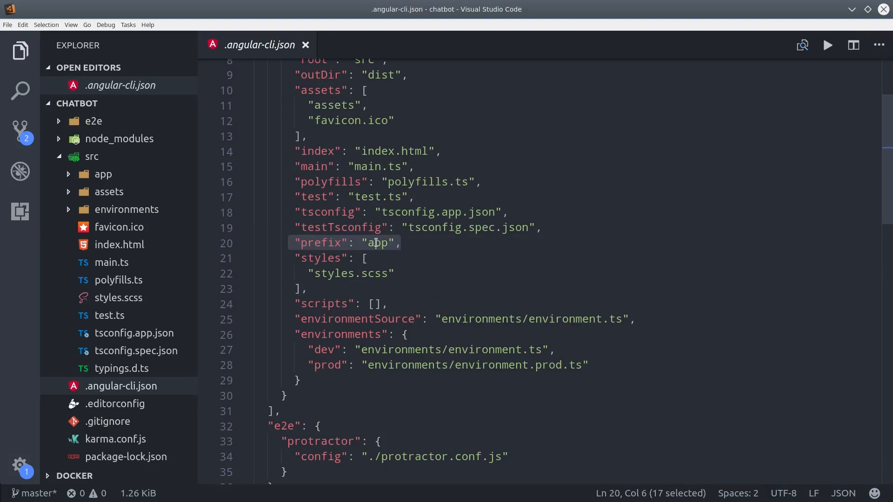
key("Delete")
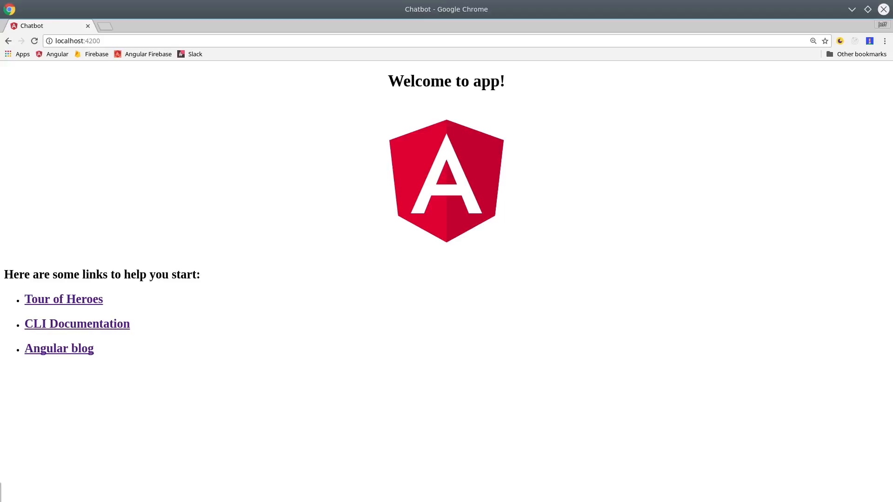
Enter the ng g service chat/chat -m command in the terminal
type("ng g service chat/chat -m")
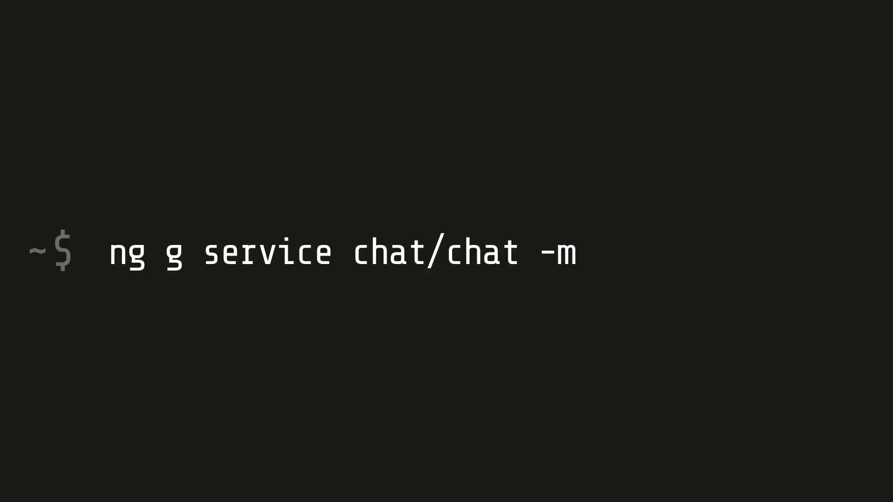
Generate the chat service registered in the chat module
type("chat")
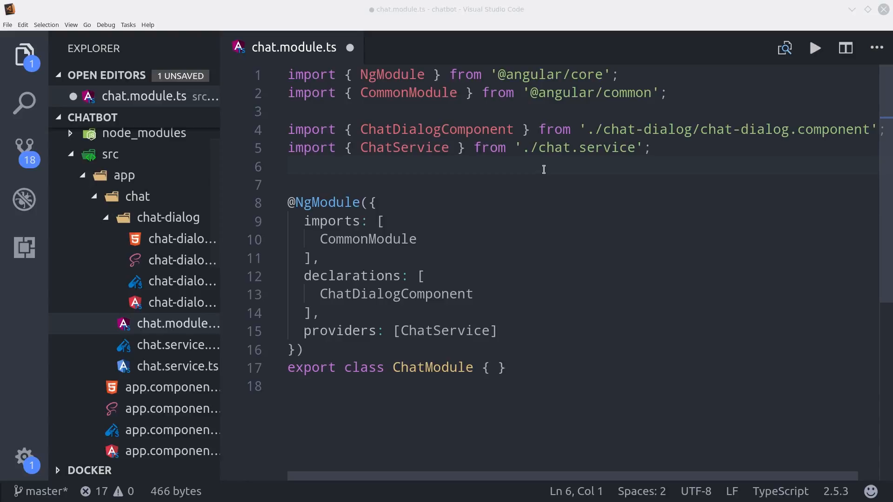
Import FormsModule into the chat module and export ChatDialogComponent
type("import { FormsModule } from '@angular/forms';")
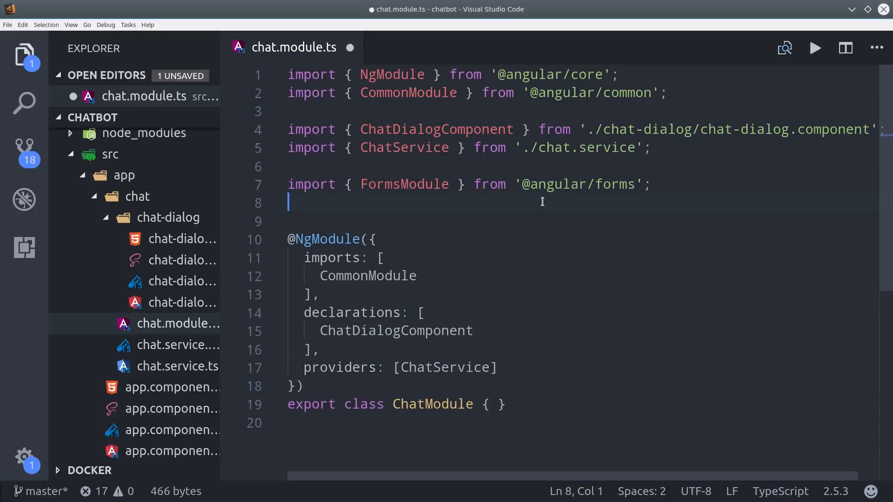
type("FormsModule")
type("exports: [  ],")
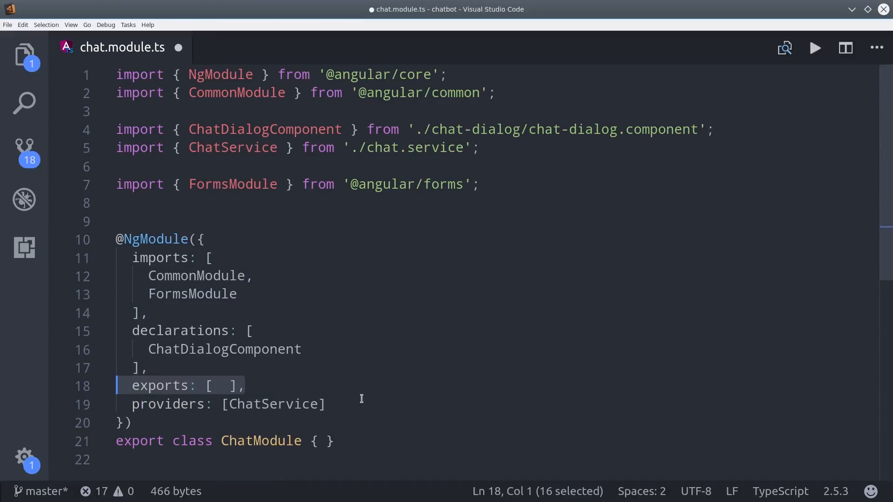
type("ChatDialogComponent")
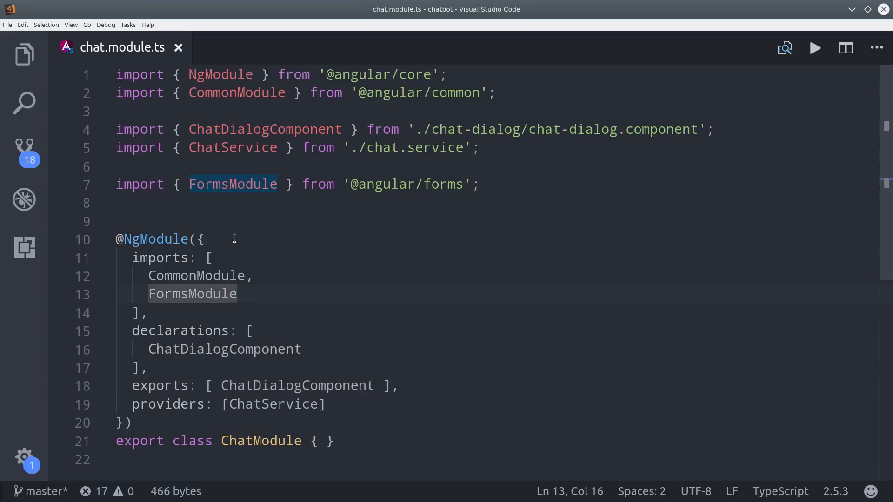
scroll("down", 3)
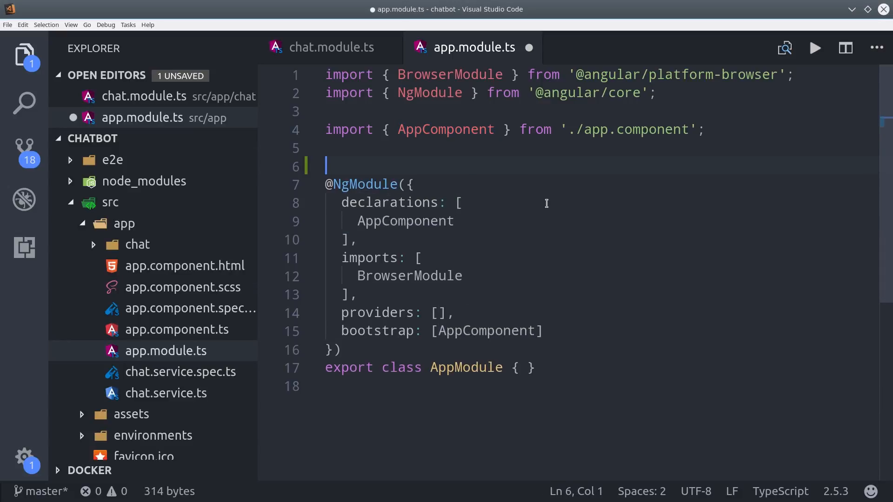
Import ChatModule into the app module and place <chat-dialog> in app.component.html
type("import { ChatModule } from './chat/chat.module';")
type("<")
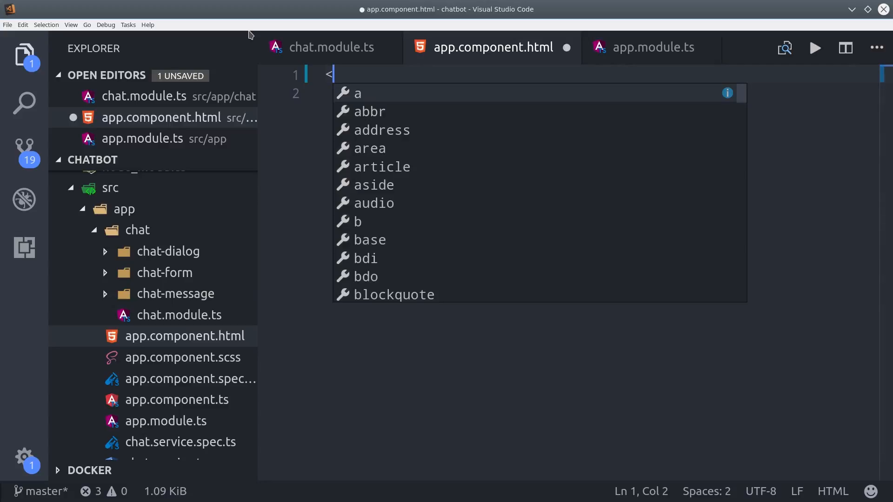
type("chat-dia")
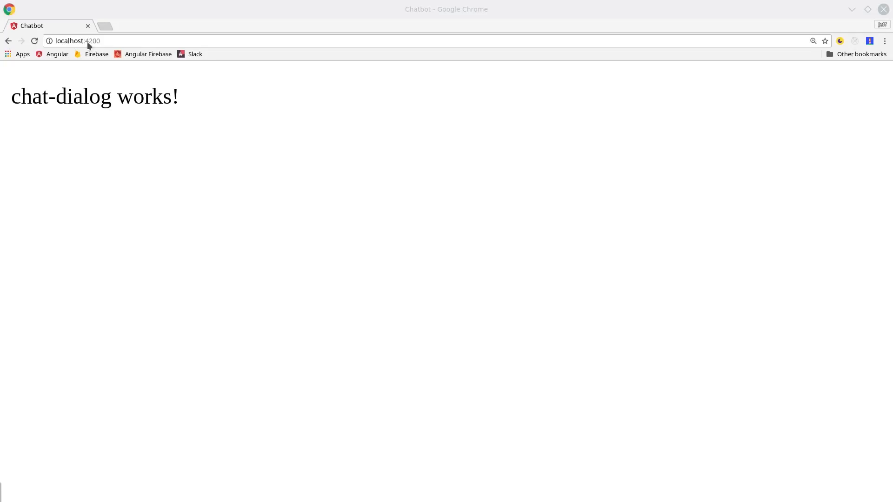
Select the localhost:4200 address to navigate to the Dialogflow console
triple_click(95, 95)
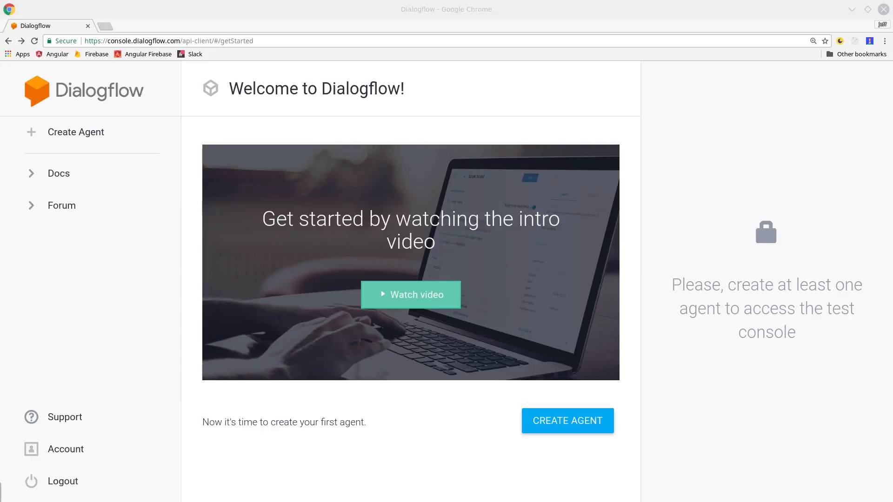
mouse_move(568, 421)
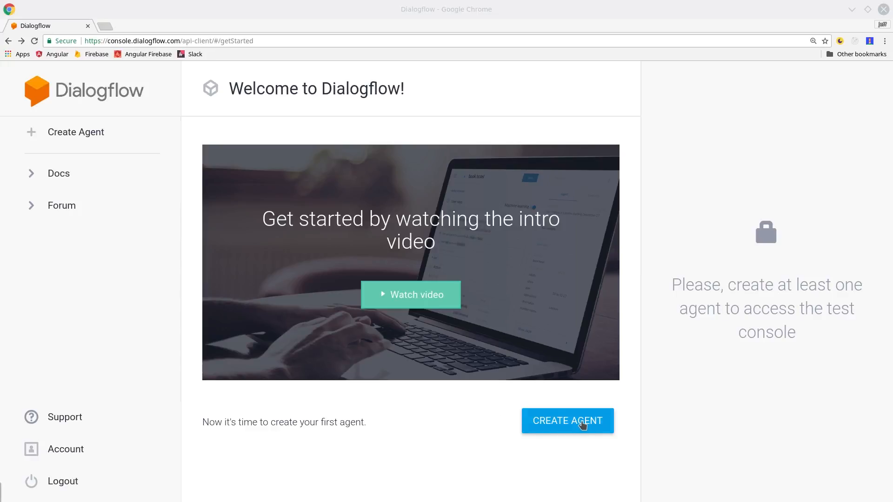
Create and save agent AngularBot described as 'A Sidekick for Angular Developers'
left_click(566, 421)
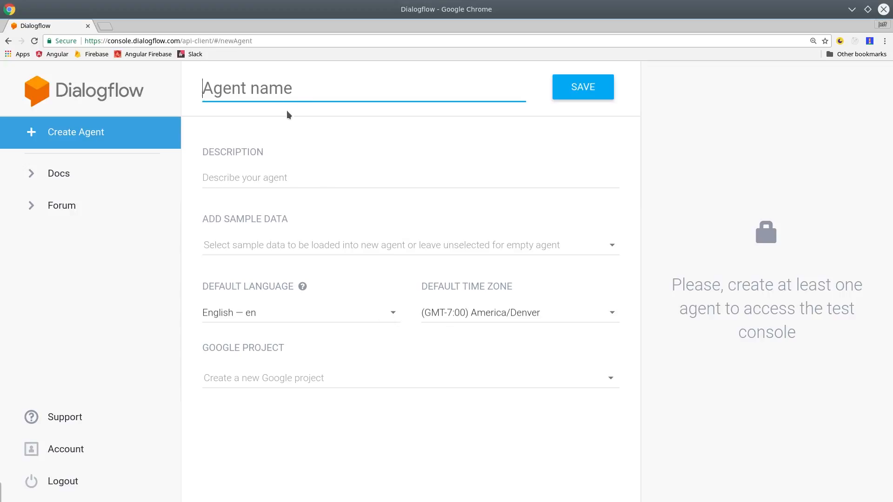
type("AngularBot")
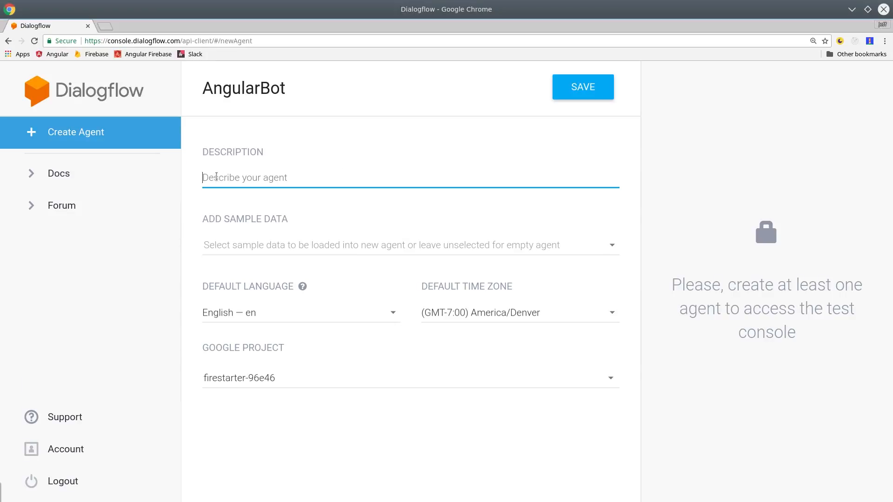
type("A Sidekick for Angular")
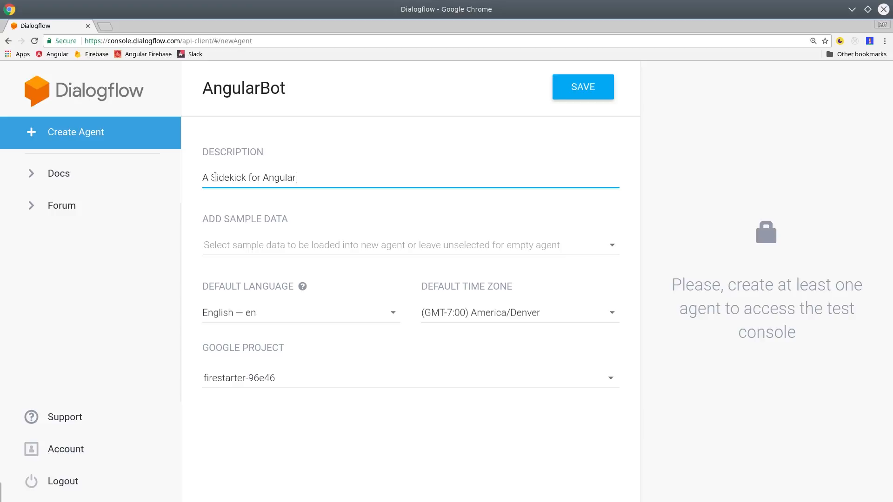
type("Developers")
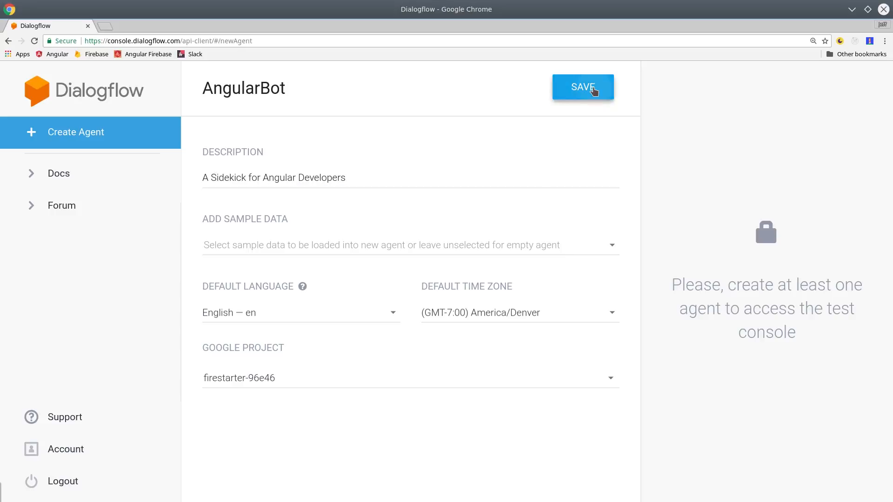
left_click(583, 87)
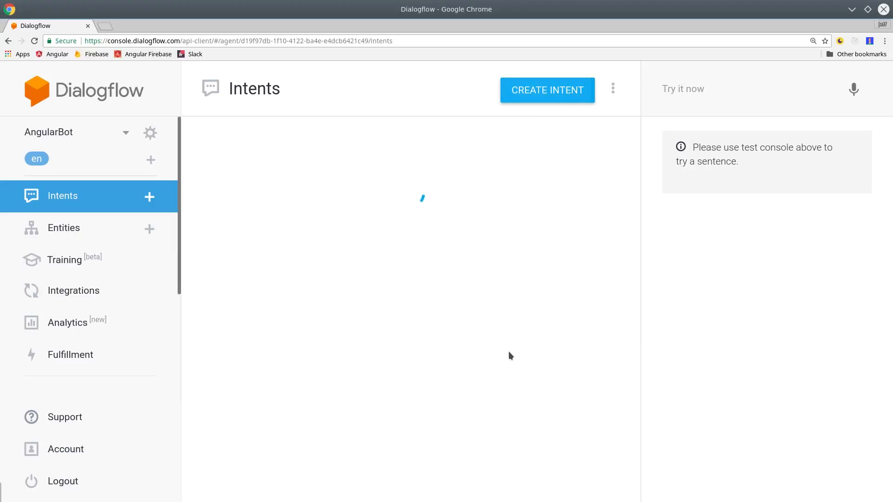
Start a new intent with user expression 'What is a component?'
left_click(547, 91)
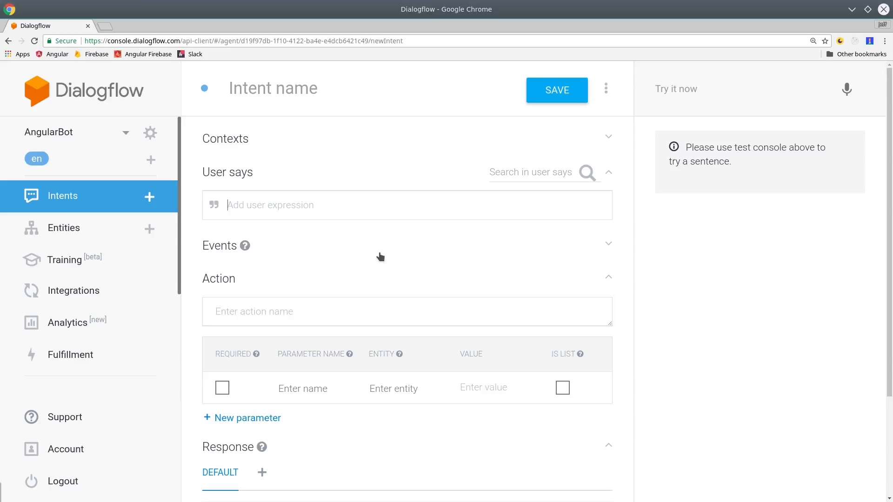
type("What is a")
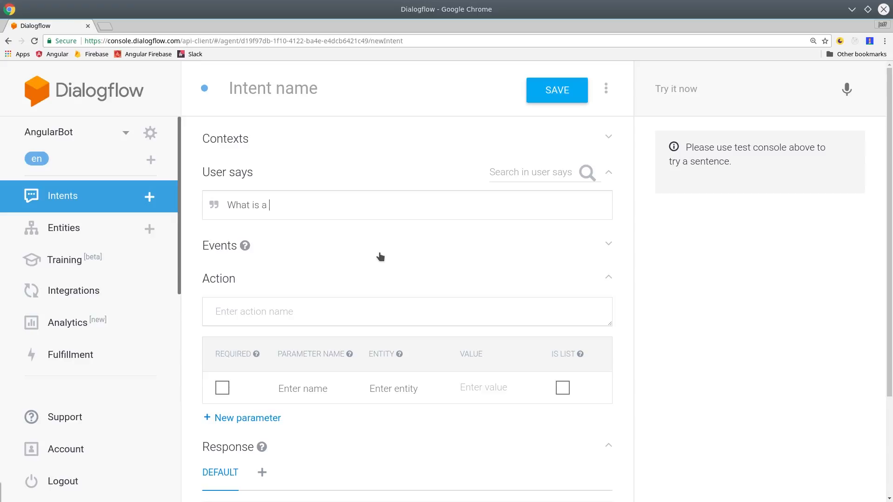
type("component")
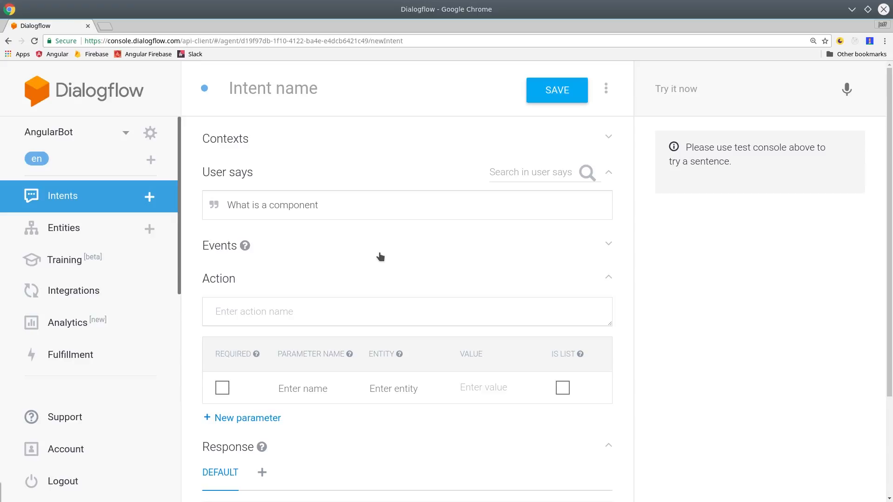
type("?")
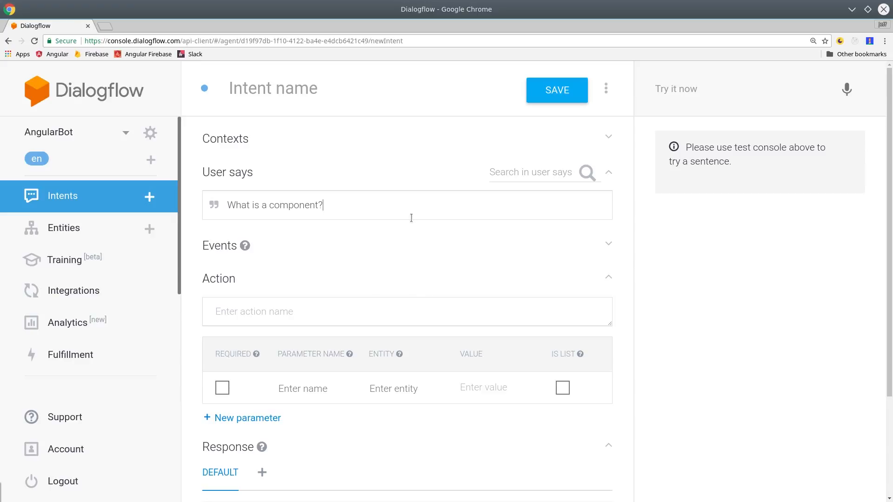
Add the text response 'It's just JavaScript!' to the intent
scroll("down", 3)
type("It")
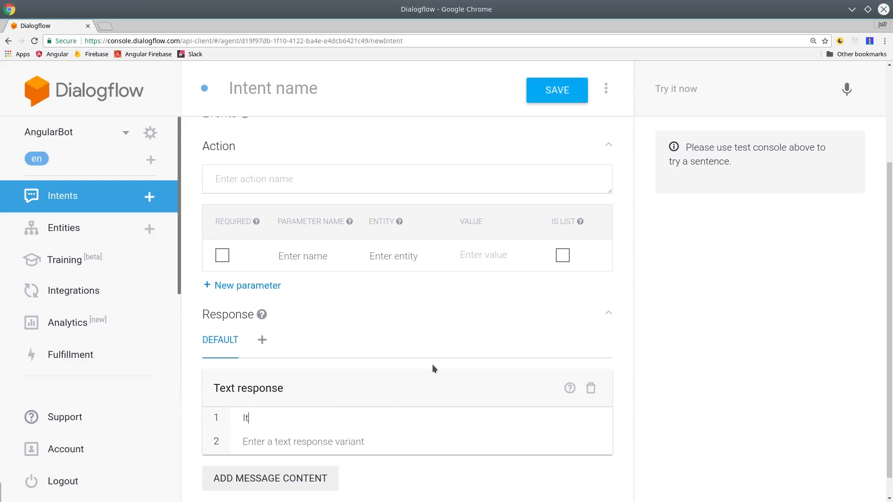
type("'s J")
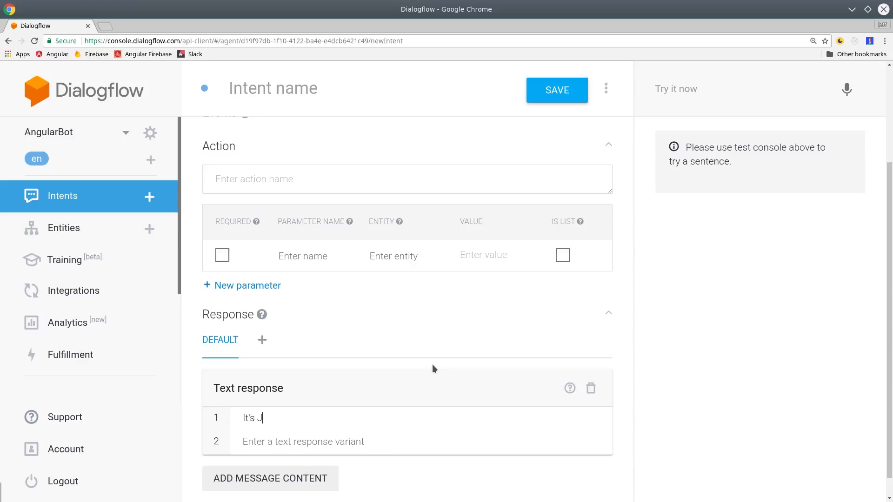
type("us")
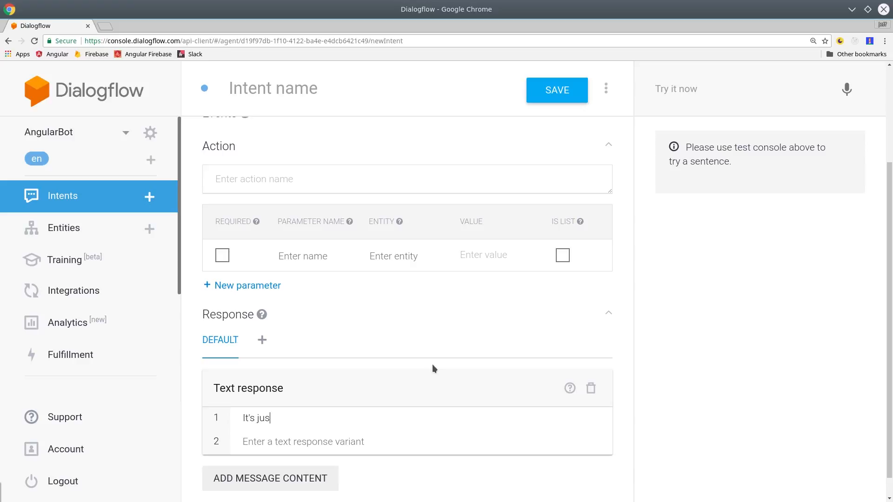
type("t JavaScri")
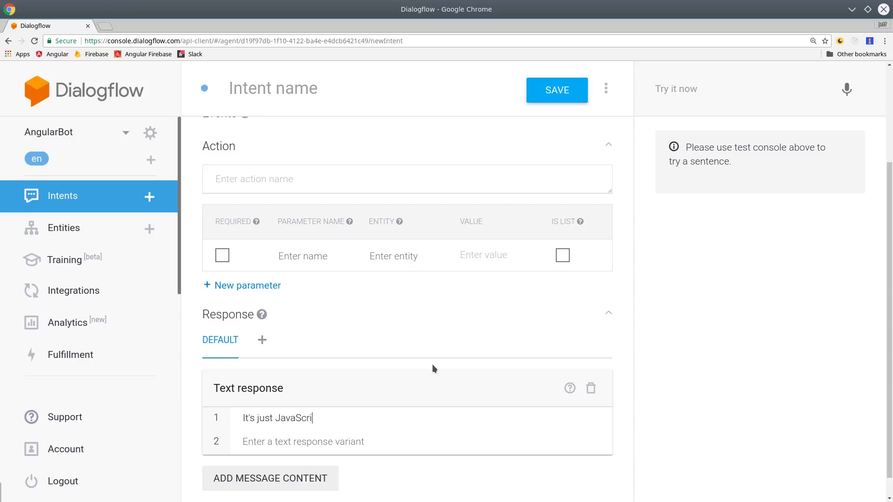
type("pt!")
left_click(742, 89)
type("Hey")
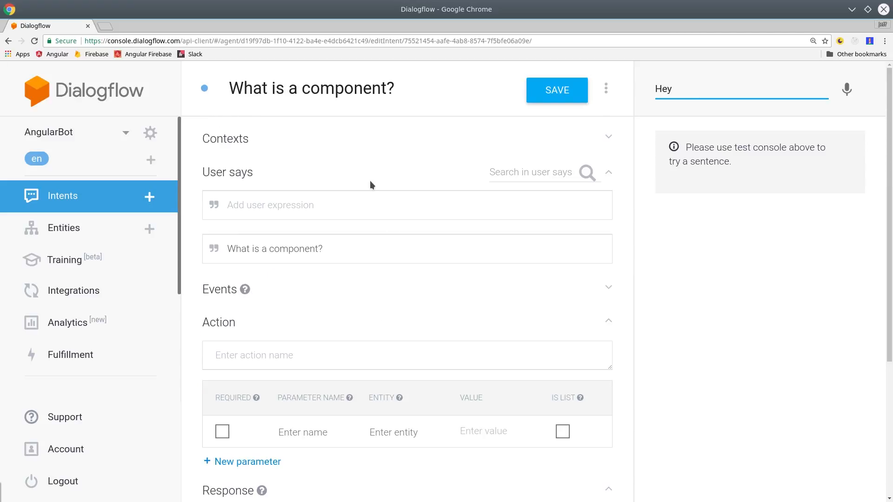
Test 'Hey! What's a component do?' and view the raw JSON of the matched reply
type("! What's a")
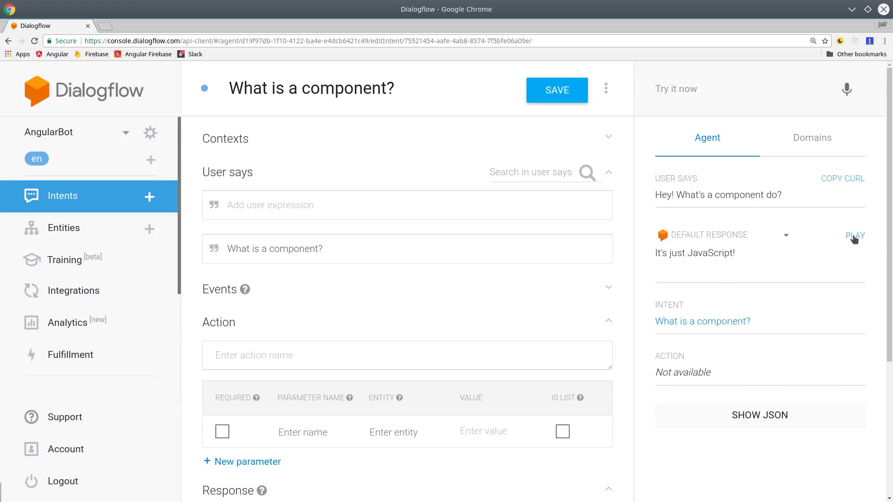
left_click(759, 414)
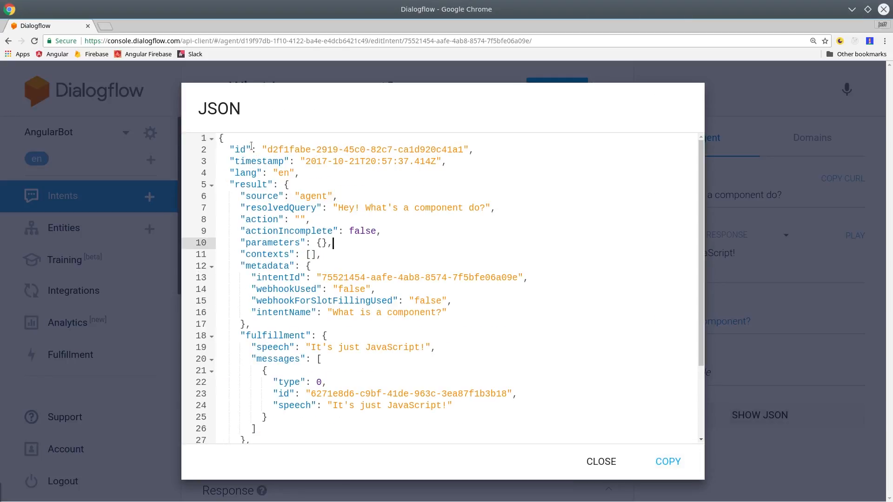
scroll("down", 3)
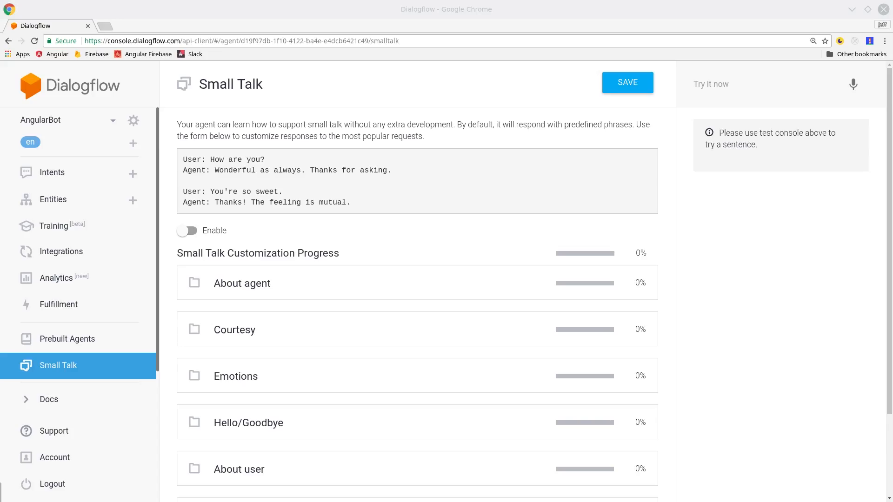
mouse_move(360, 205)
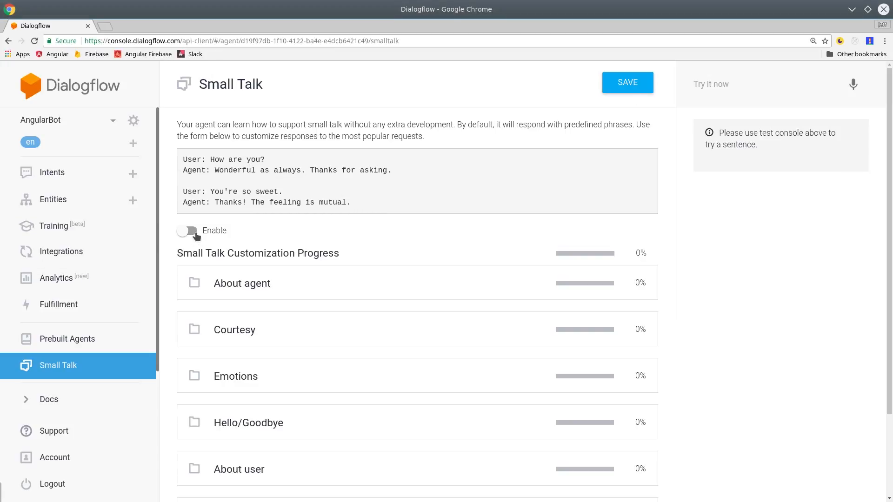
Enable Small Talk and save 'Who are you?' answered with "I'm AngularBot - I know stuff about Angular"
left_click(188, 231)
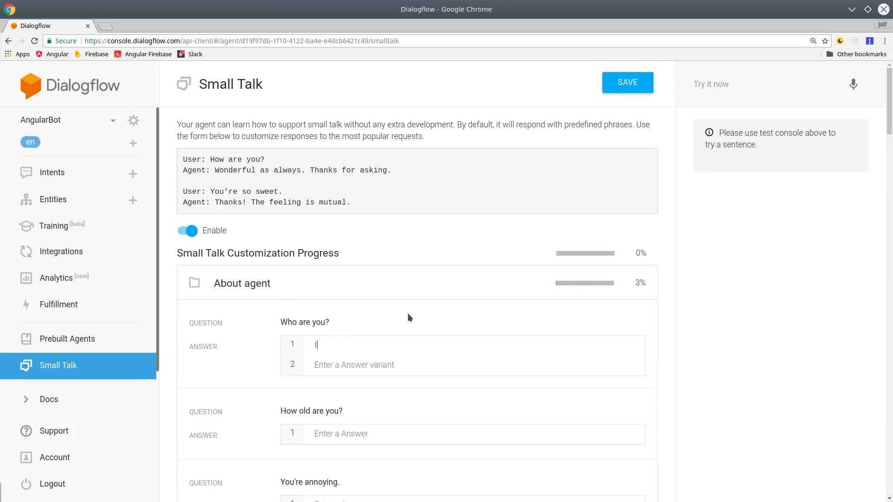
type("I'm Angu")
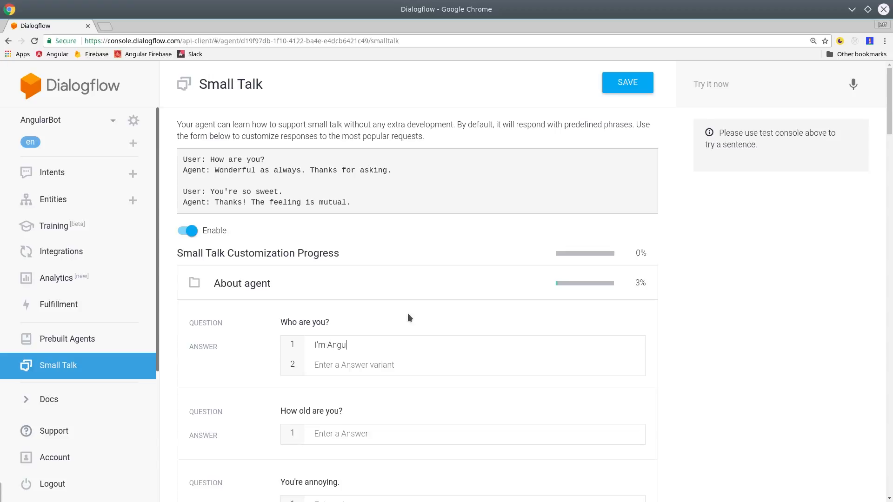
type("larBot - I k")
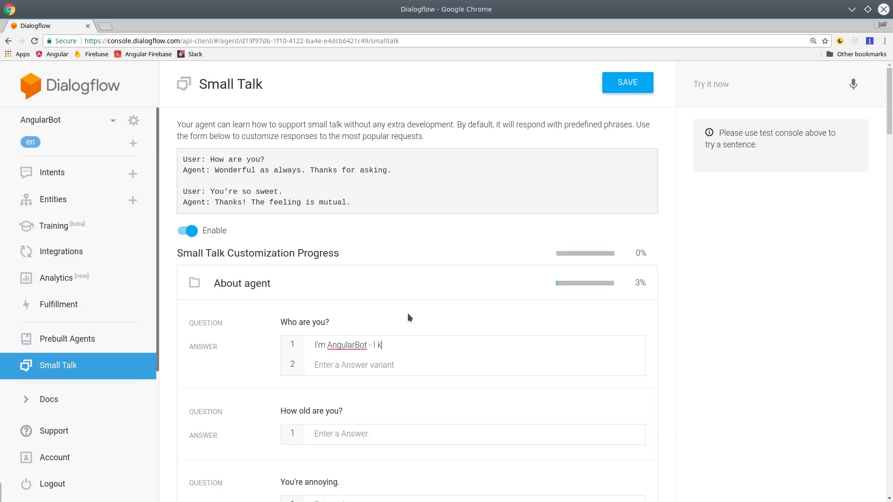
type("now stuff ab")
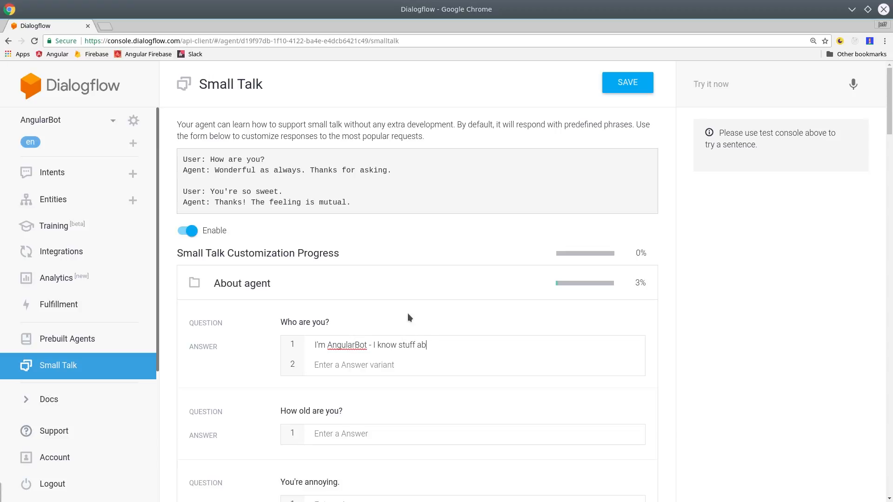
type("out Angular")
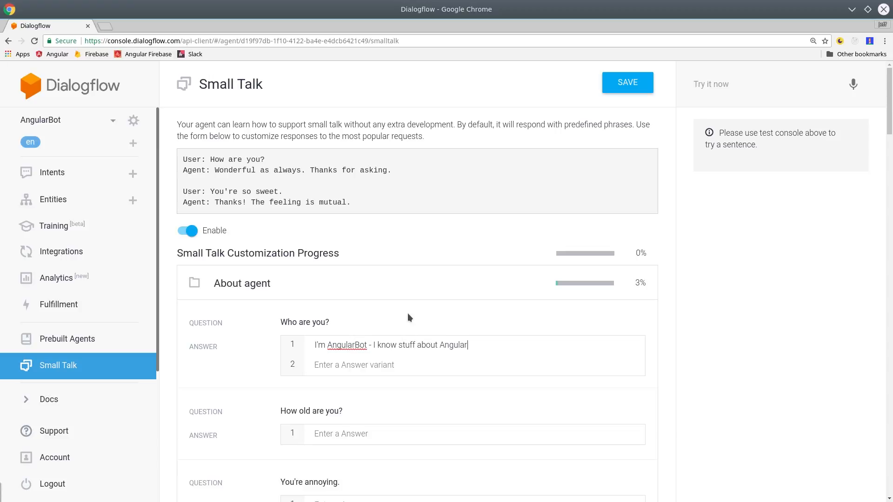
mouse_move(430, 322)
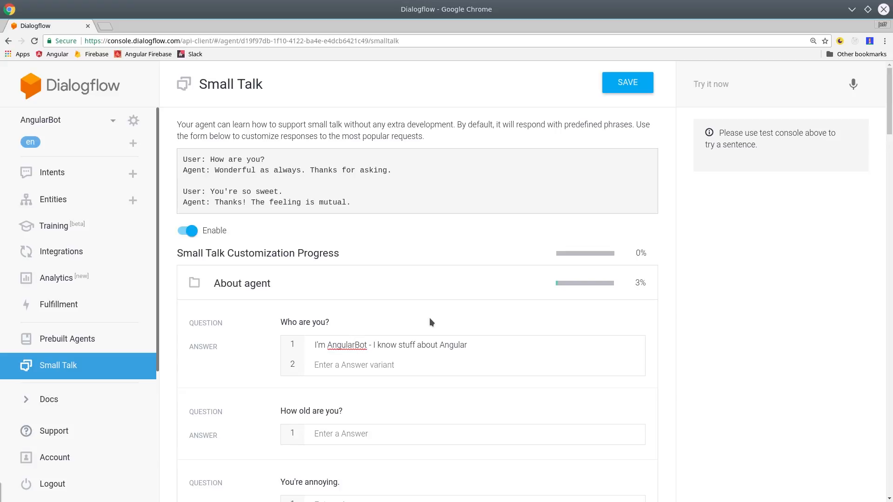
mouse_move(458, 265)
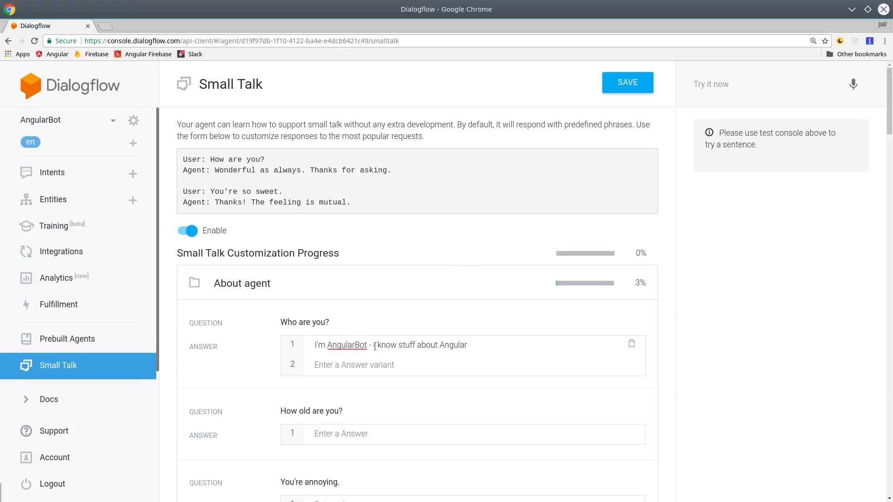
left_click(627, 82)
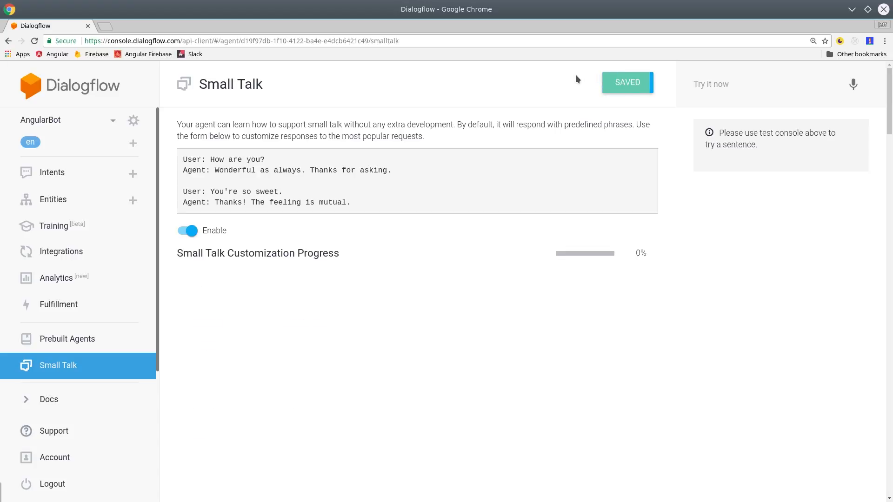
Select the AngularBot agent from the agent list and copy its client access token
left_click(52, 173)
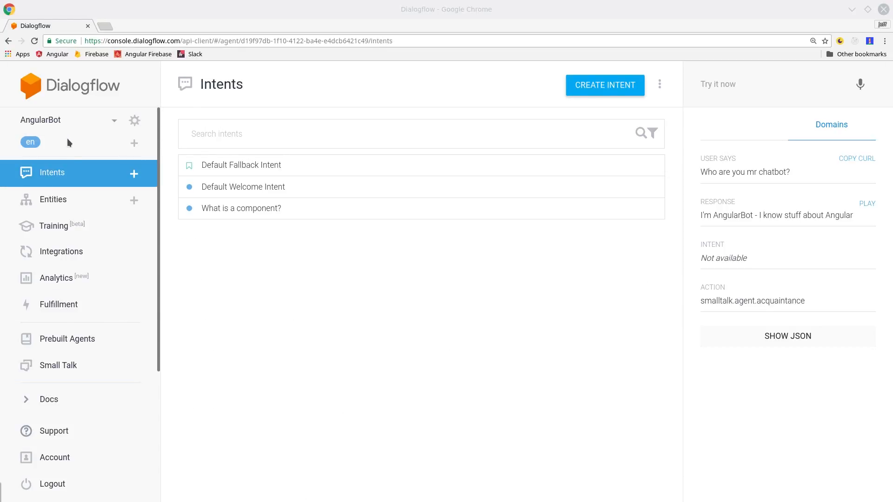
left_click(40, 120)
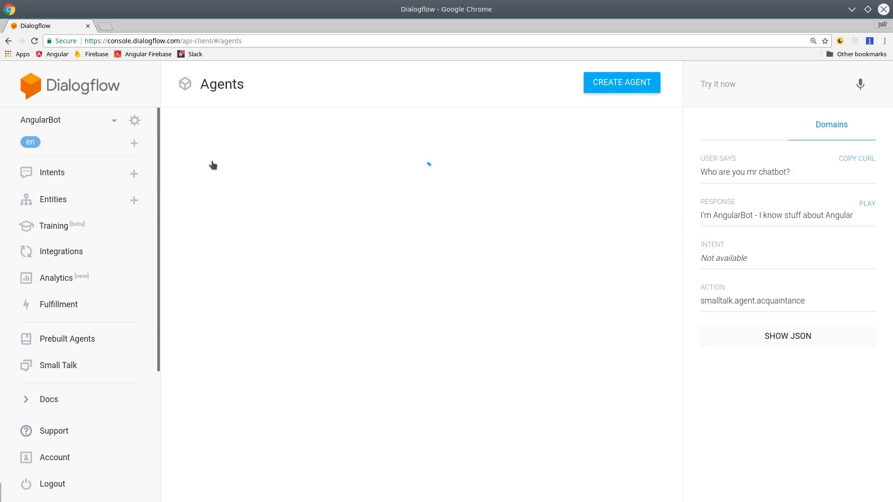
left_click(135, 120)
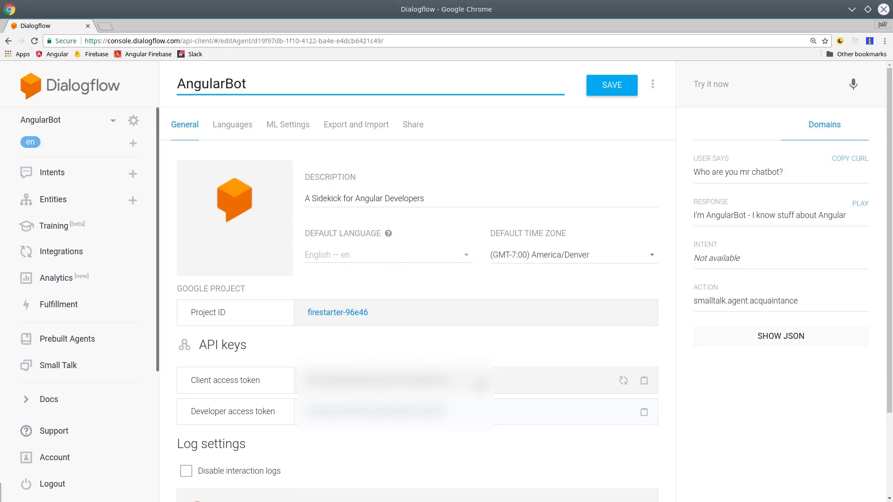
left_click(644, 381)
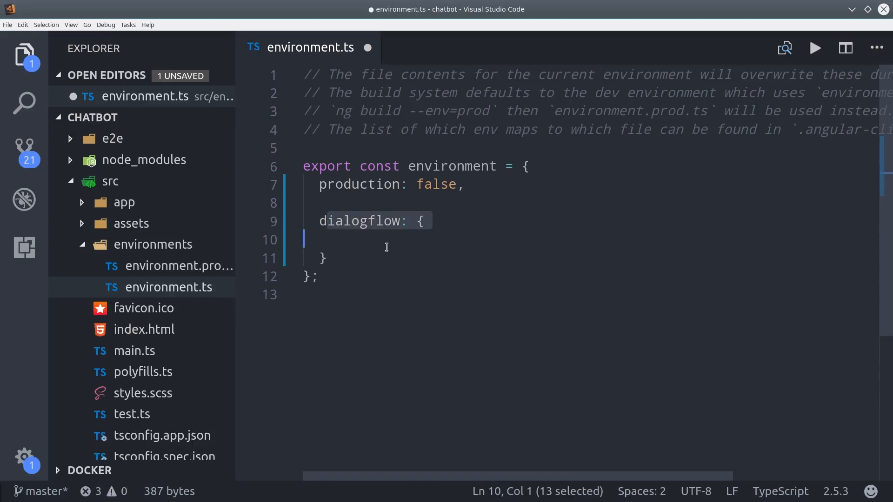
Add angularBot: 'YOUR_CLIENT_KEY' inside the dialogflow block of environment.ts
type("angularBot:")
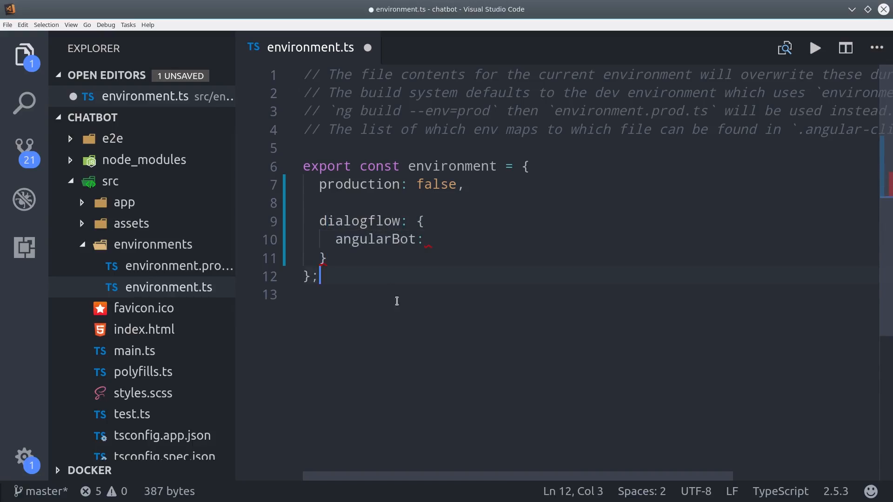
type("'YOUR_CLIENT_KEY'")
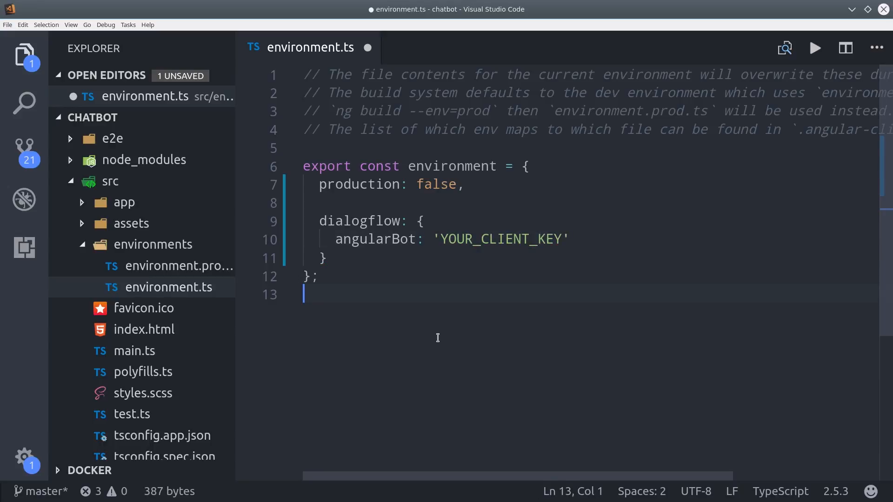
left_click(564, 240)
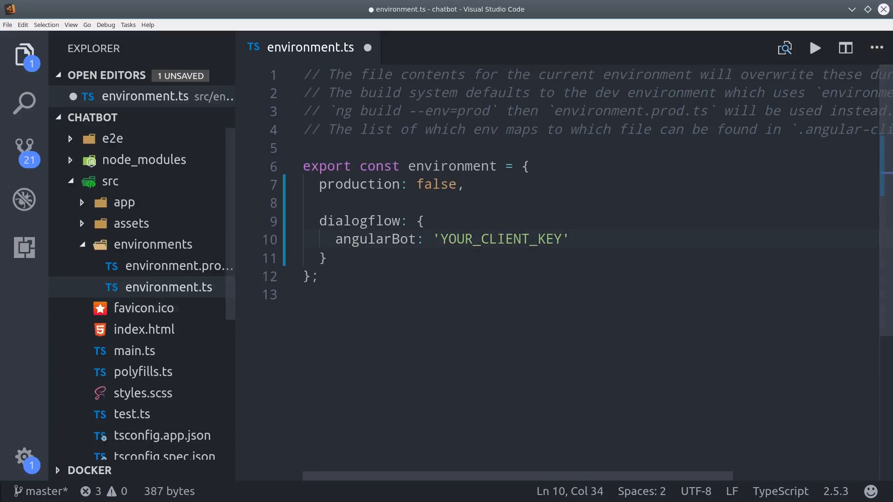
left_click(570, 239)
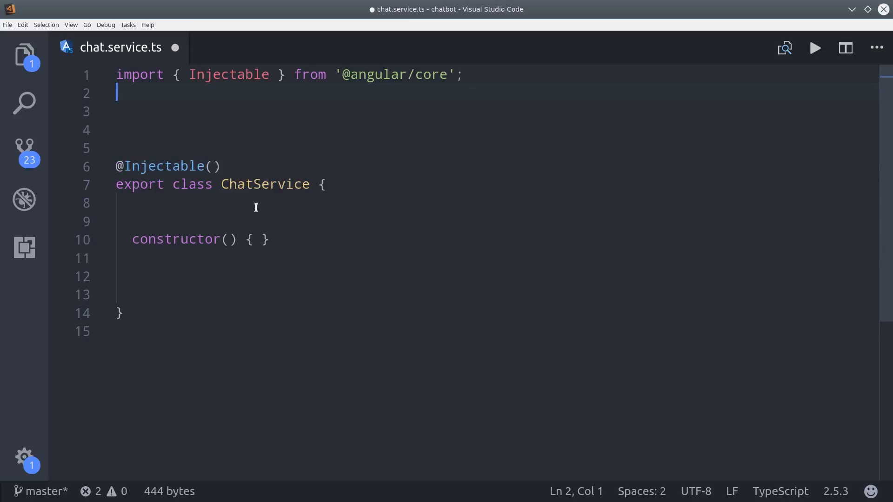
Import environment and ApiAiClient, and declare readonly token = environment.dialogflow.angularBot and readonly client
type("import { environment } from '../../environments/environment';")
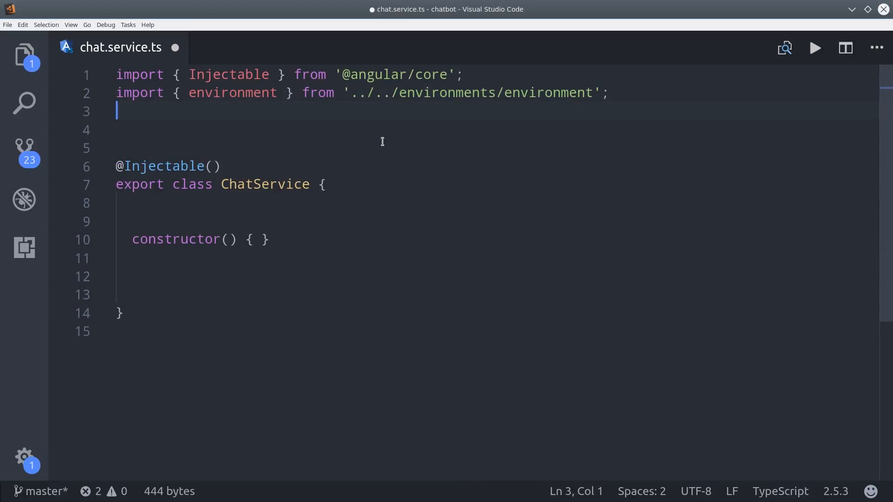
type("import { ApiAiClient } from 'api-ai-javascript';")
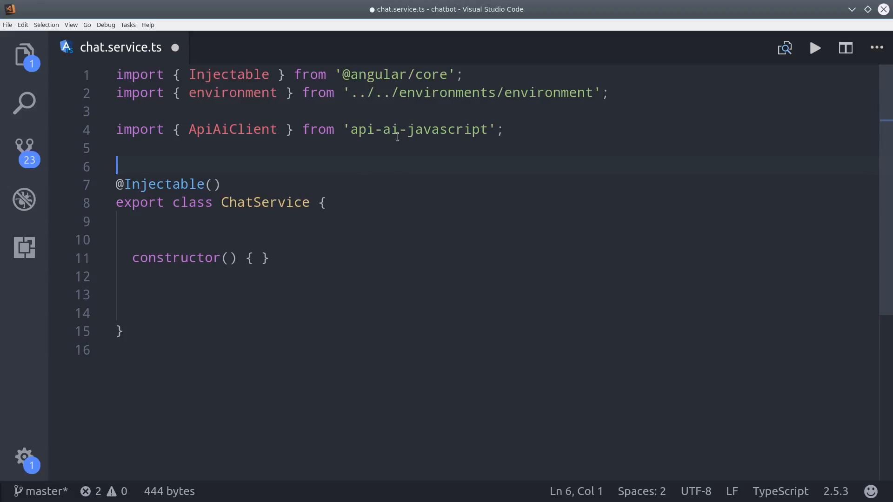
mouse_move(224, 169)
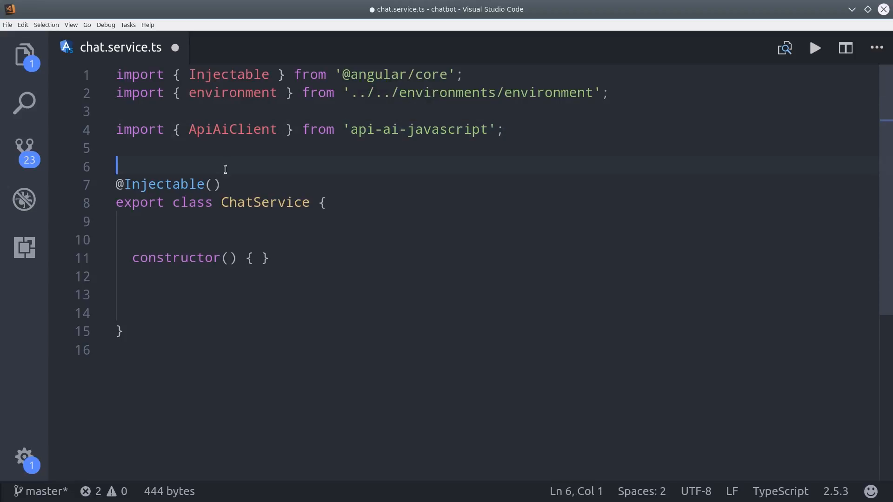
type("readonly token")
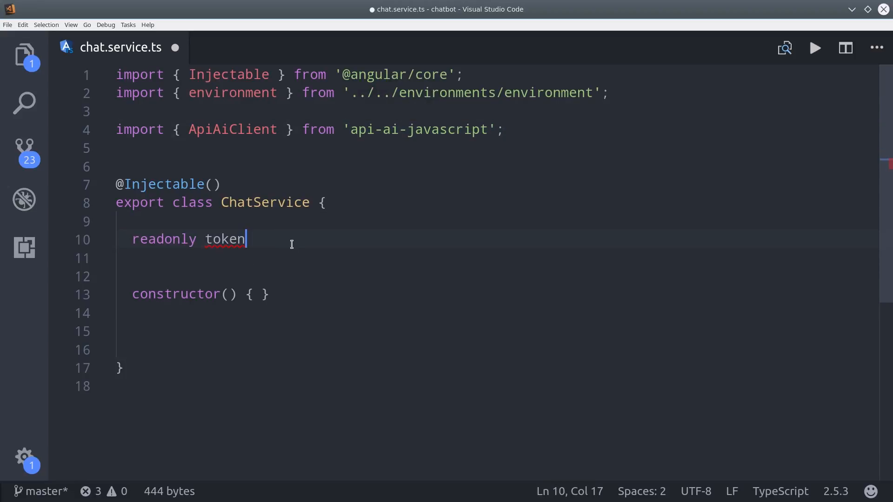
type("= environment.dialogflow;")
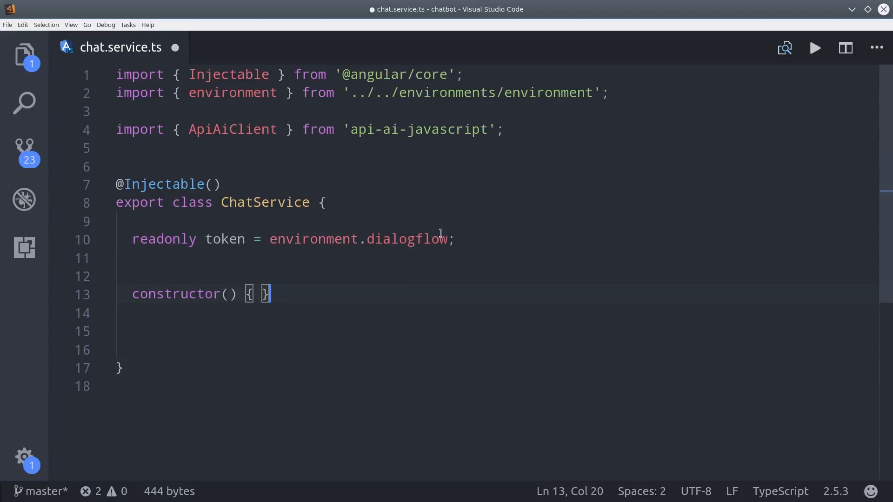
type(".angularBot")
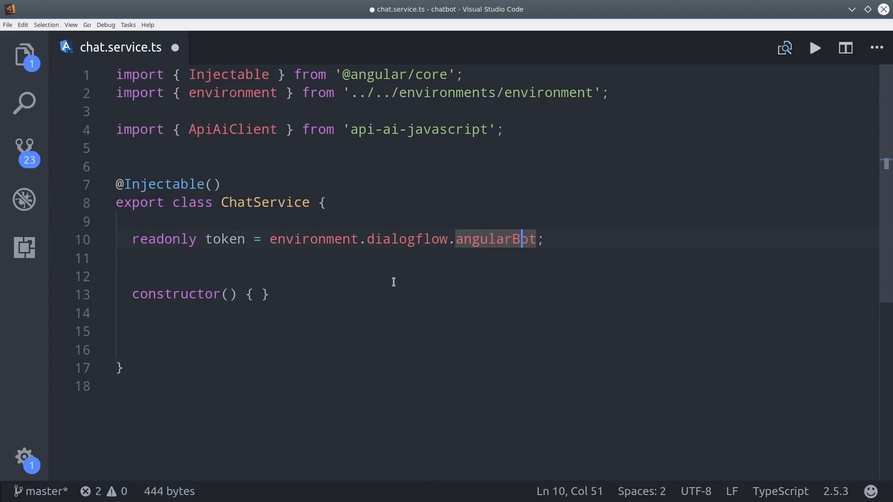
type("readonly client = new ApiAiClient({accessToken: this.token });")
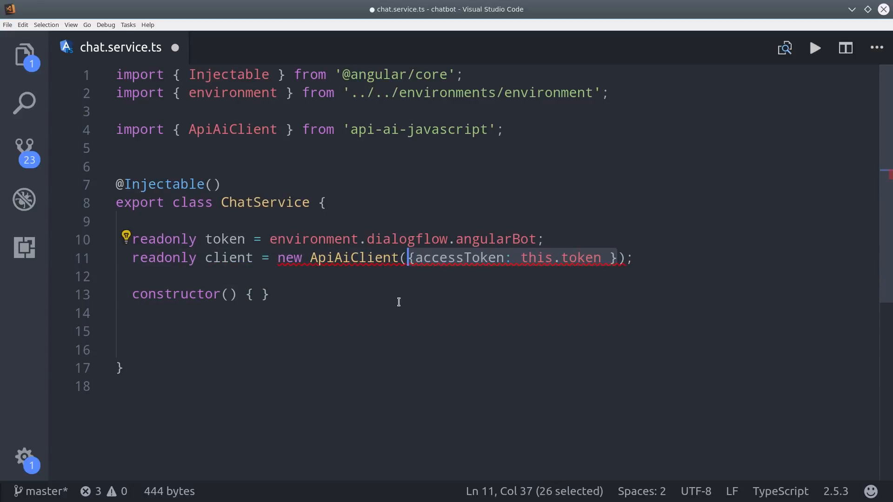
Add a talk() method calling this.client.textRequest('Who are you!')
left_click(432, 285)
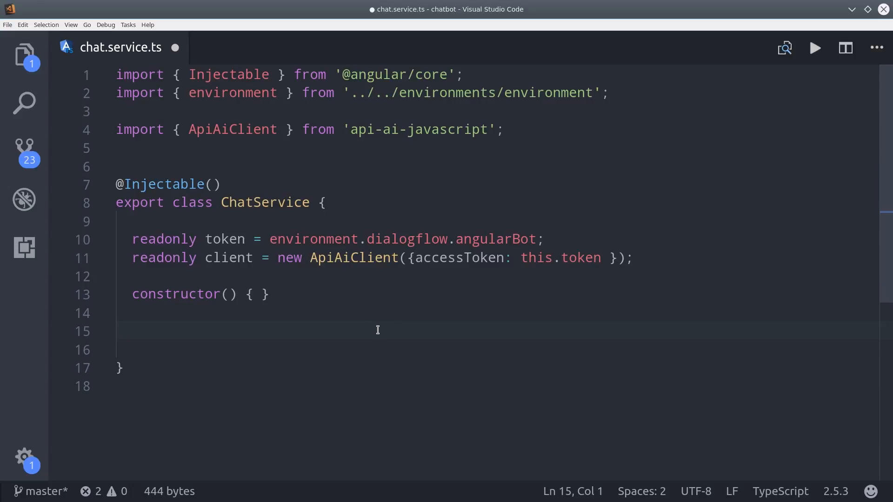
type("talk() {")
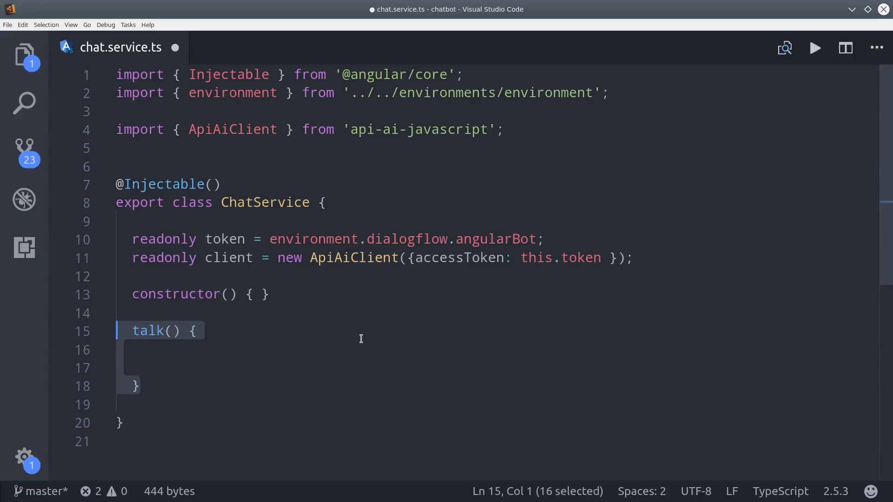
type("this.client")
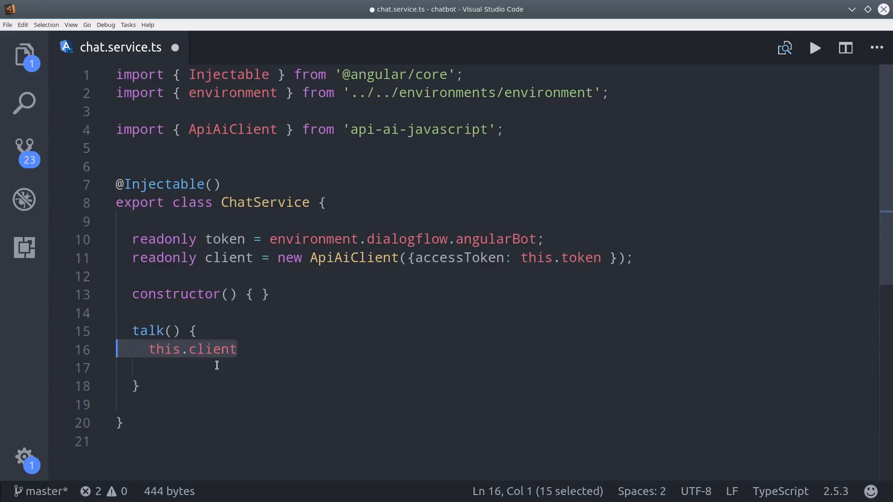
type(".textRequest()")
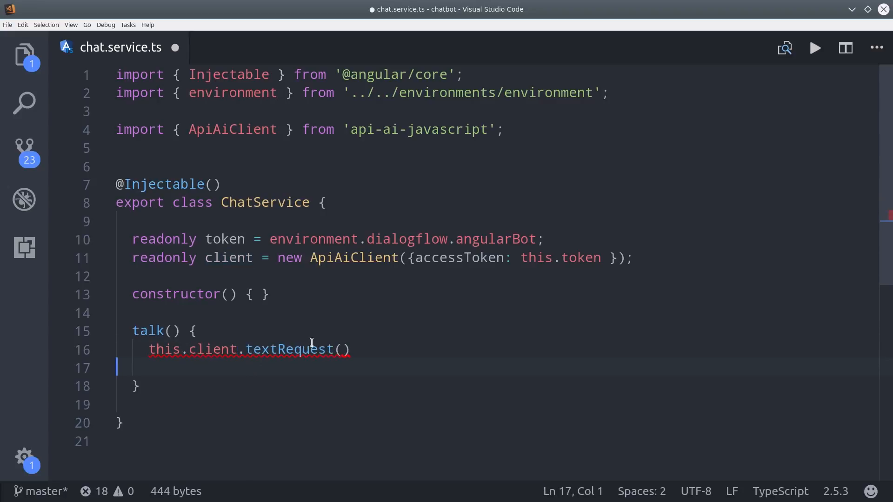
type("'Who are you!'")
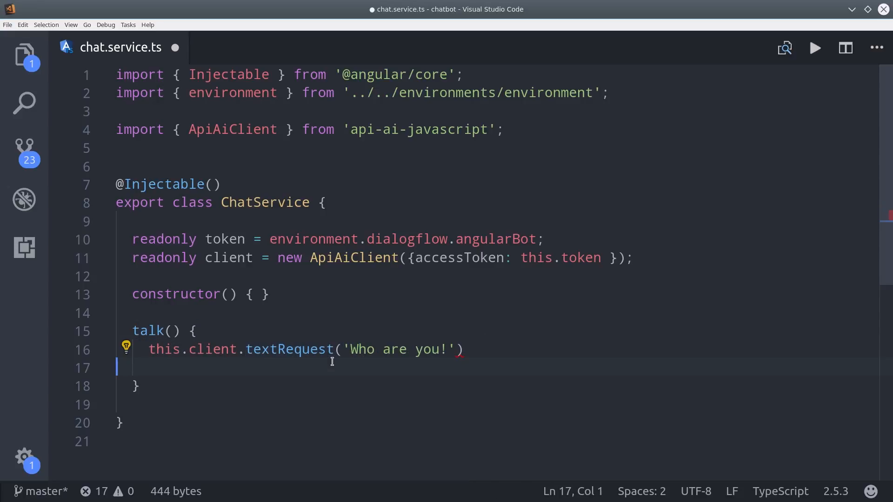
left_click(466, 349)
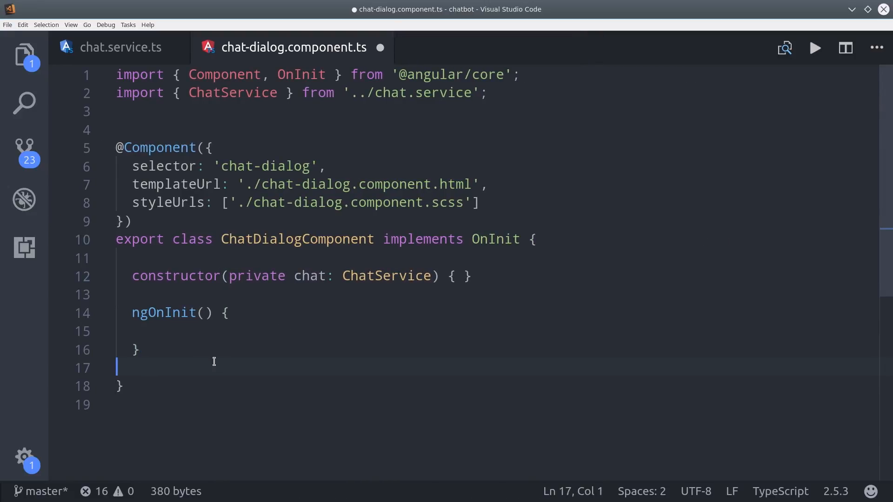
Write this.chat inside ngOnInit to call the injected ChatService
type("this.chat")
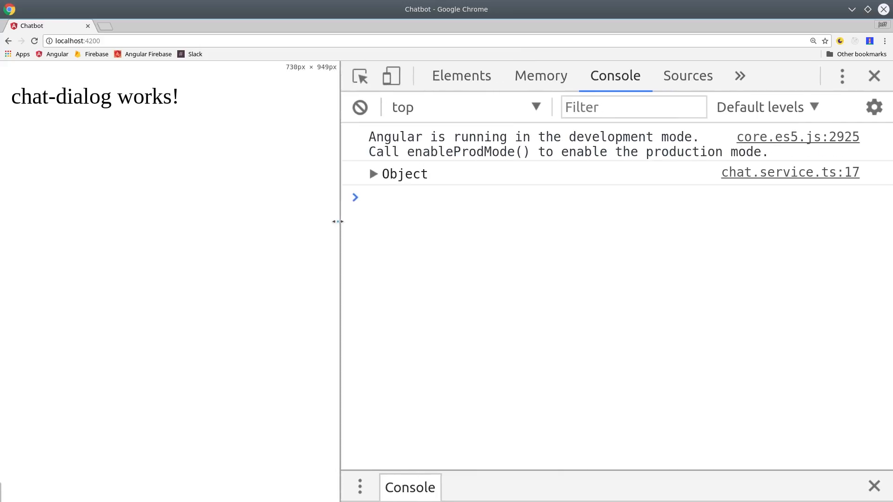
Expand the logged Object's result and fulfillment to select the bot's speech reply text
left_click(374, 174)
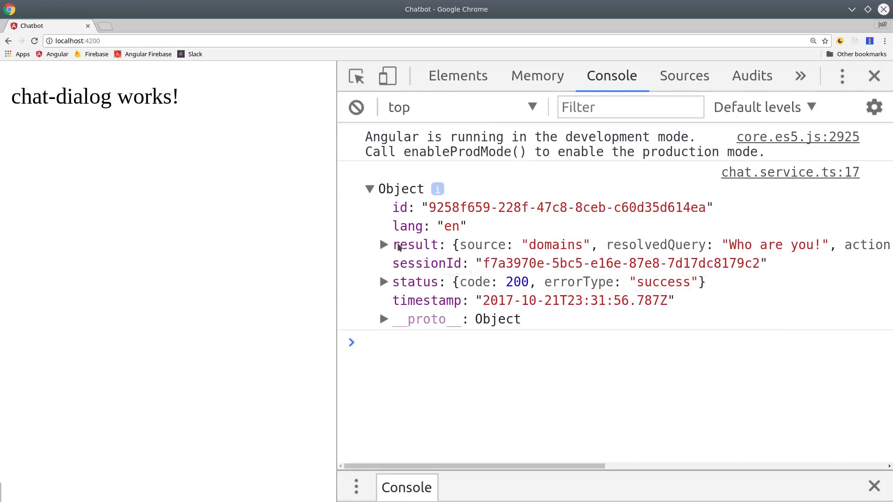
left_click(384, 245)
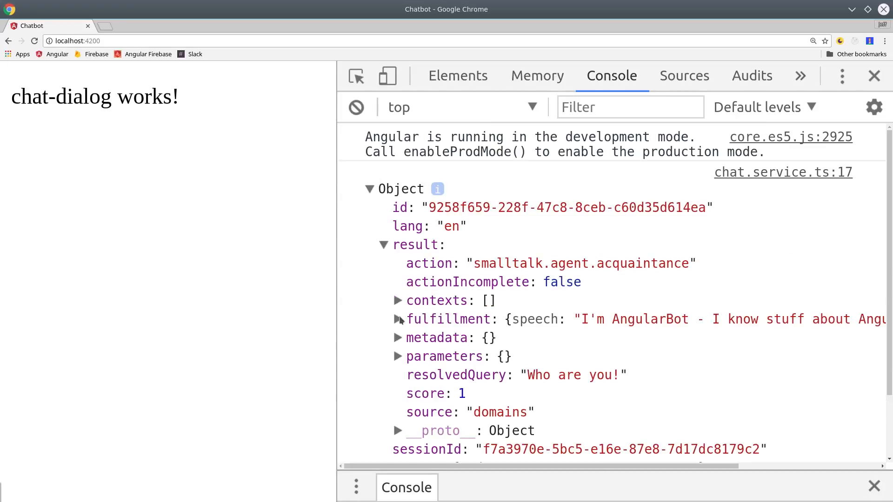
left_click(398, 319)
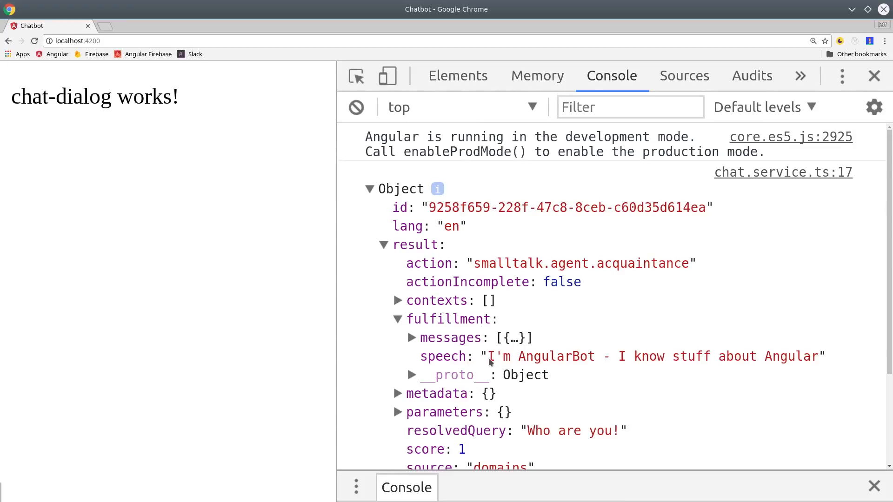
left_click_drag(489, 357, 818, 356)
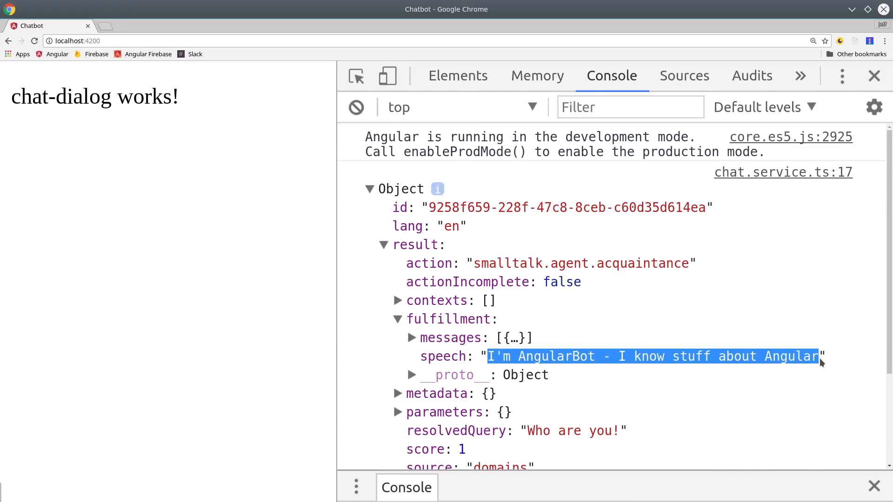
mouse_move(671, 365)
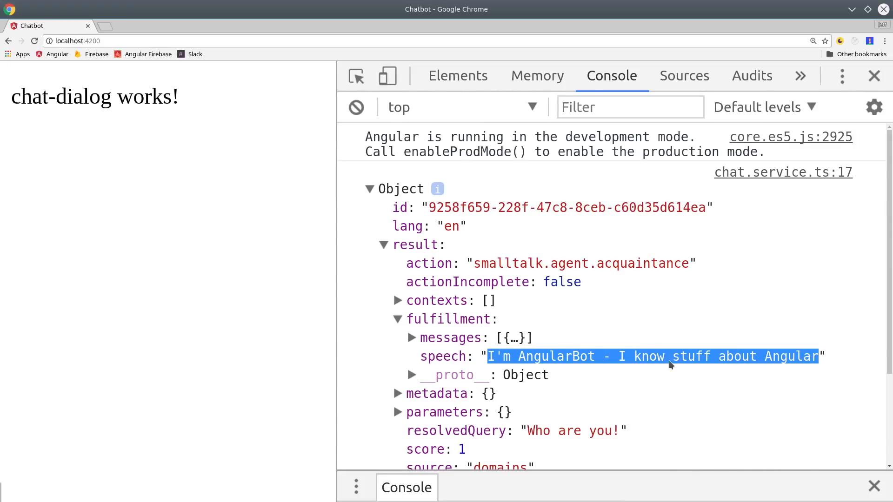
left_click(398, 319)
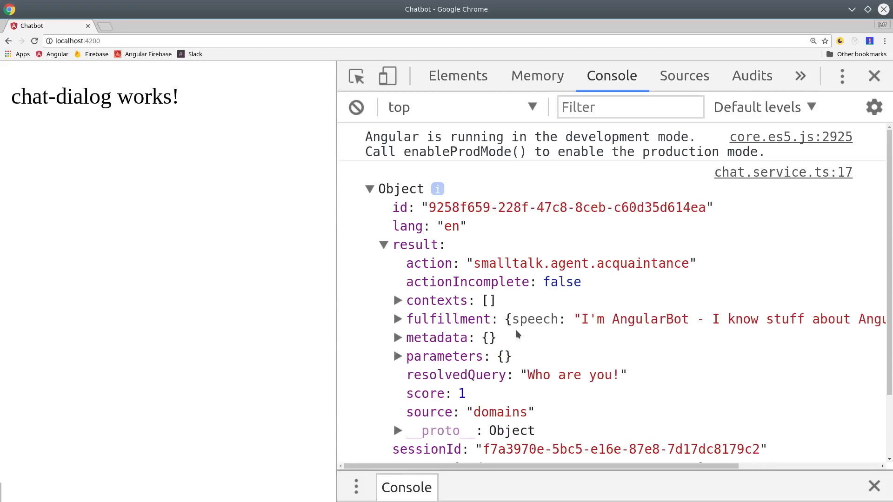
Type 'Hell' into the Angular Bot message form, then return to the chat service code
left_click(874, 75)
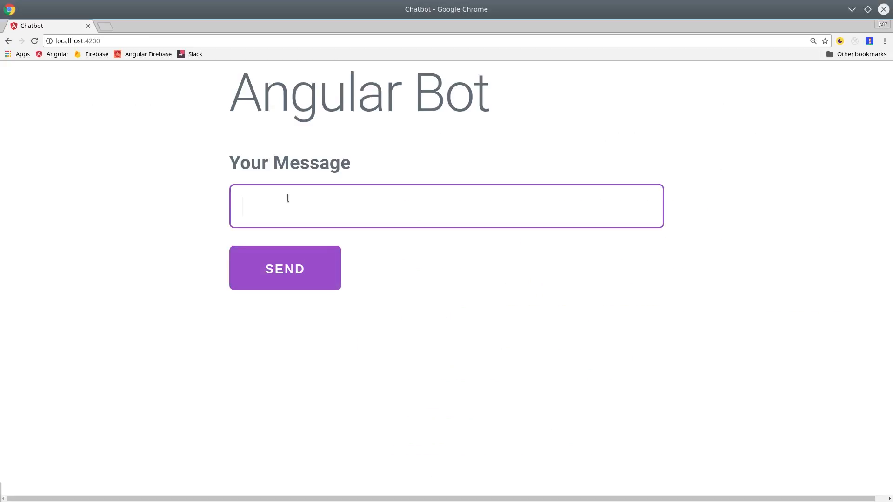
type("Hell")
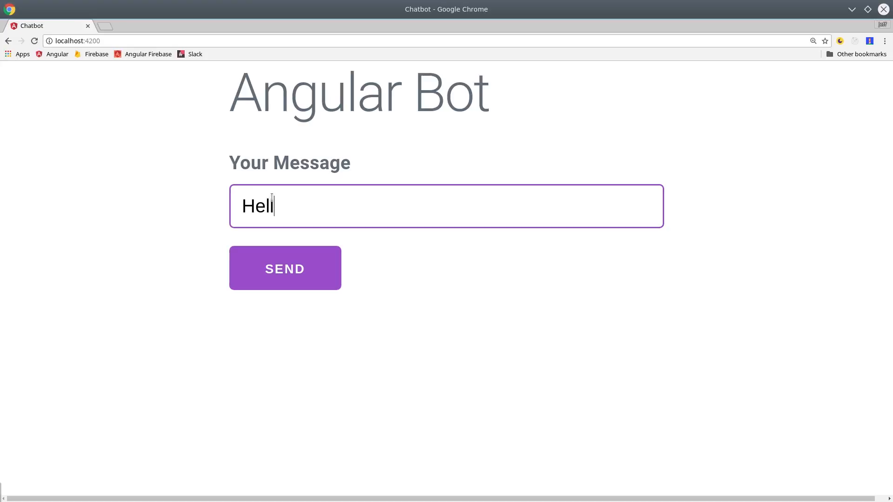
left_click(285, 268)
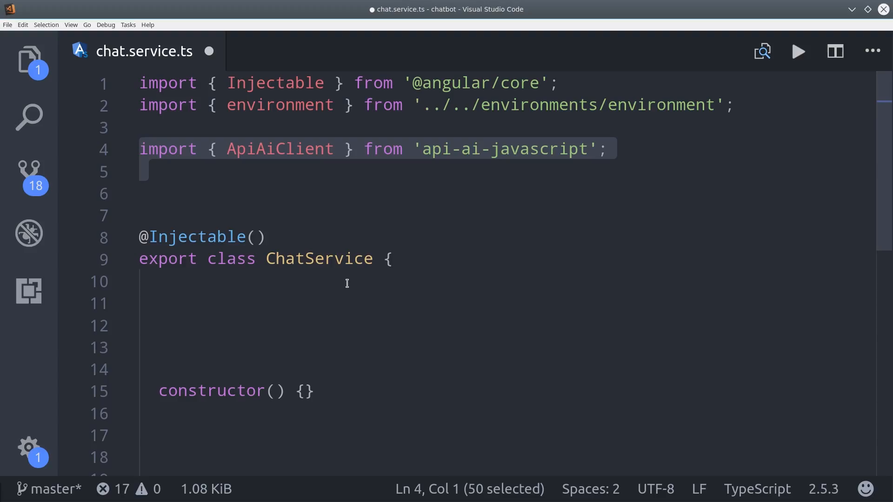
Give the Message class a constructor with public content: string and public sentBy: string
left_click(142, 173)
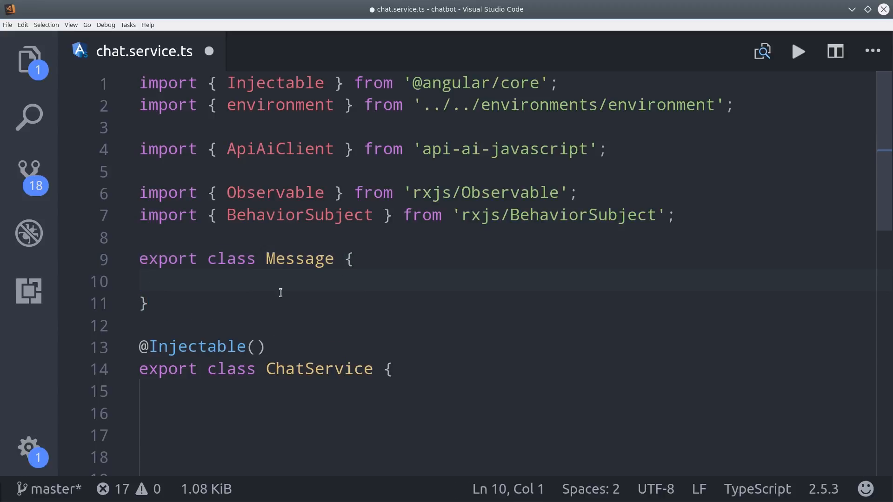
type("constructor() {}")
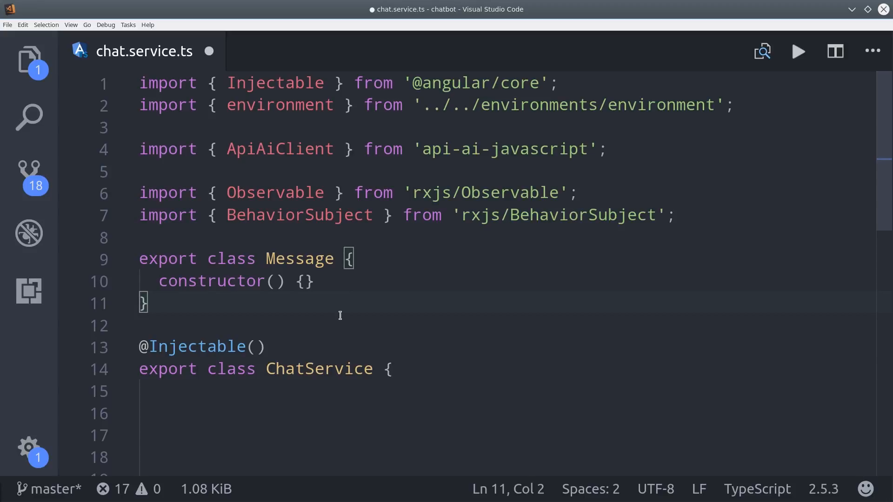
type("public content: string")
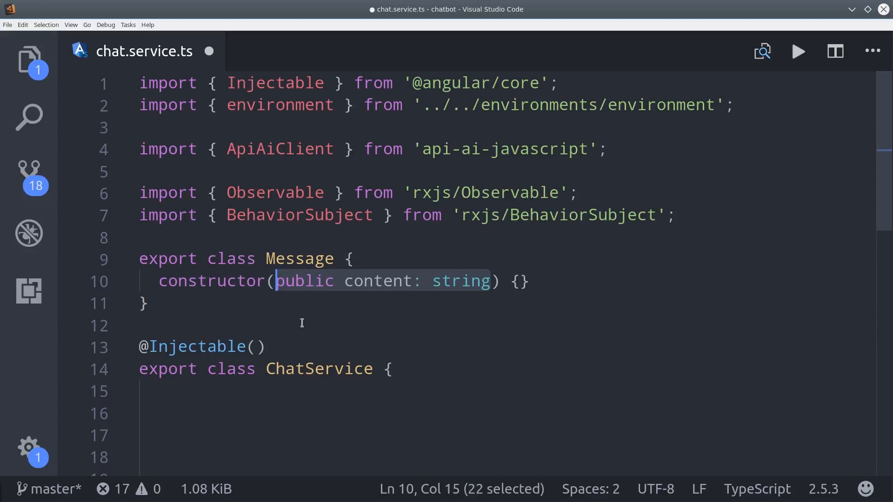
left_click(464, 281)
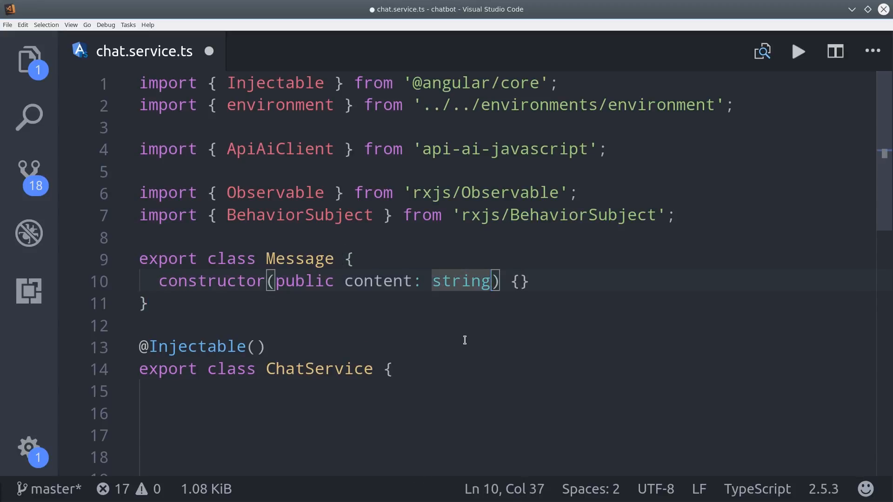
type(", public sentBy: string")
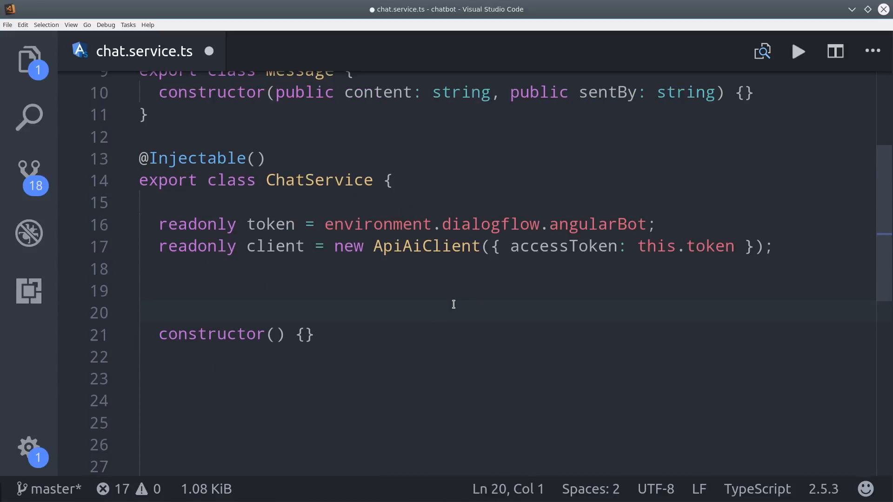
Declare conversation = new BehaviorSubject<Message[]>([]) in ChatService
type("conversation")
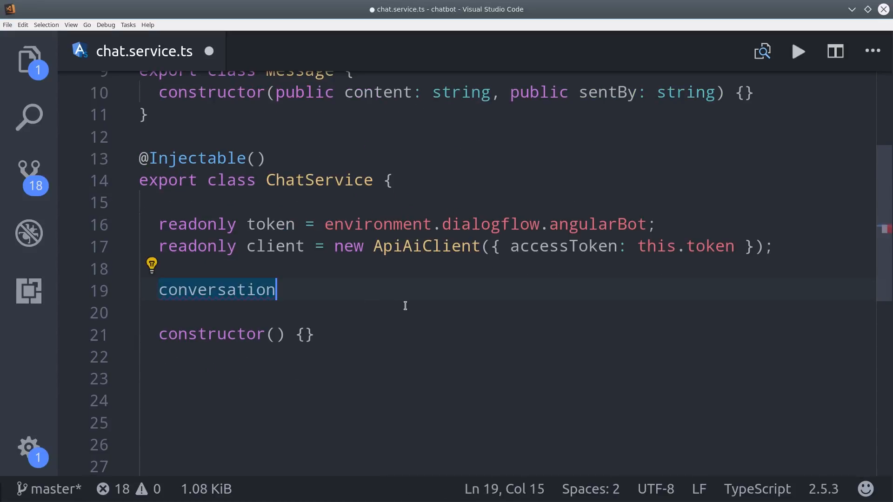
type("= new BehaviorSubject();")
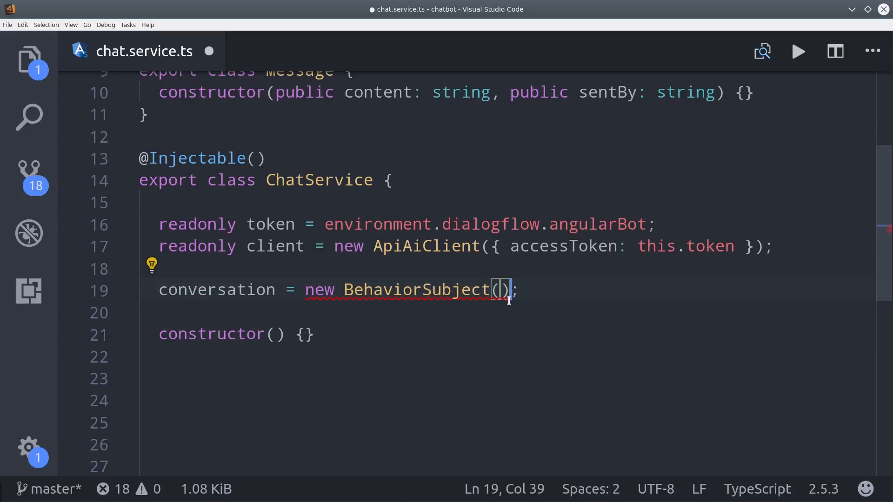
type("<Message[]>")
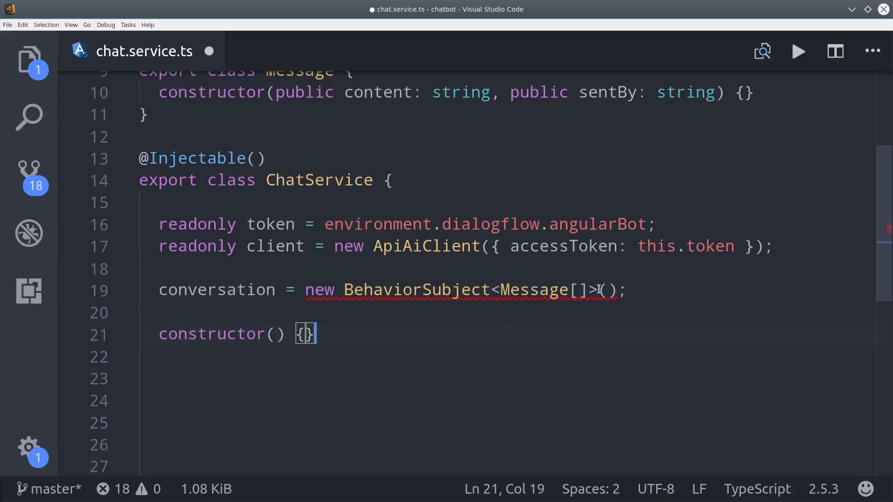
type("[]")
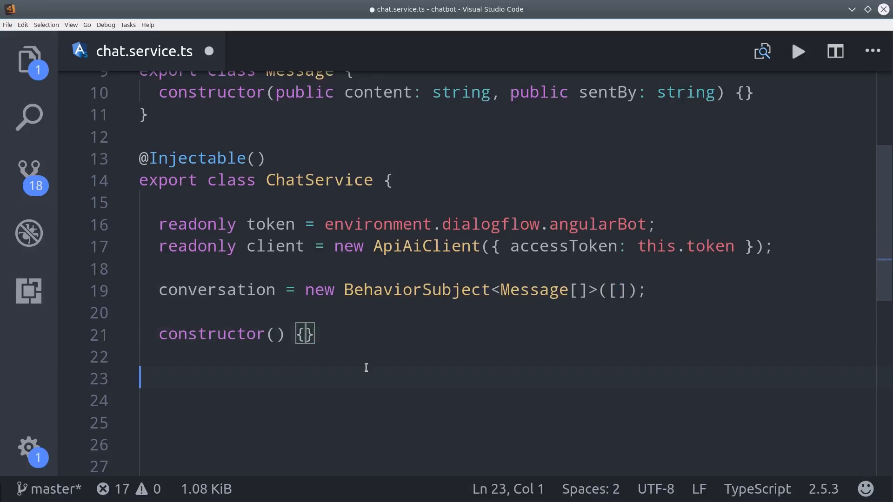
Write the update method body calling this.conversation.next([msg])
scroll("down", 3)
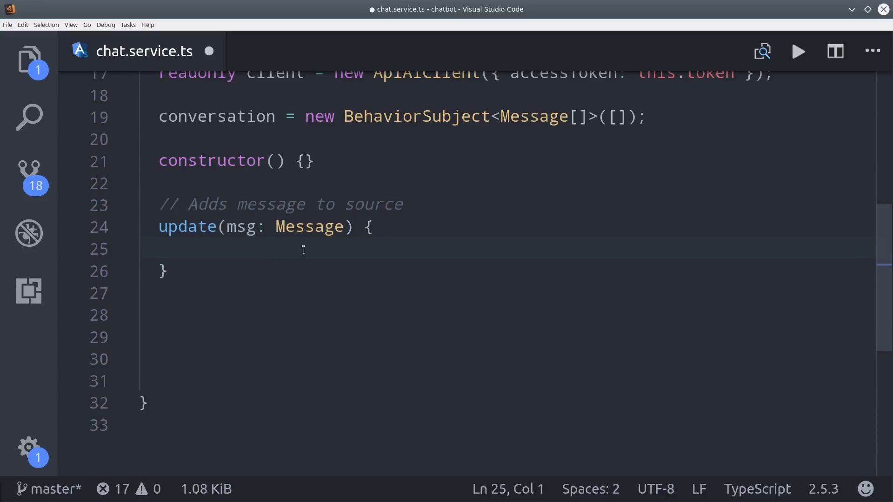
type("this.conversation")
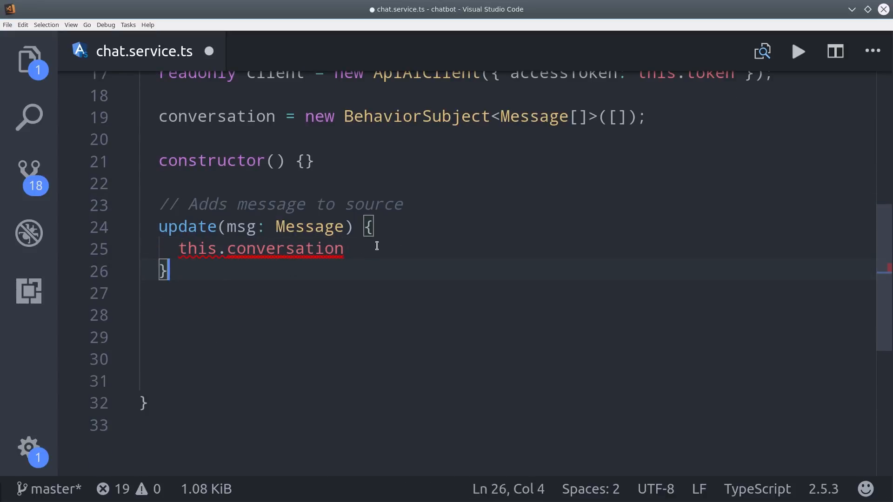
type(".next();")
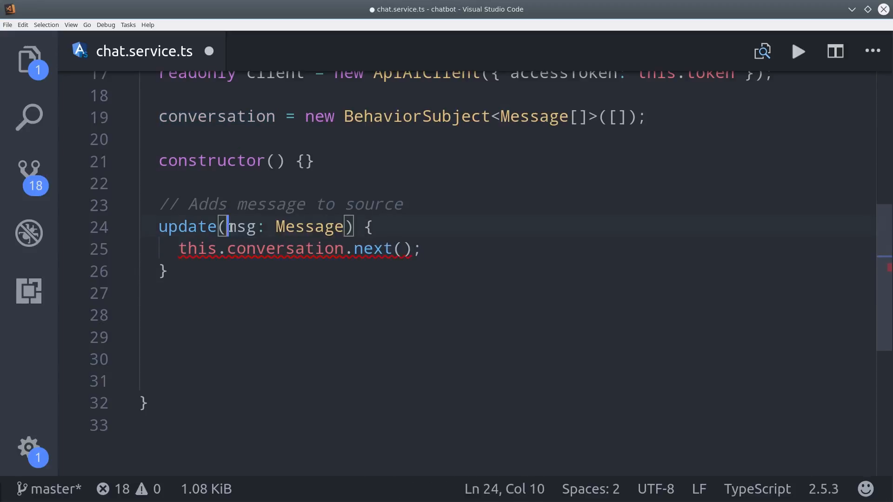
type("[msg]")
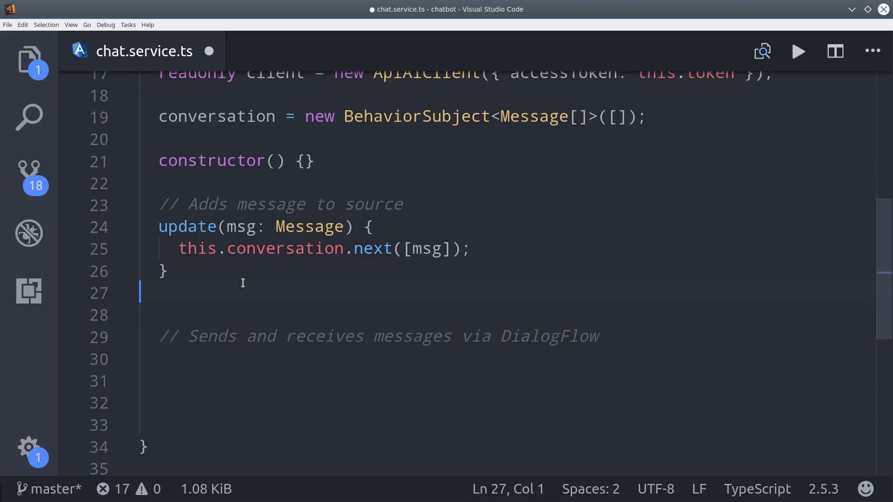
Add converse(msg: string) creating const userMessage = new Message(msg, 'user')
scroll("down", 3)
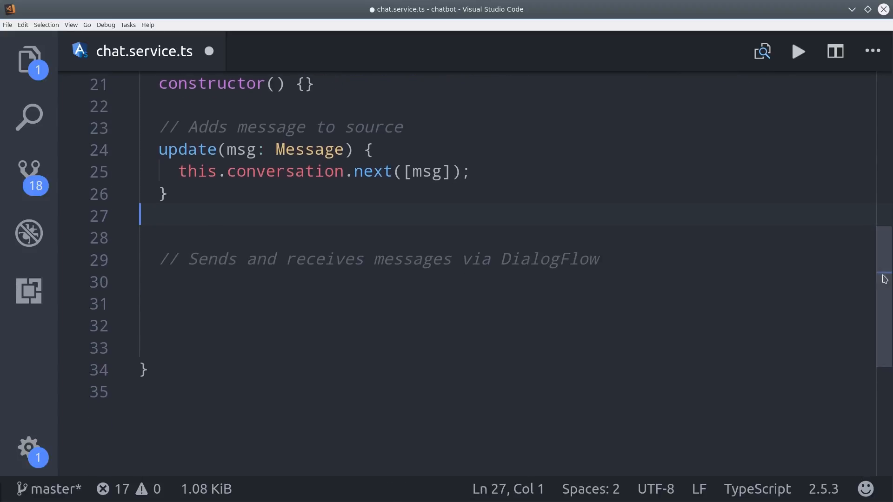
type("converse() {")
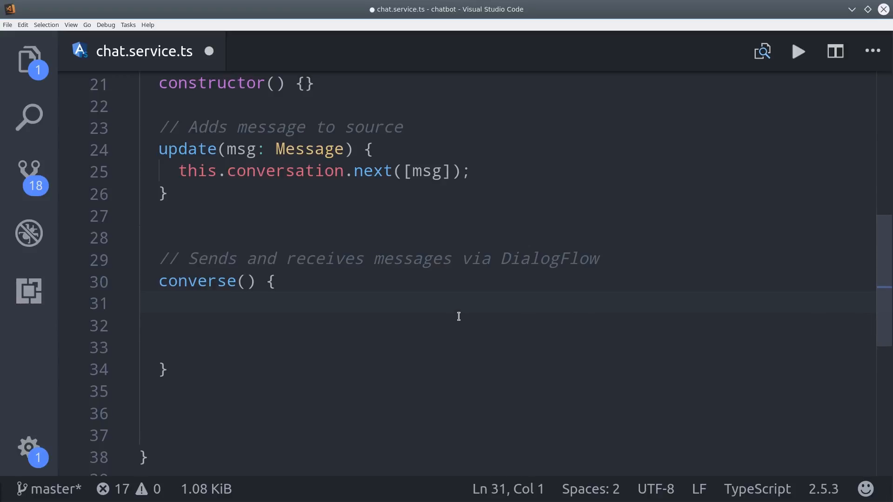
type("msg: string")
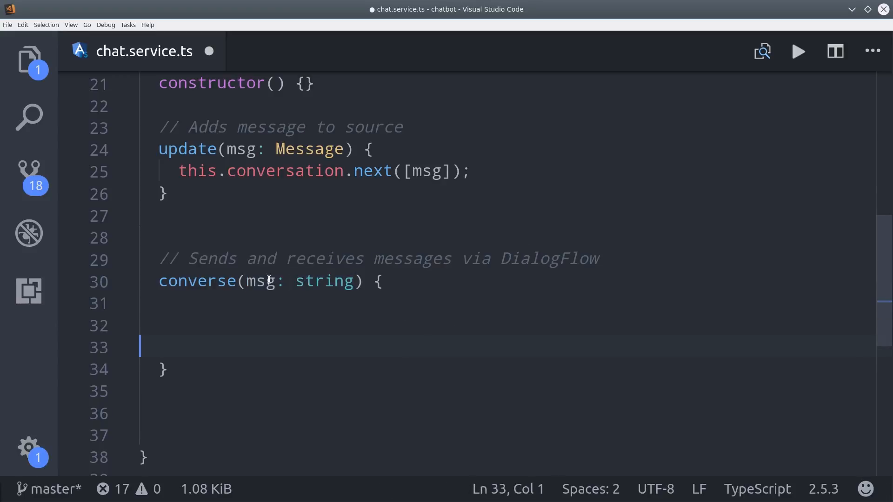
type("const userMessag")
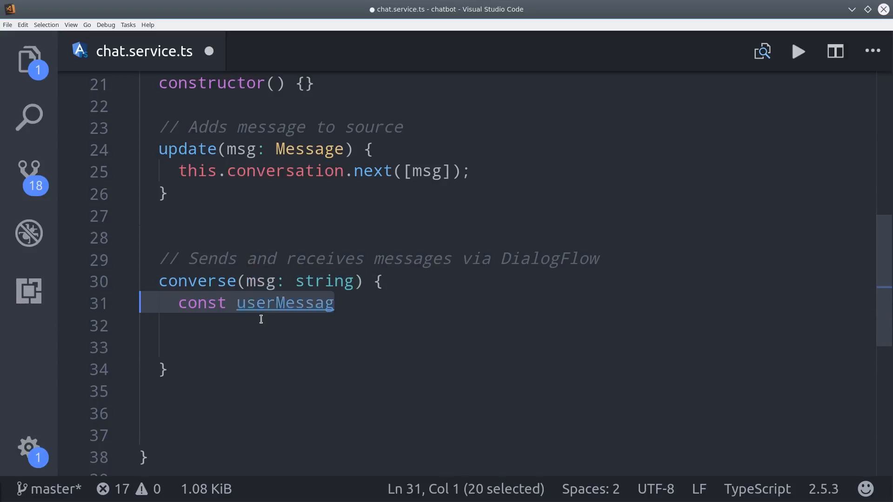
type("e = new Message();")
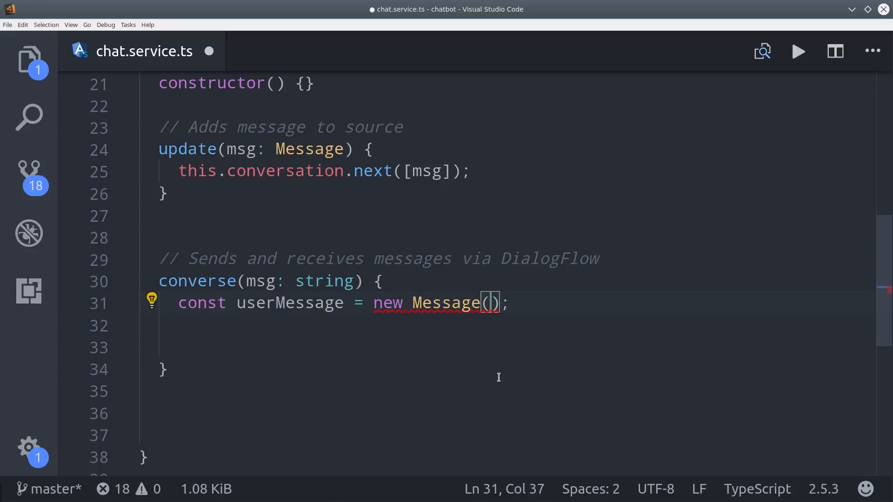
type("msg, 'user'")
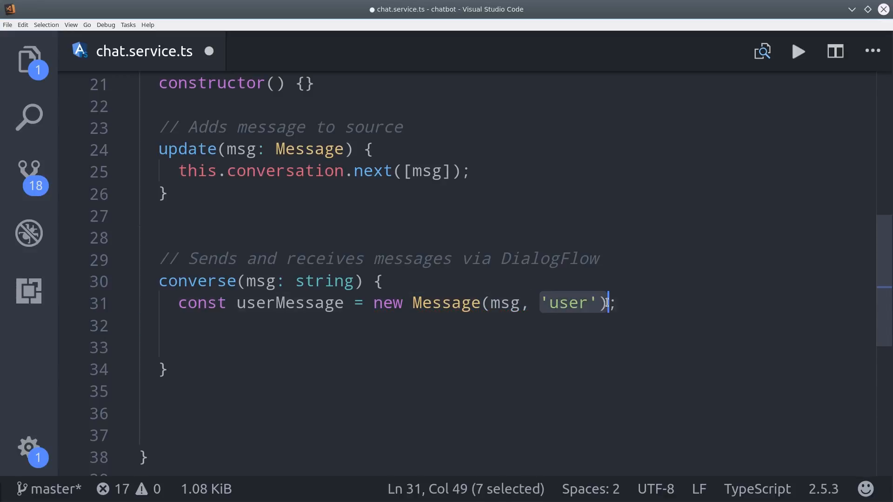
Call this.update(userMessage) and begin returning this.client's text request
left_click(419, 329)
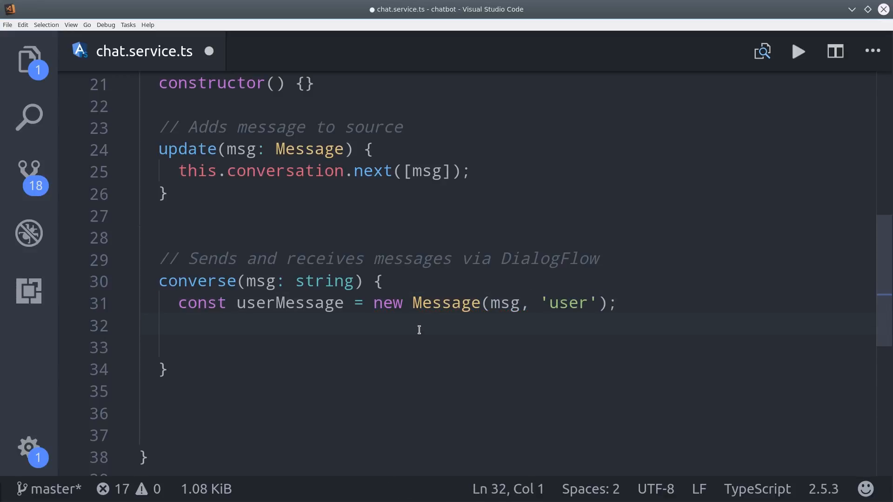
type("this.update(userMessage);")
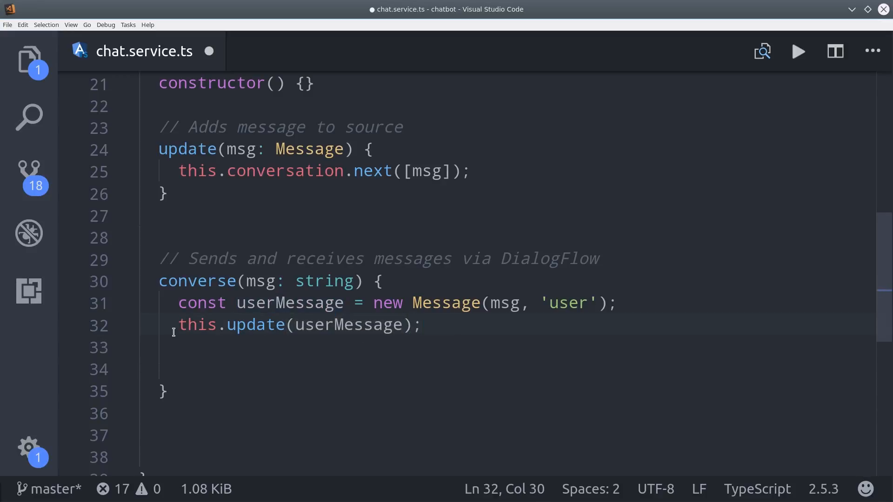
triple_click(296, 325)
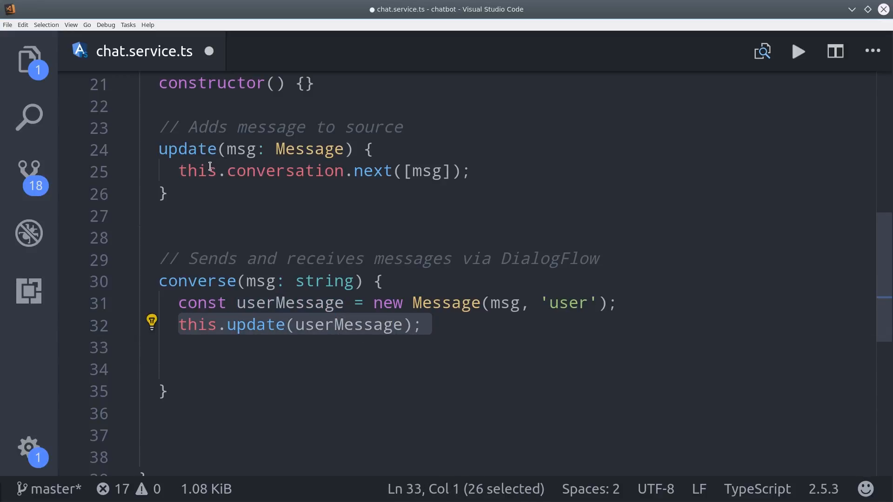
type("return this.client.textRequest(msg")
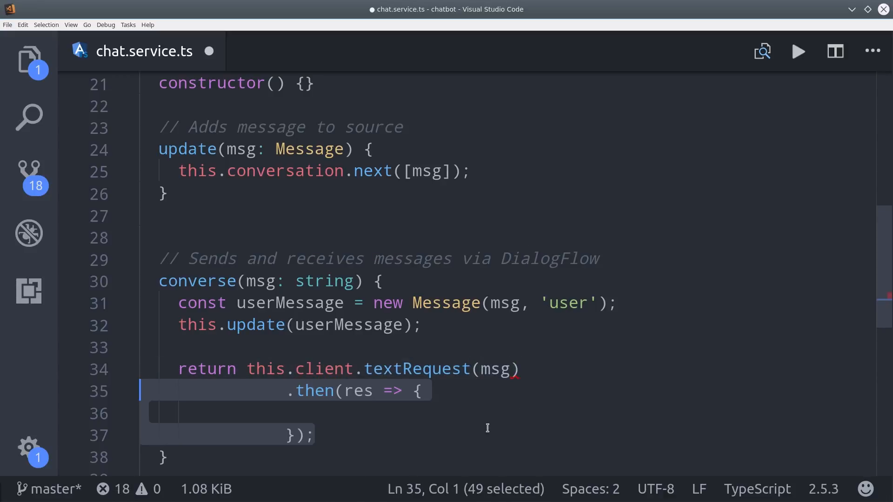
Inside the then callback, declare const speech = res.result.fulfillment.speech
left_click(484, 413)
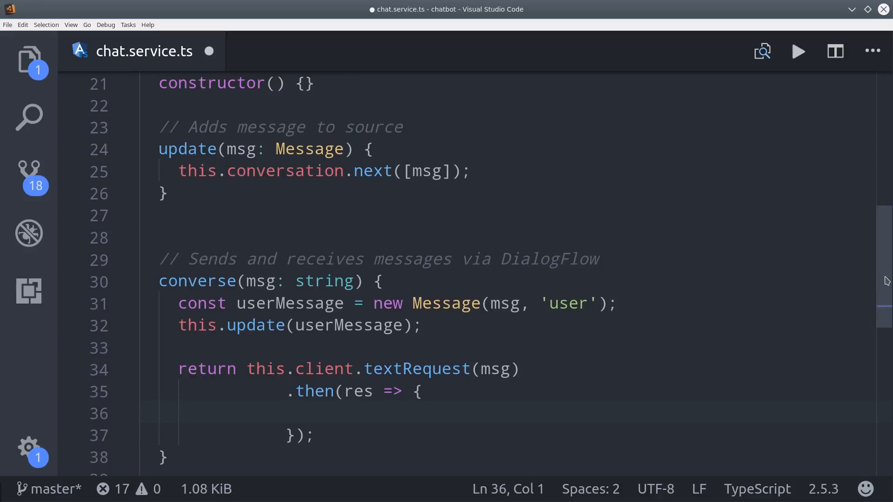
scroll("down", 3)
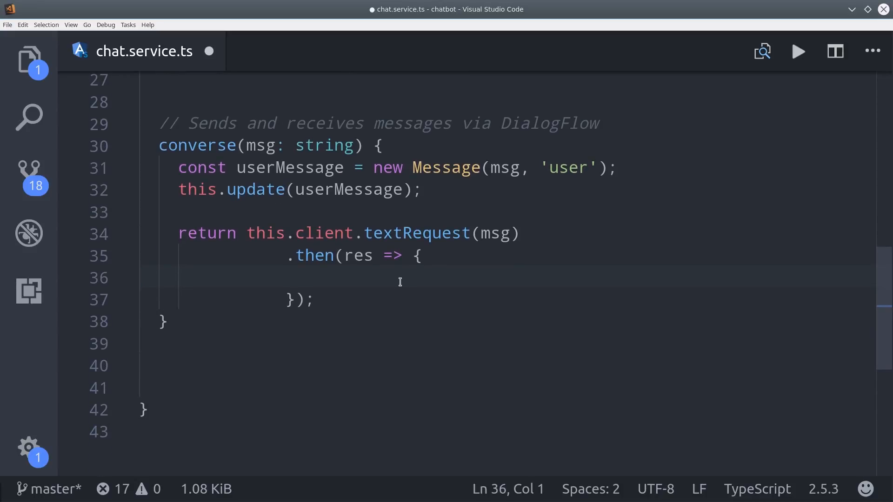
type("const speech = res.result")
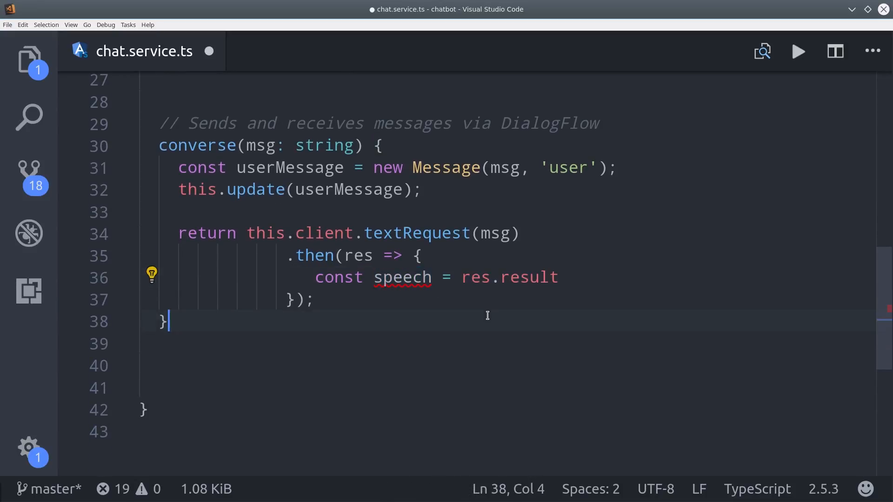
type(".fulfillment")
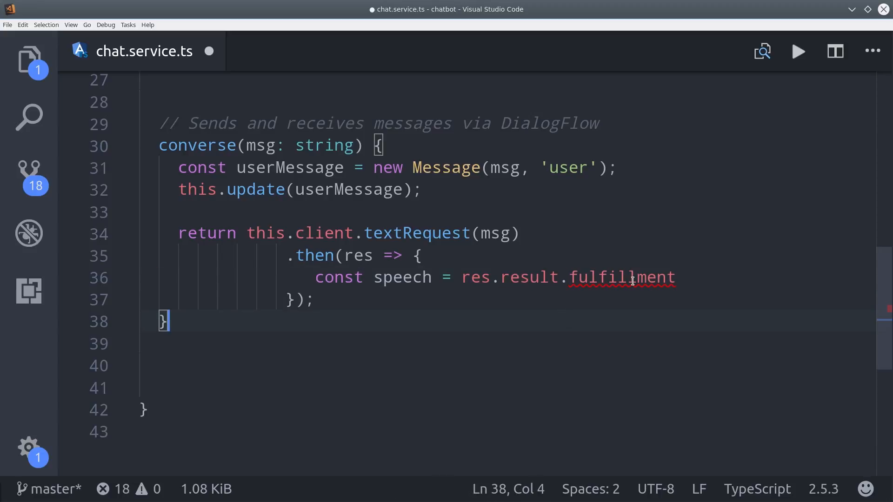
type(".speech;")
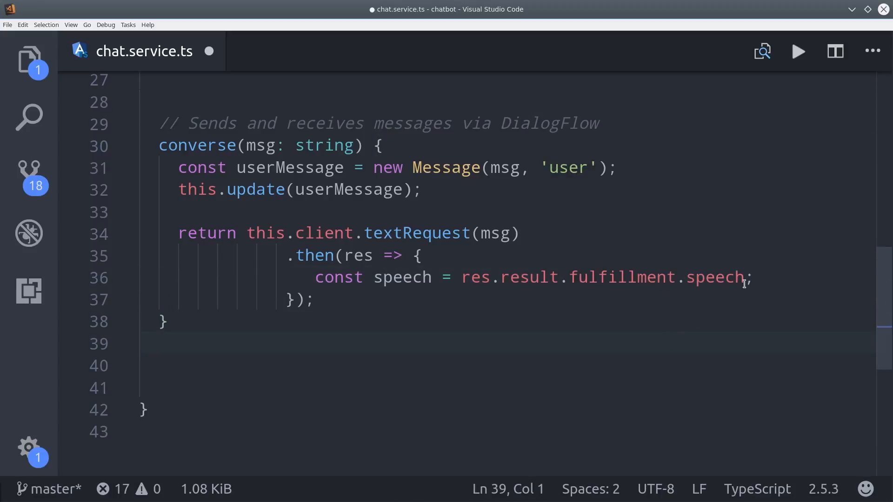
Create botMessage = new Message(speech, 'bot') and call this.update(botMessage)
left_click(753, 278)
type("const botMessage")
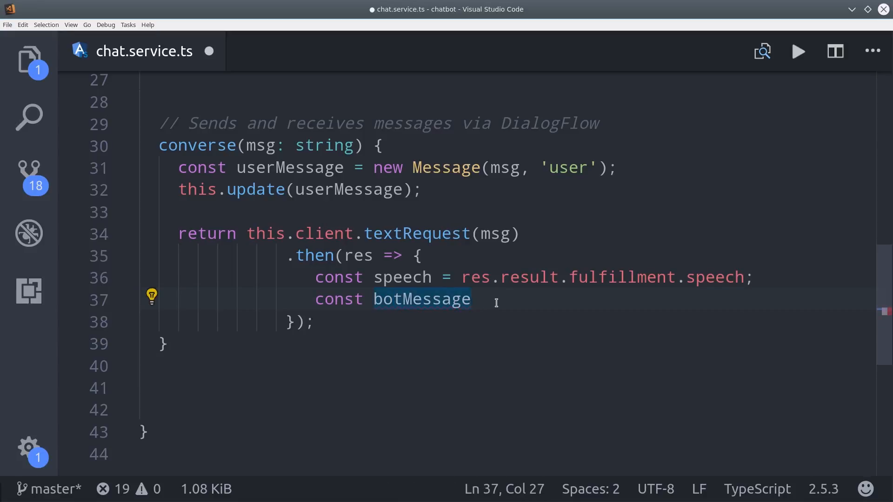
type("= new Message(speech);")
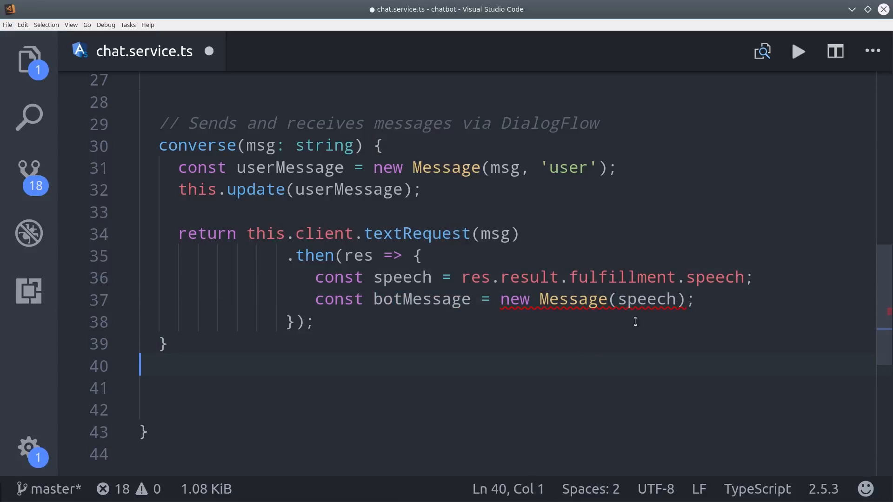
type(", 'bot'")
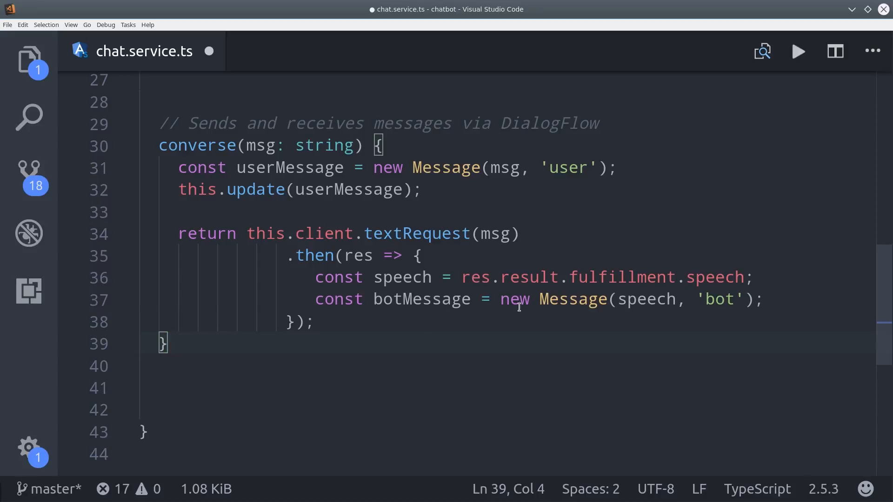
type("this.update(botMessage);")
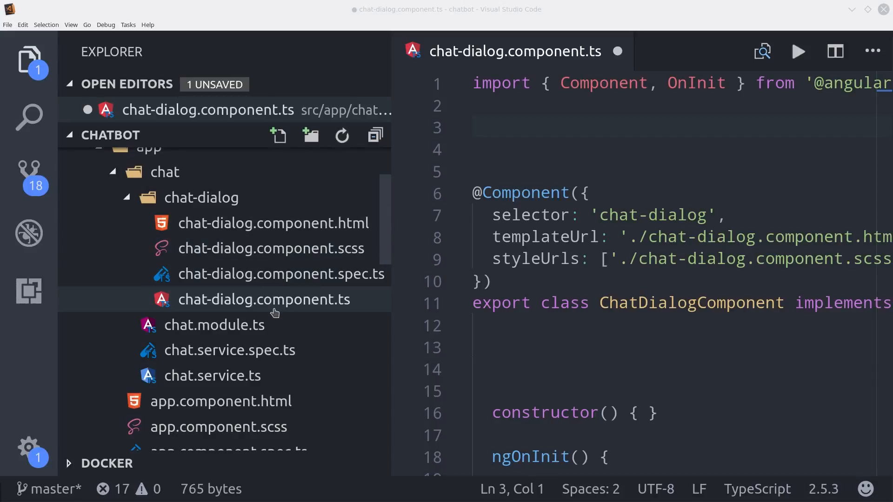
In chat-dialog.component.ts import ChatService, Message, Observable and 'rxjs/add/operator/scan'
left_click(28, 64)
type("import { } from '../chat.service';")
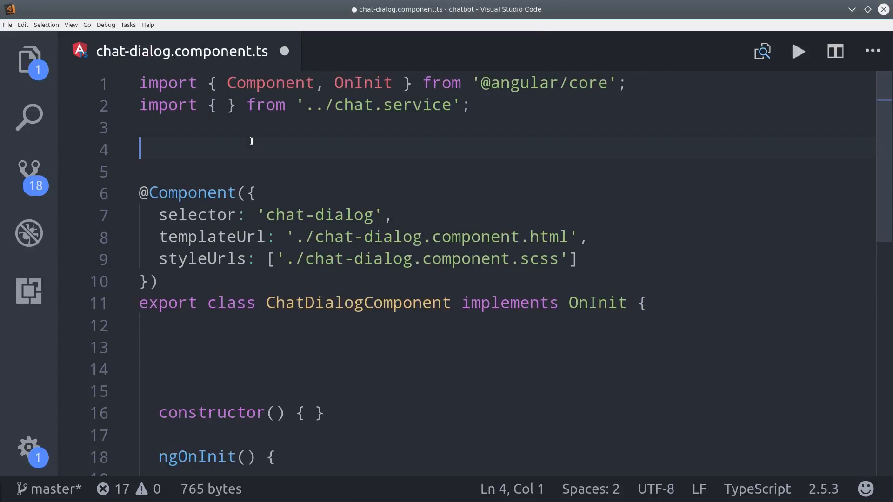
type("ChatService")
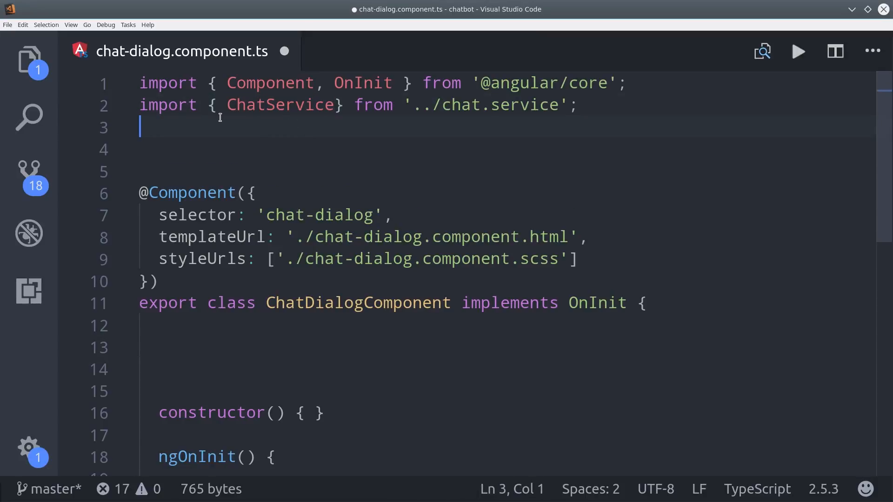
type(", Message")
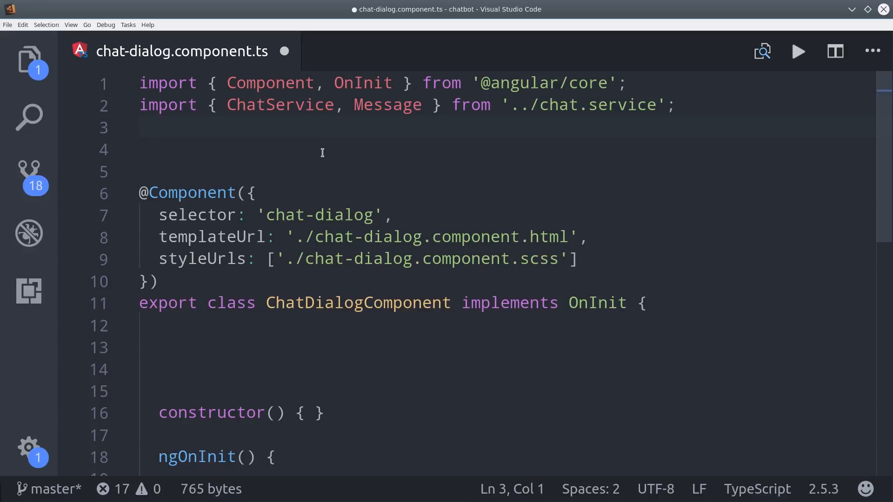
type("import { Observable } from 'rxjs/Observable';")
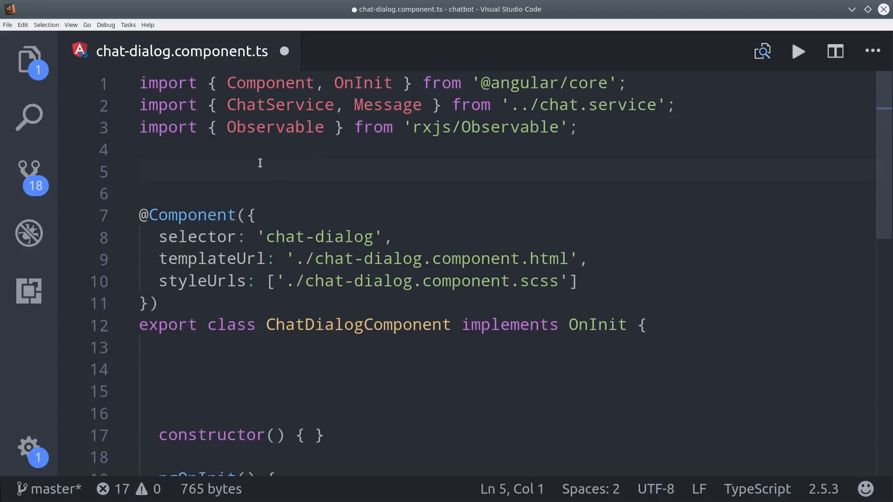
type("import 'rxjs/add/operator/scan';")
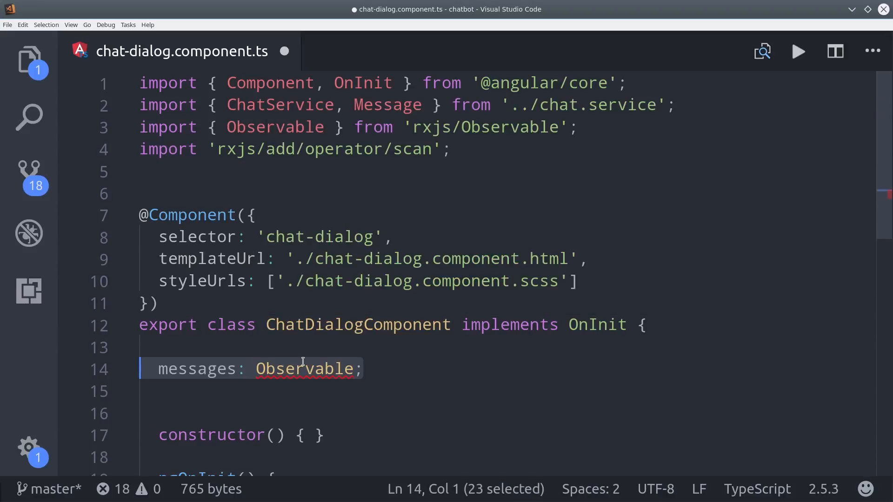
Declare messages: Observable<Message[]> and formValue: string, and inject ChatService as public chat in the constructor
scroll("down", 3)
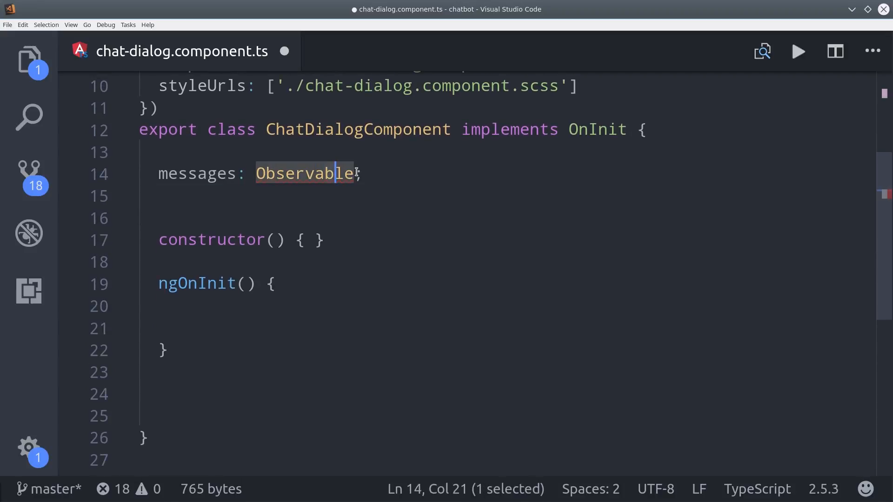
type("<>")
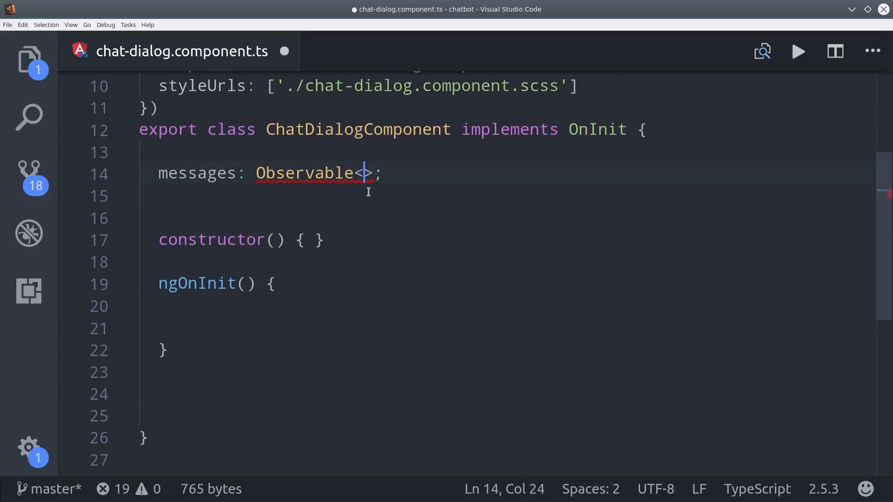
type("Message[]")
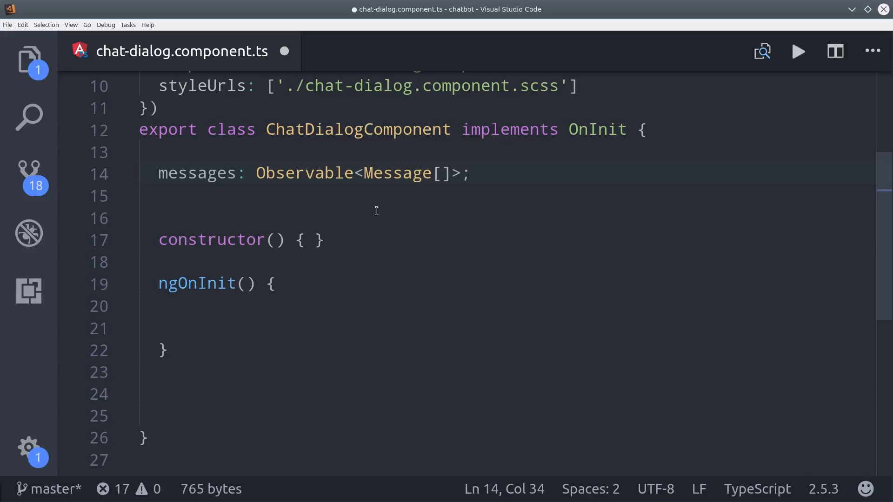
type("formValue: string;")
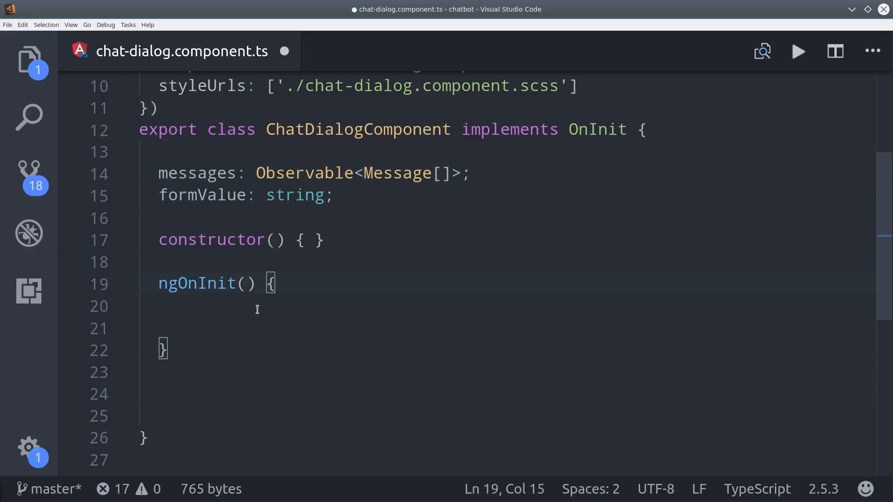
type("public chat")
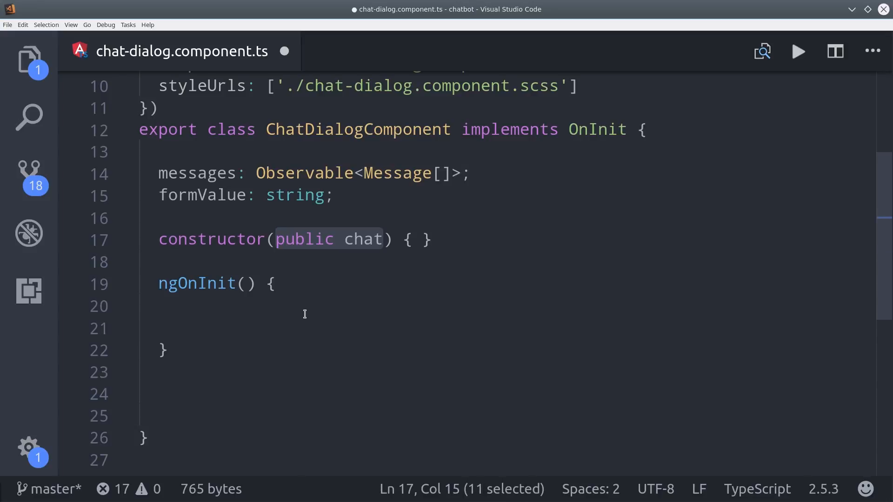
type(": ChatService")
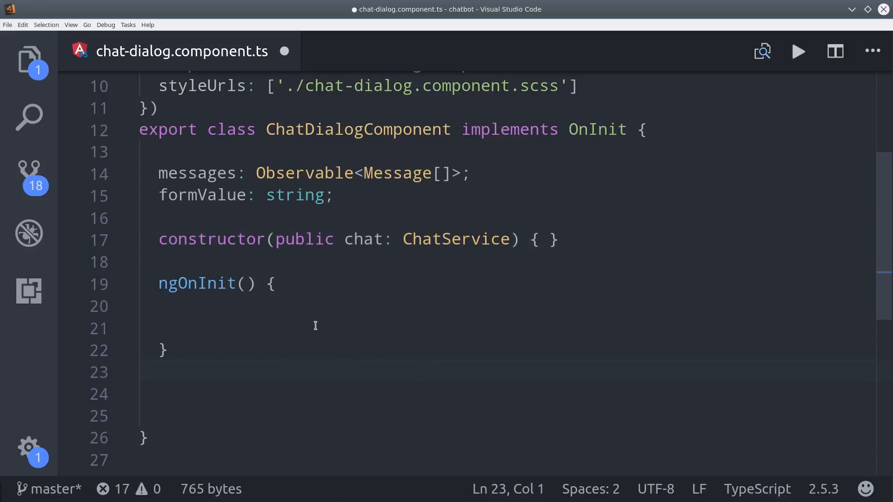
In ngOnInit set this.messages from chat.conversation.asObservable(), scanning (acc, val) to acc.concat(val)
type("this.messages")
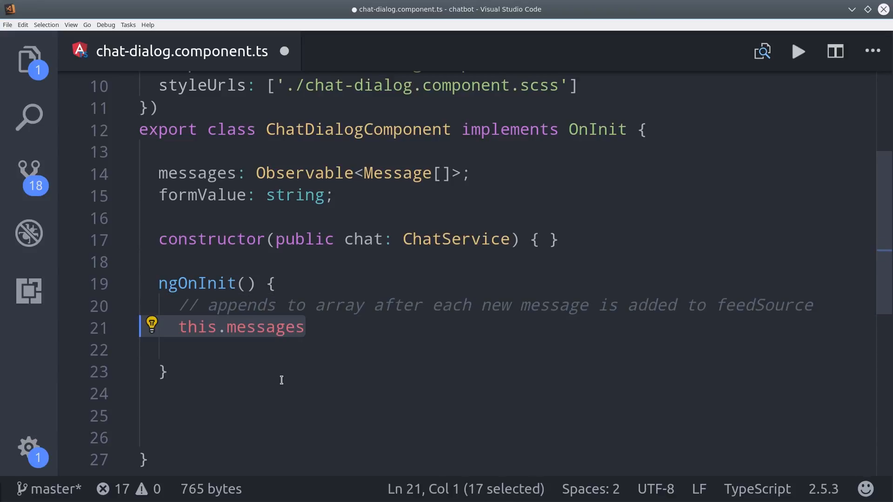
type("=")
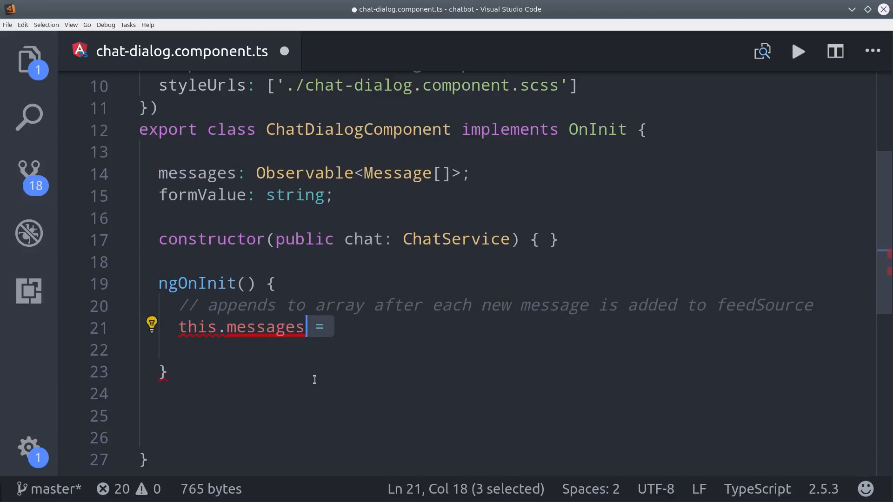
type("this.chat")
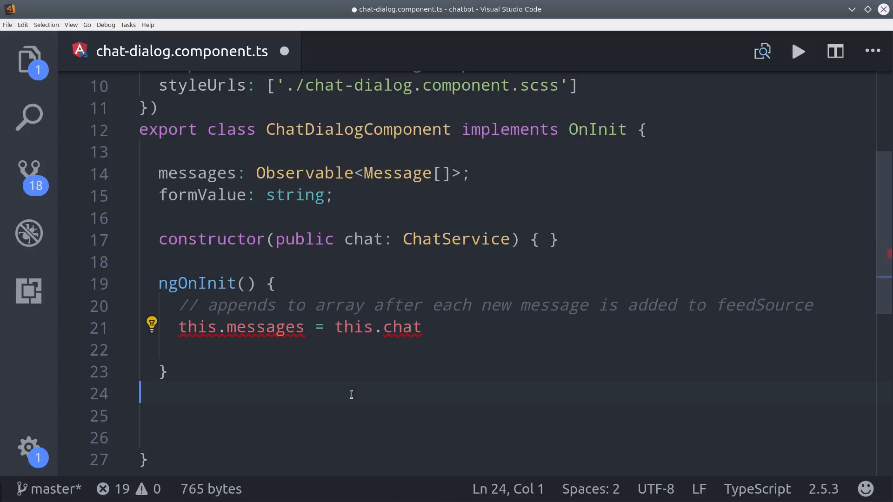
type(".conversation")
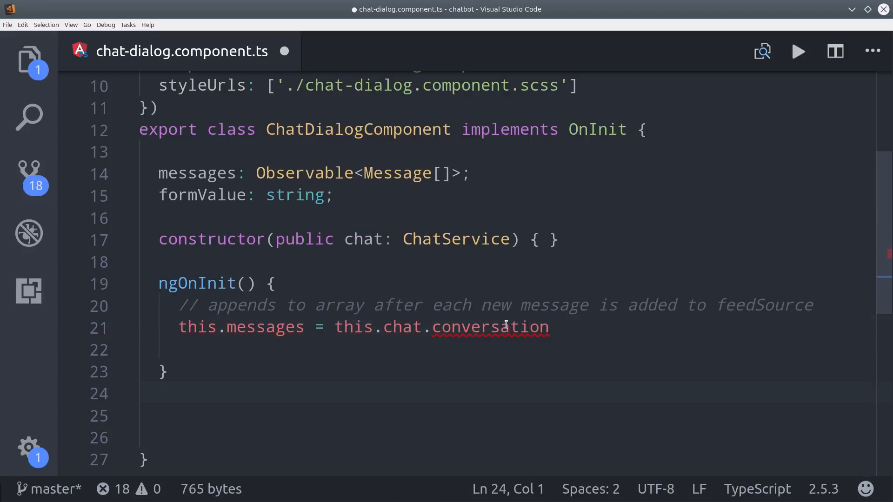
type(".asObservable()")
left_click(508, 350)
type(".scan();")
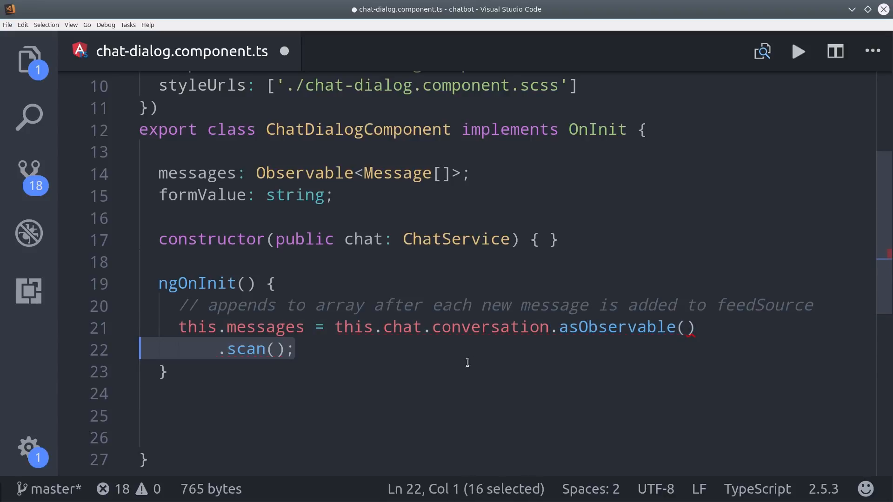
left_click(273, 349)
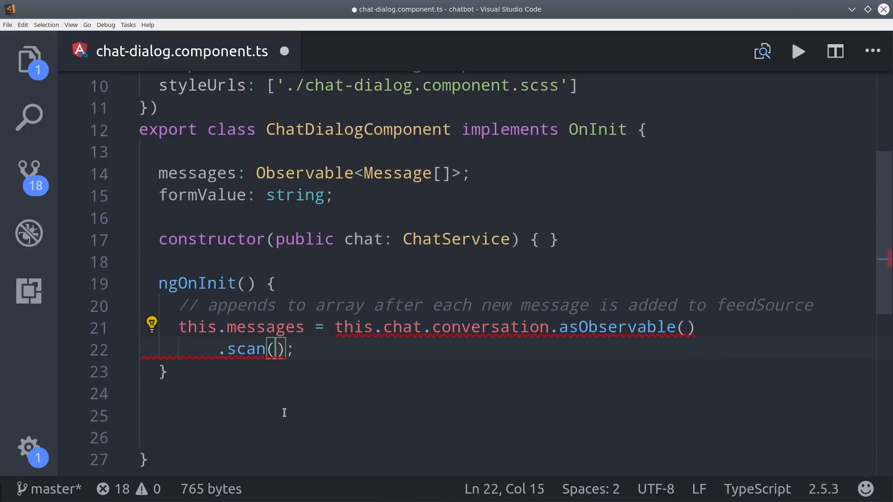
type("(acc, val)")
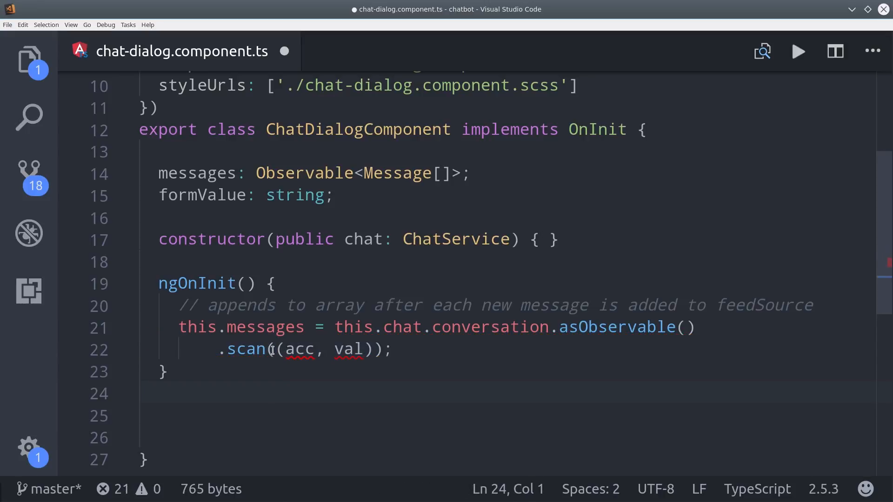
double_click(298, 349)
type(" =>  ")
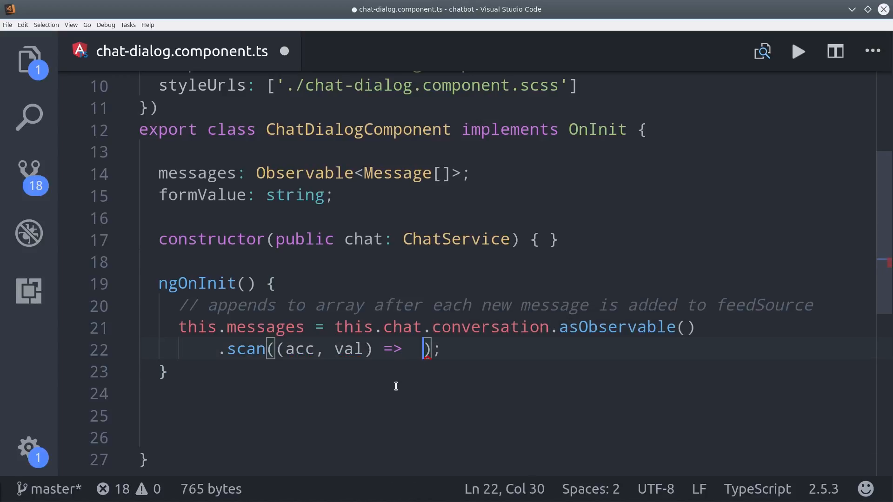
type("acc.concat(val")
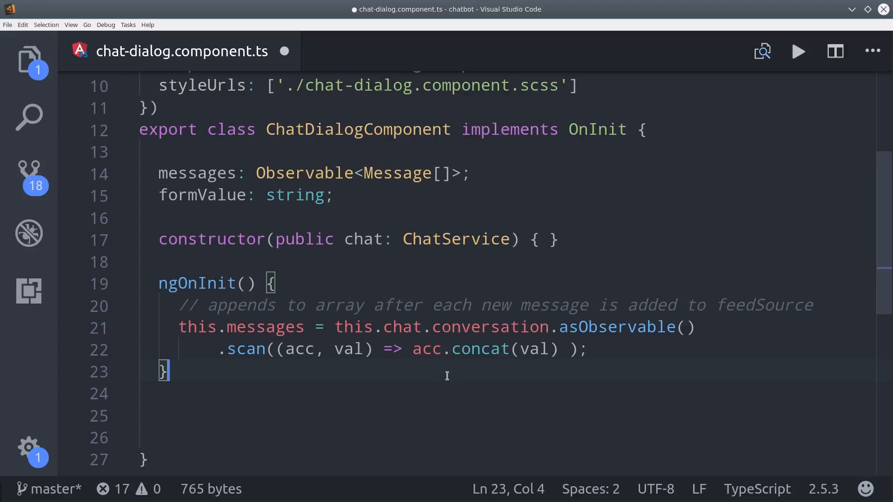
mouse_move(406, 375)
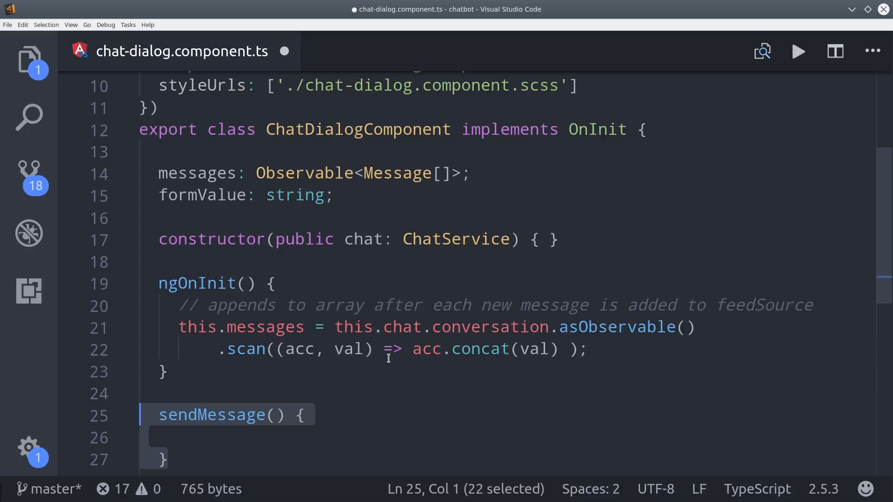
Fill sendMessage() with this.chat.converse(this.formValue)
scroll("down", 3)
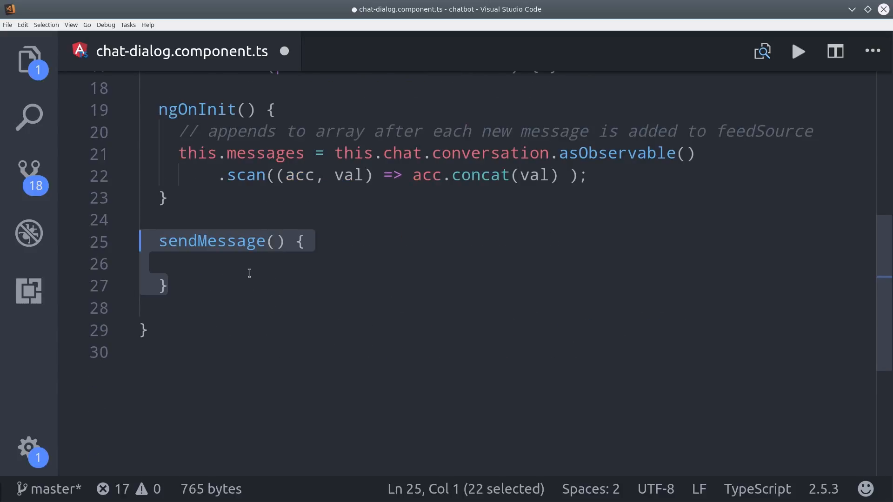
type("this.chat.converse(this.formValue);")
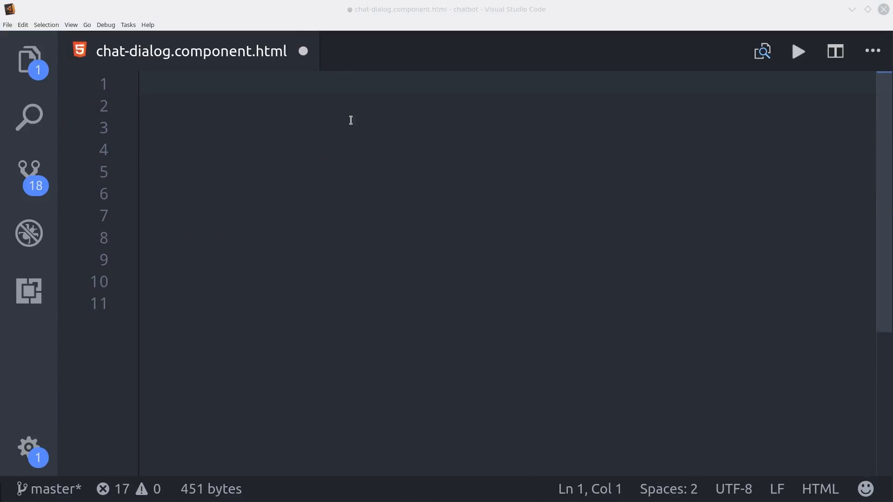
Add an Angular Bot heading and an ng-container looping let message over the messages
type("<h1>Angular Bot</h1>")
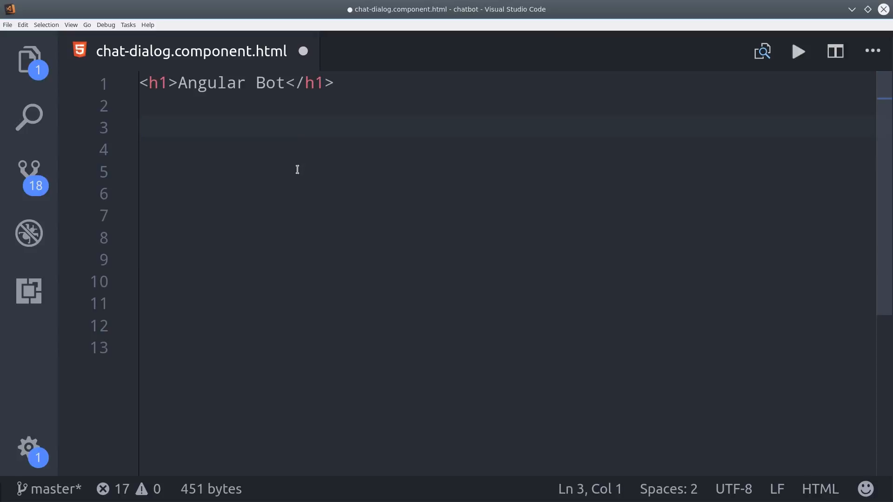
type("<ng-container *ngFor=\"\">")
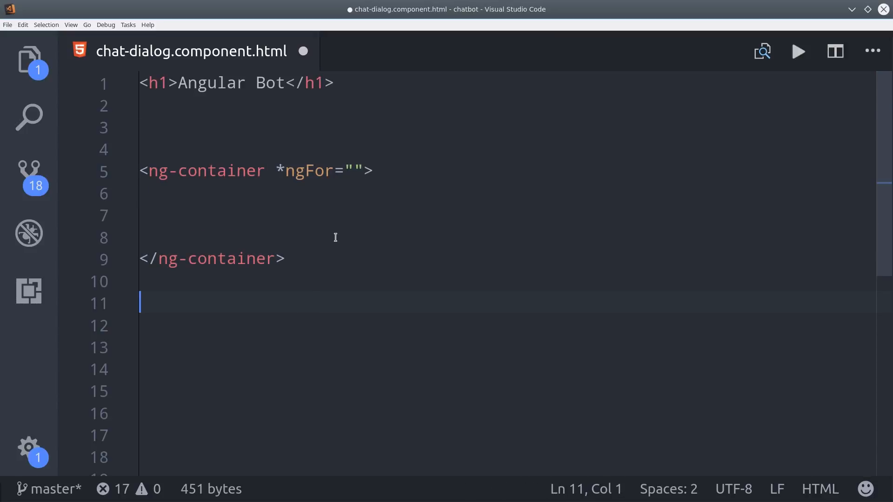
type("let message of messages | async")
left_click(506, 215)
type("<div class=\"message\">")
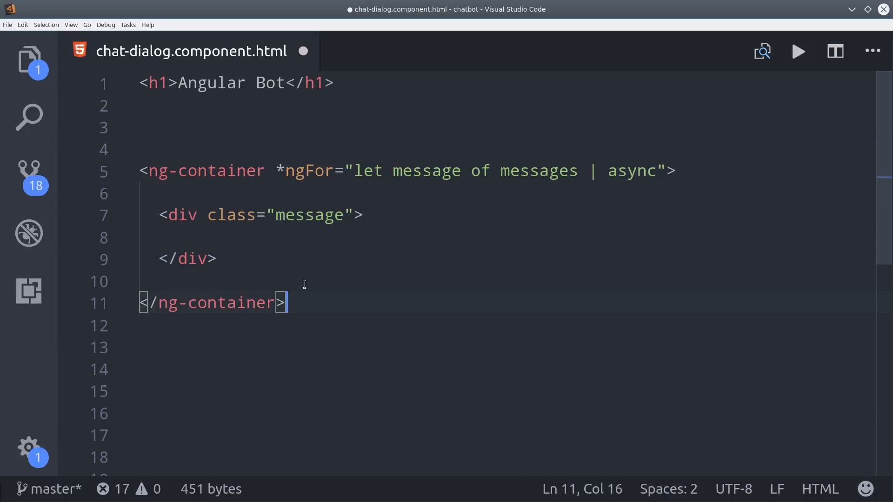
Give the message div an [ngClass] choosing 'from' when sentBy === 'bot', and render {{ message.content }}
type("[ngClass]=\"{ }\"")
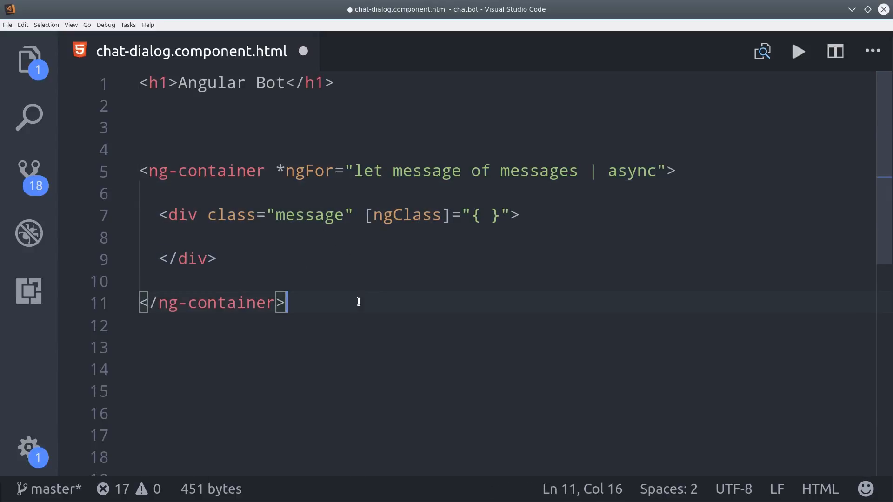
type("'from': message.sentBy")
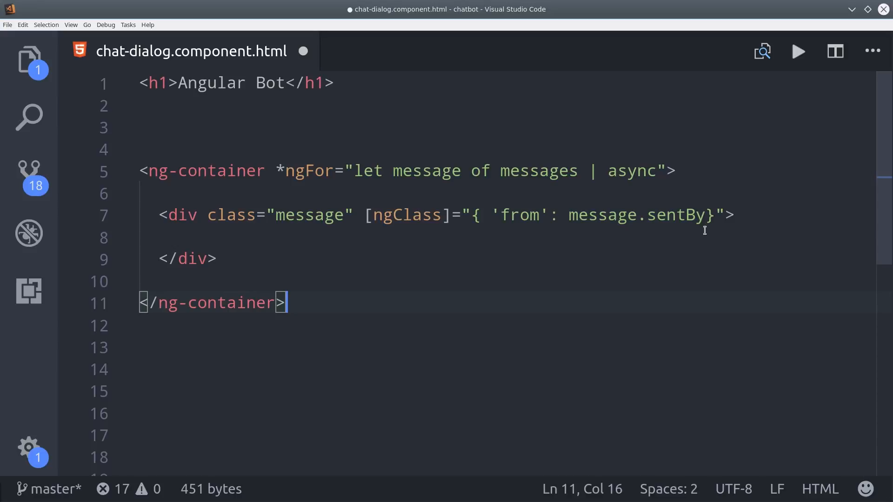
type("=== 'bot',")
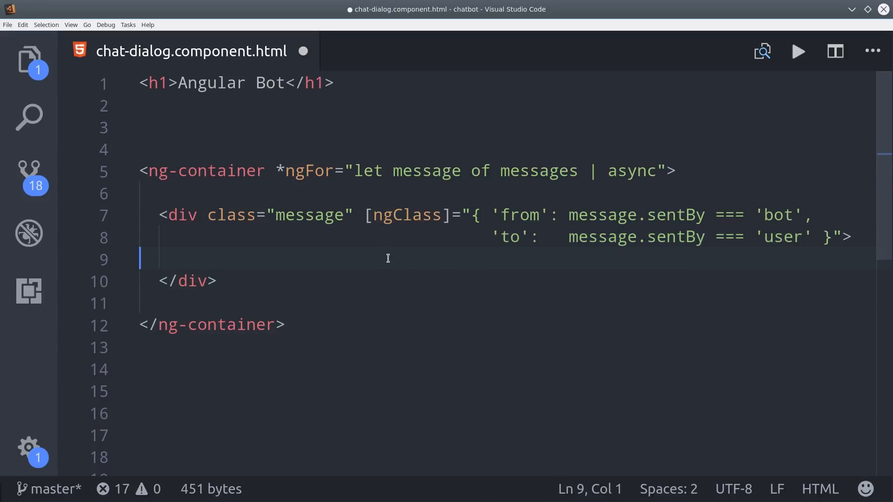
type("{{ message.content }}")
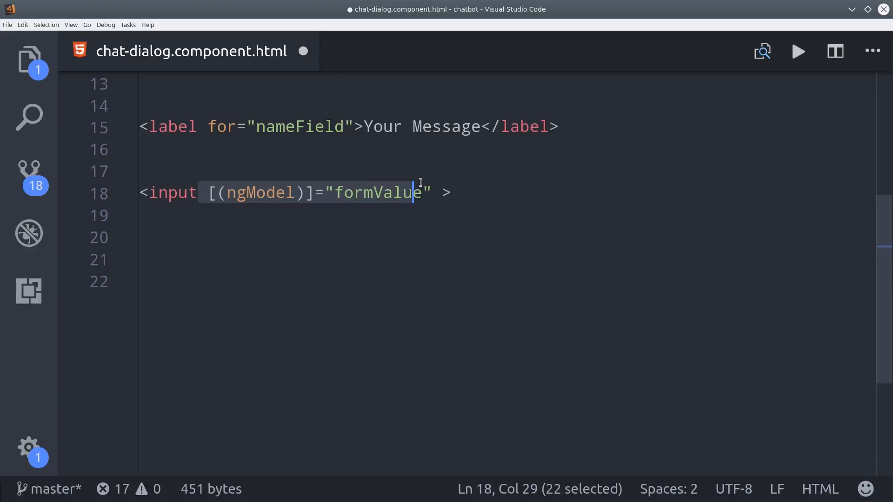
Bind (keyup.enter) to sendMessage() on the type="text" input and add a Send button with (click)="sendMessage()"
type("(keyup.enter)=\"\"")
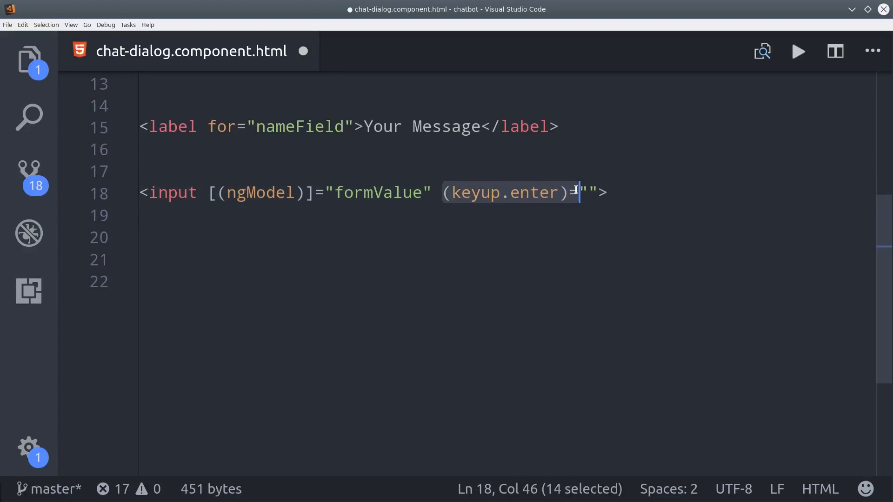
type("sendMessage()")
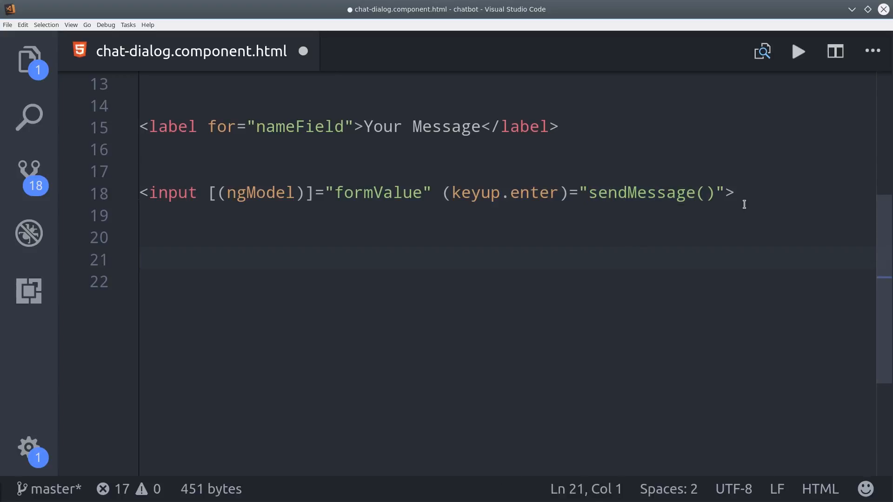
type("type=\"text\"")
left_click(508, 238)
type("<button>Send</button>")
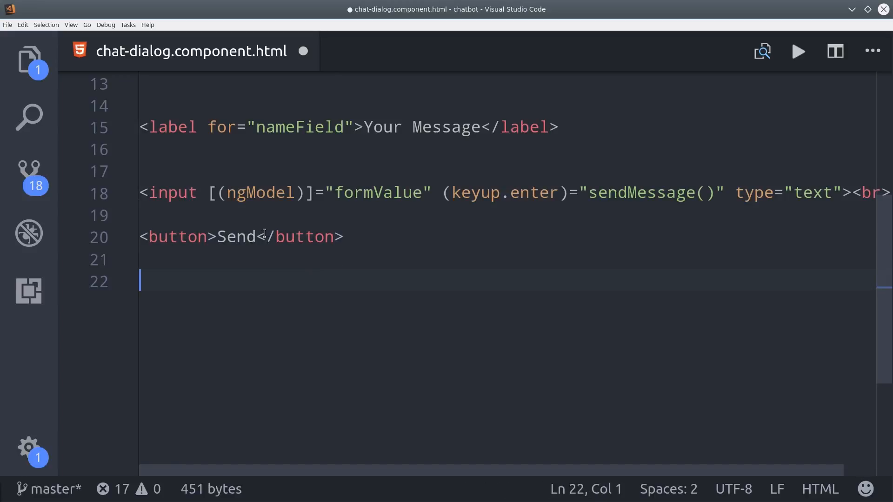
type("(click)=\"\"")
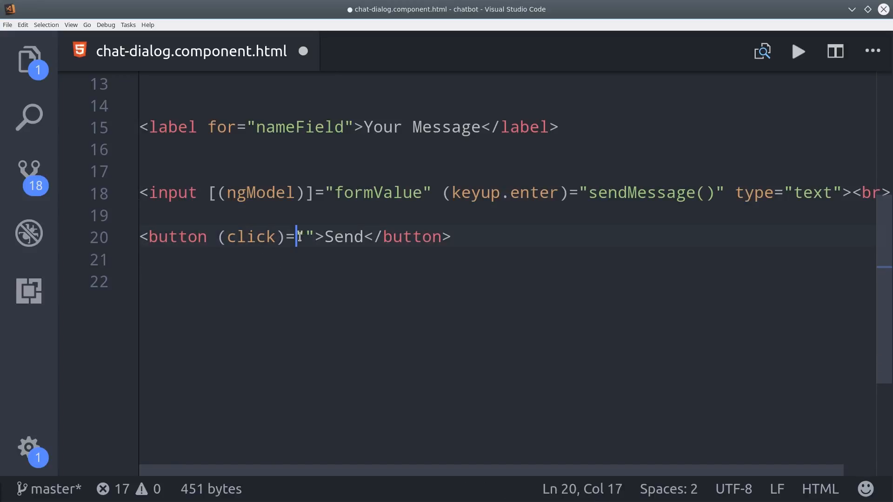
type("sendMessage()")
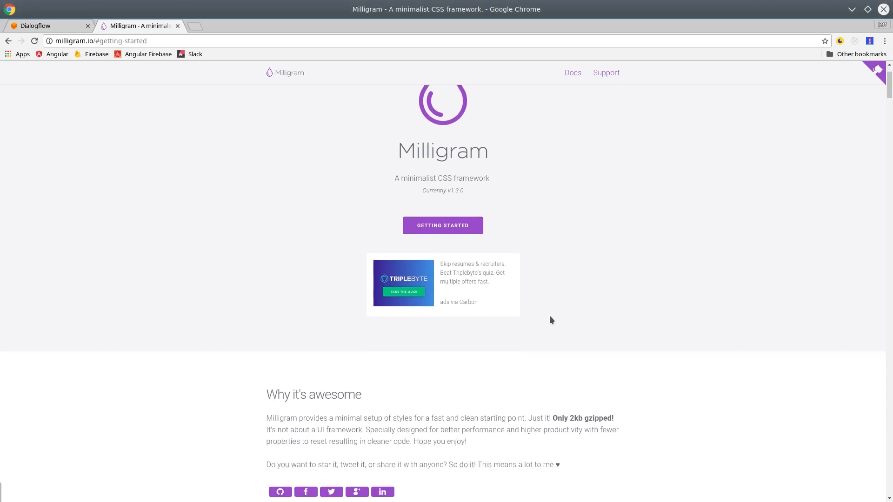
Go to Milligram's Getting Started section and scroll to the Usage CDN link tags
left_click(442, 225)
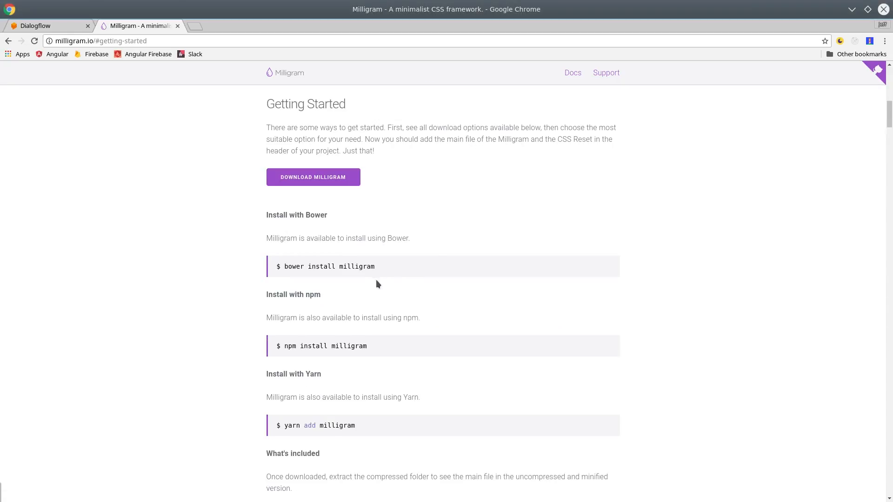
scroll("down", 3)
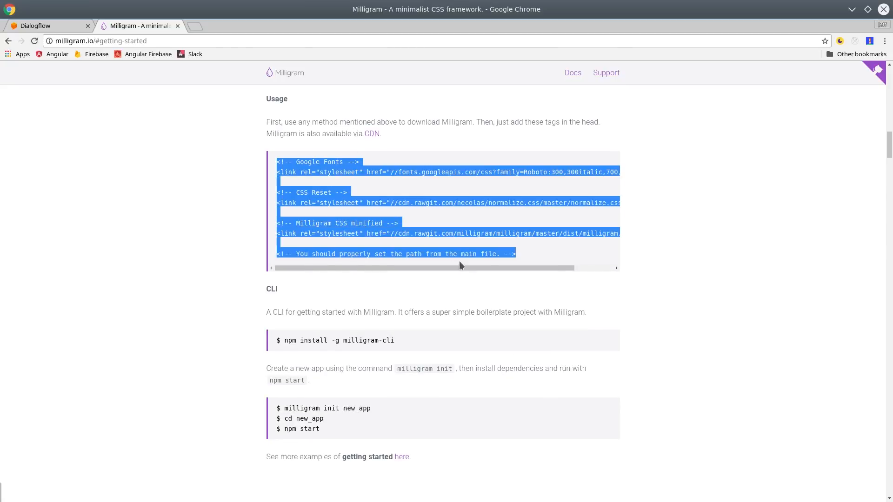
Send the bot 'Hello there' and then 'How are ya?' from the chat input
left_click(46, 26)
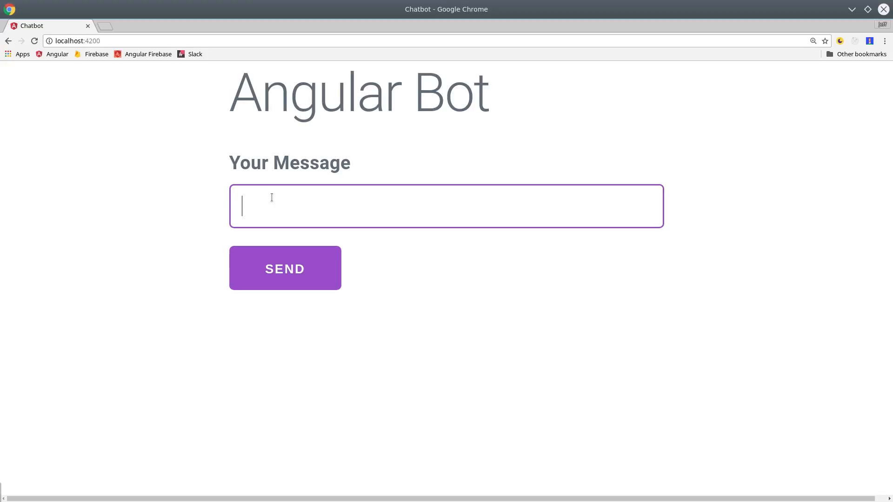
type("Hello")
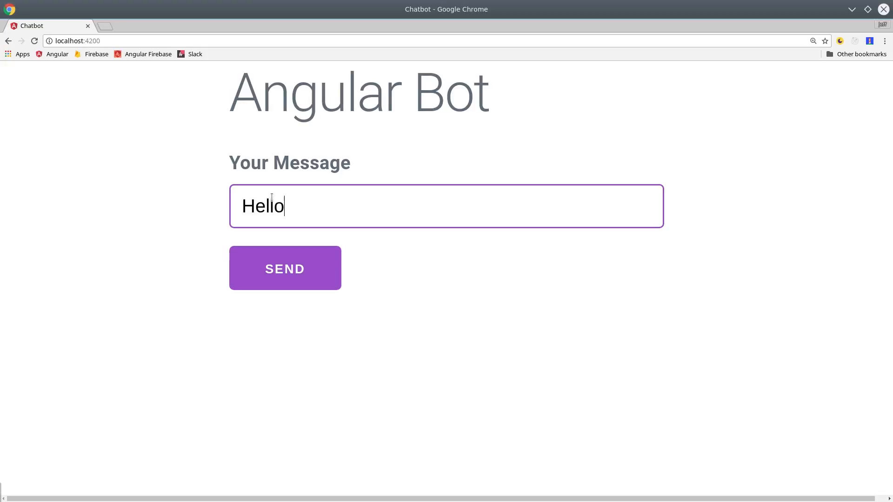
left_click(285, 268)
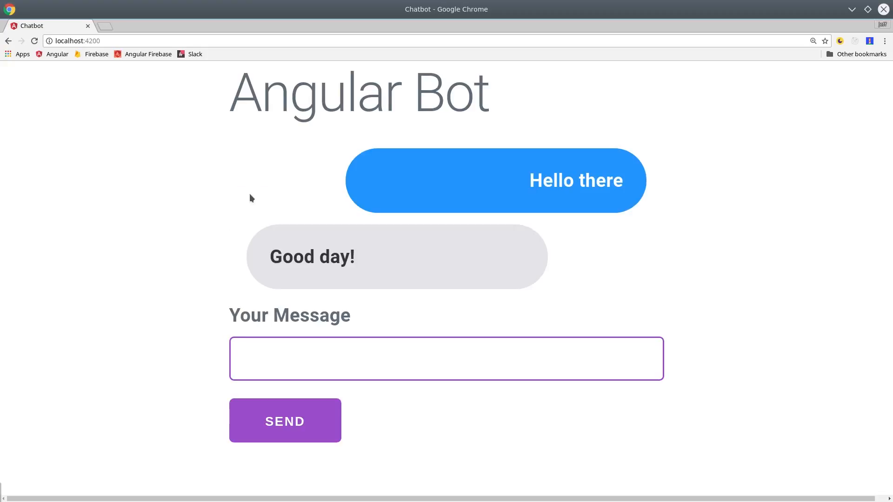
mouse_move(297, 370)
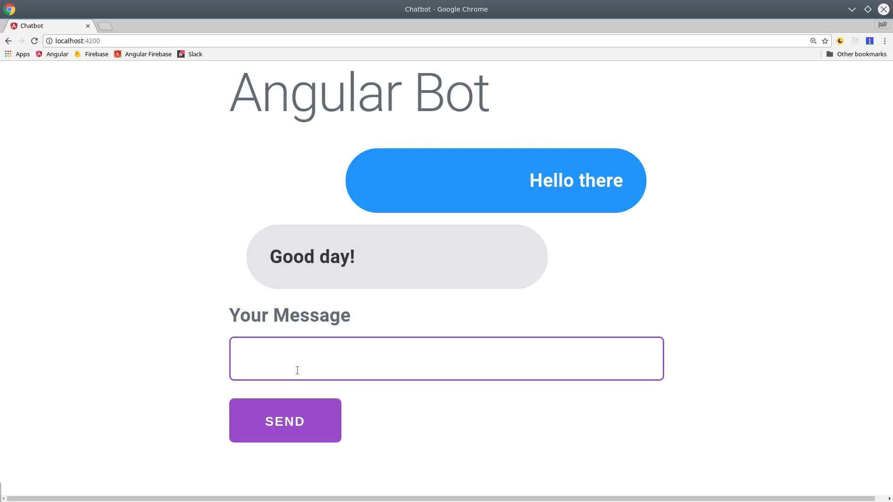
type("How are y")
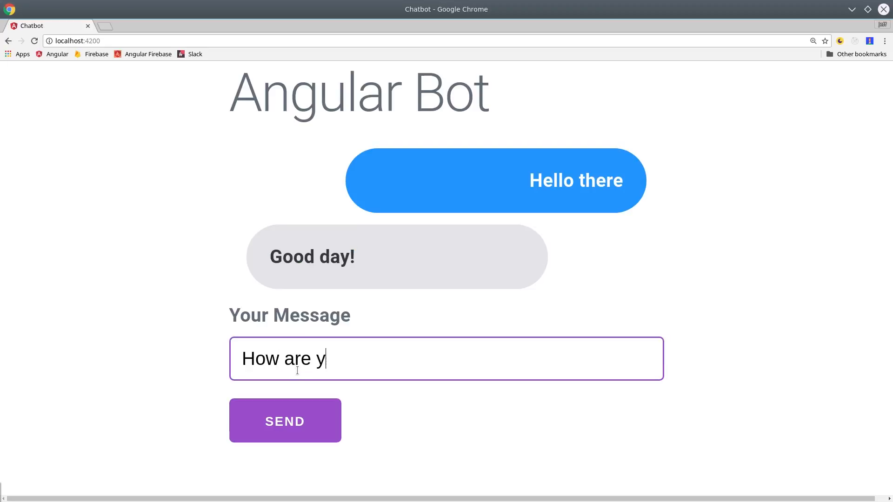
left_click(284, 420)
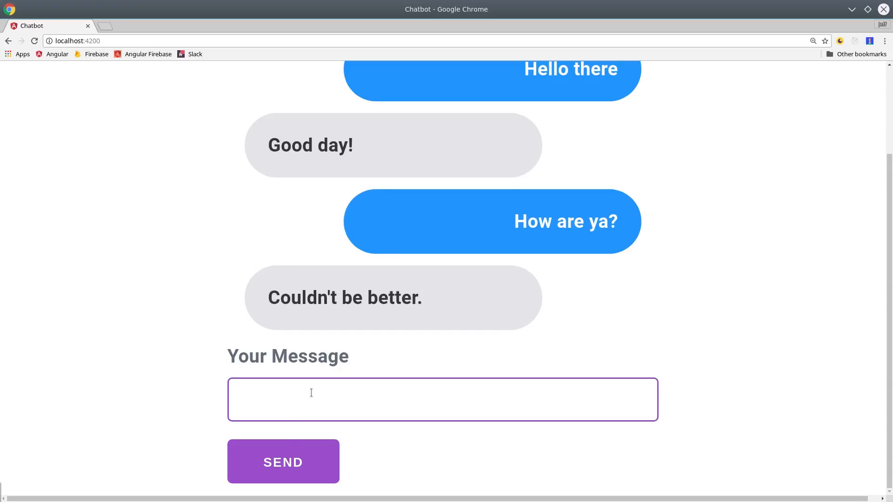
Ask the bot 'Who are you?' and what a component is, then send 'See ya later'
type("Who are are?")
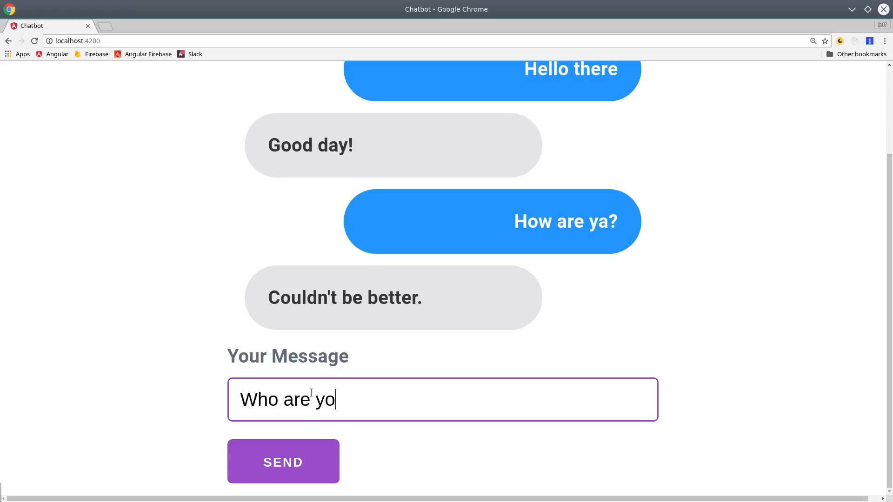
left_click(283, 463)
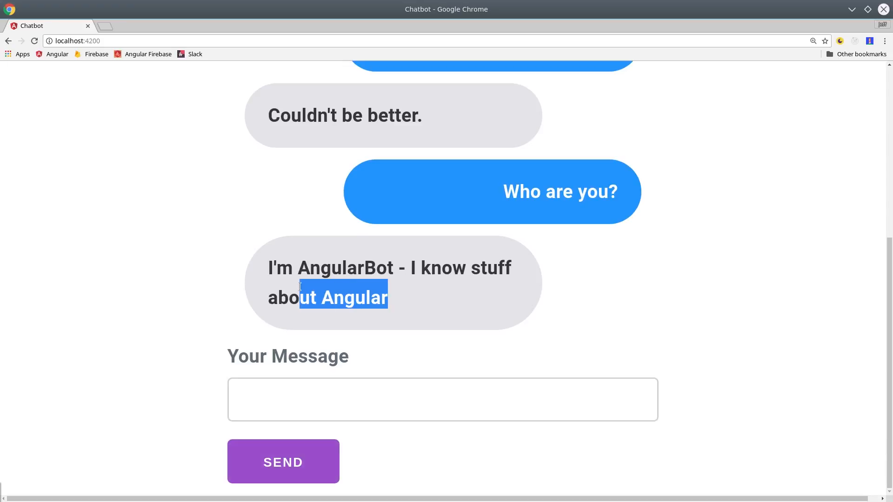
type("What is a comp")
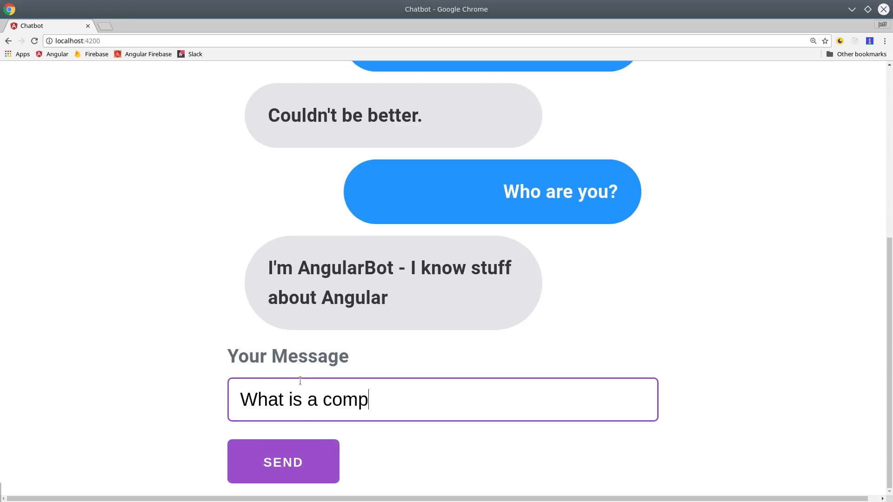
type("onent mr bot?")
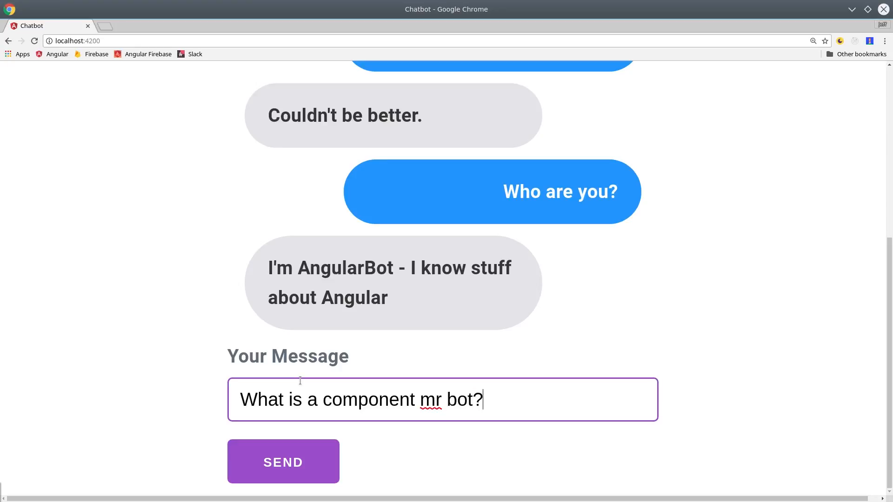
left_click(283, 462)
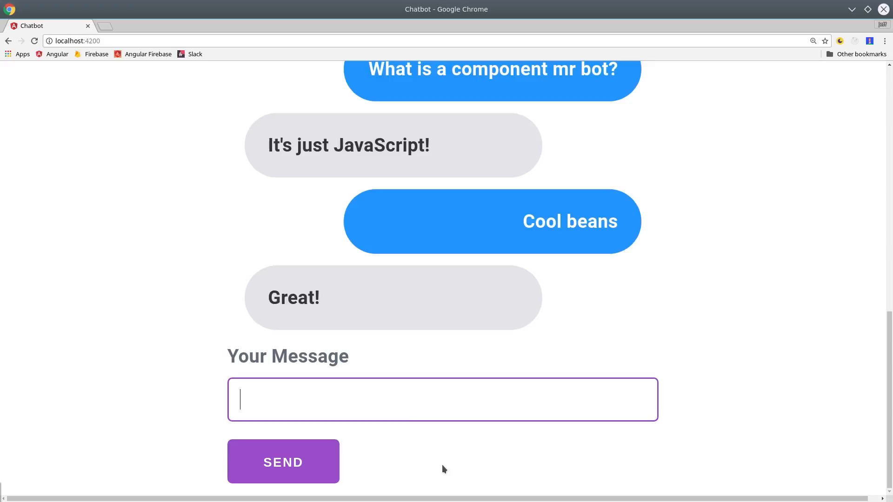
type("See y")
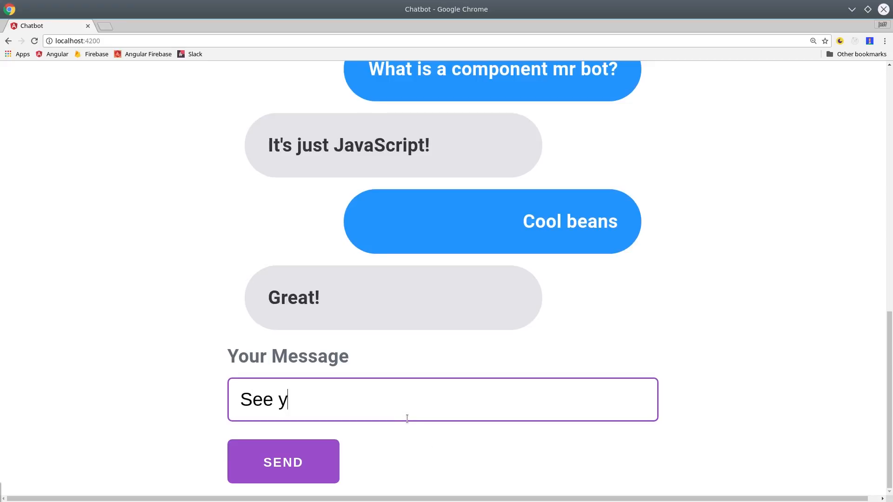
left_click(283, 463)
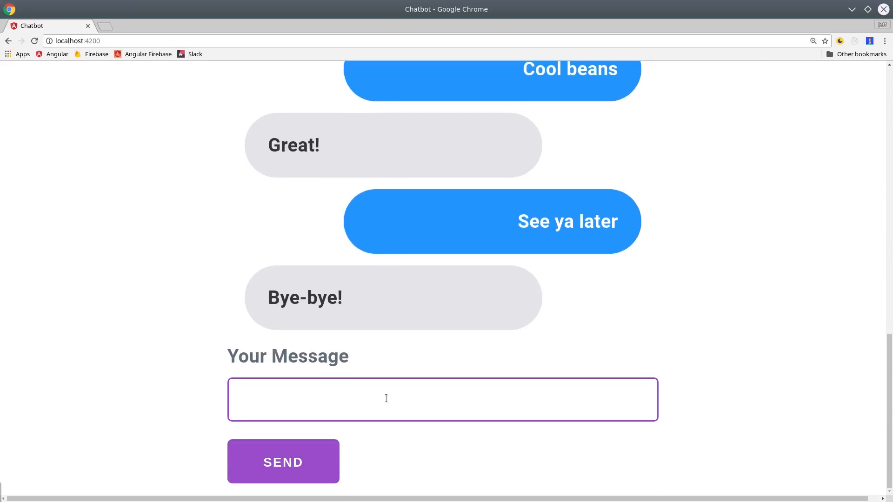